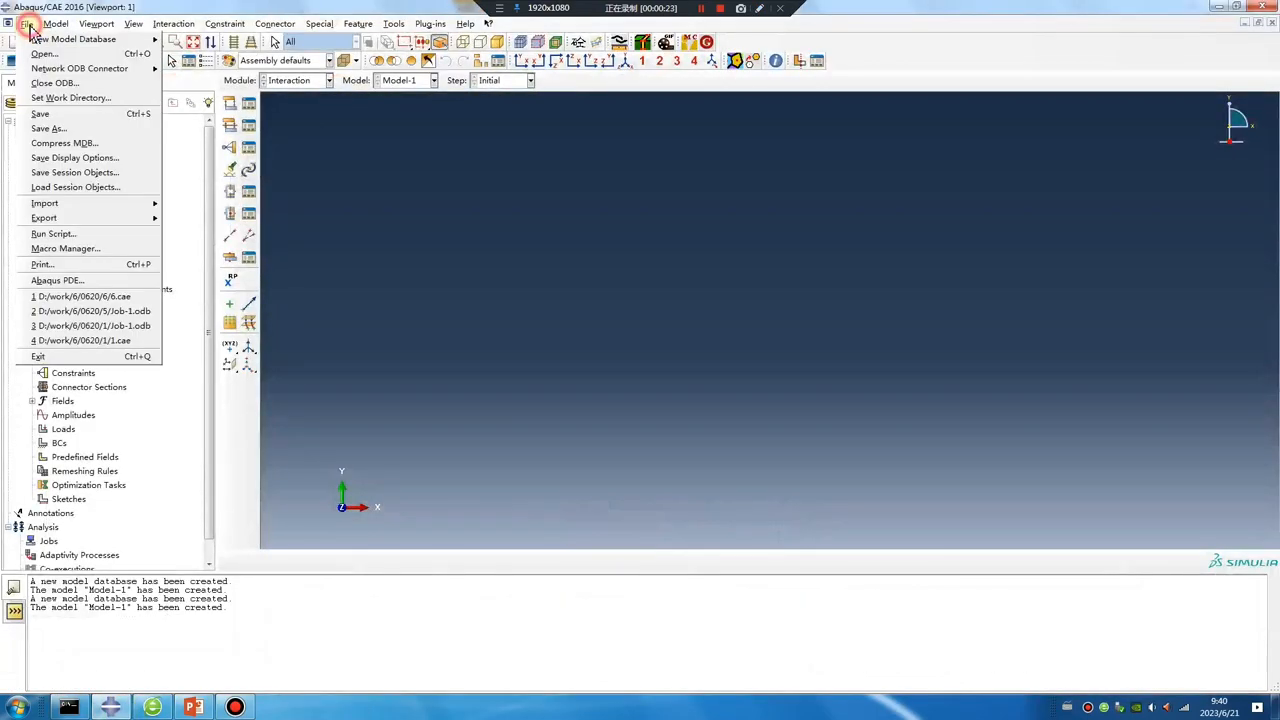
Set the work directory to the chosen folder inside 0621
click(70, 97)
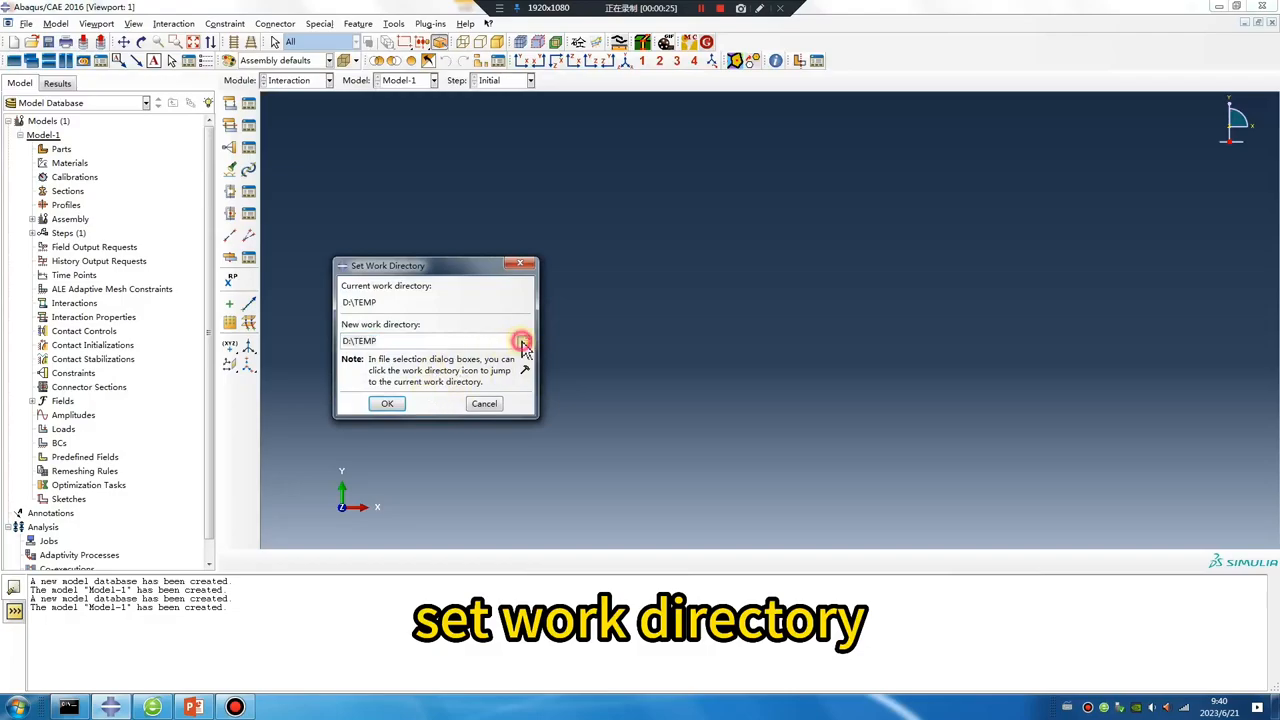
click(521, 341)
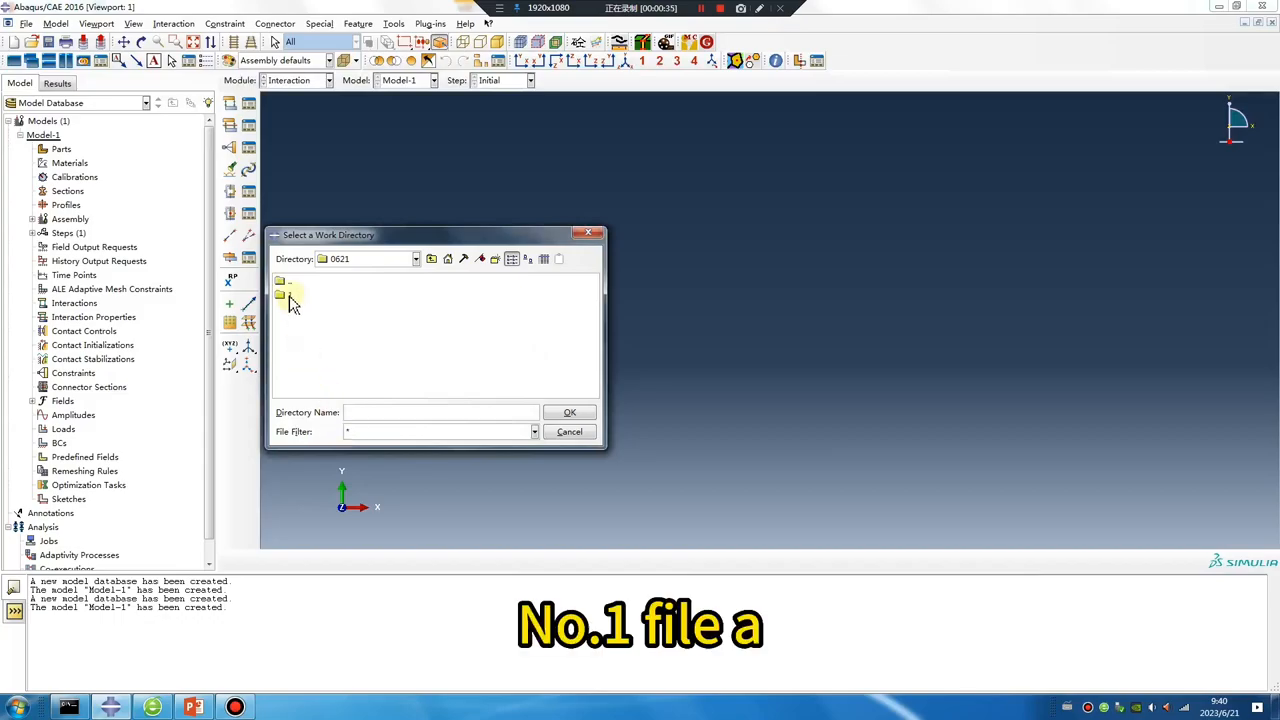
click(569, 431)
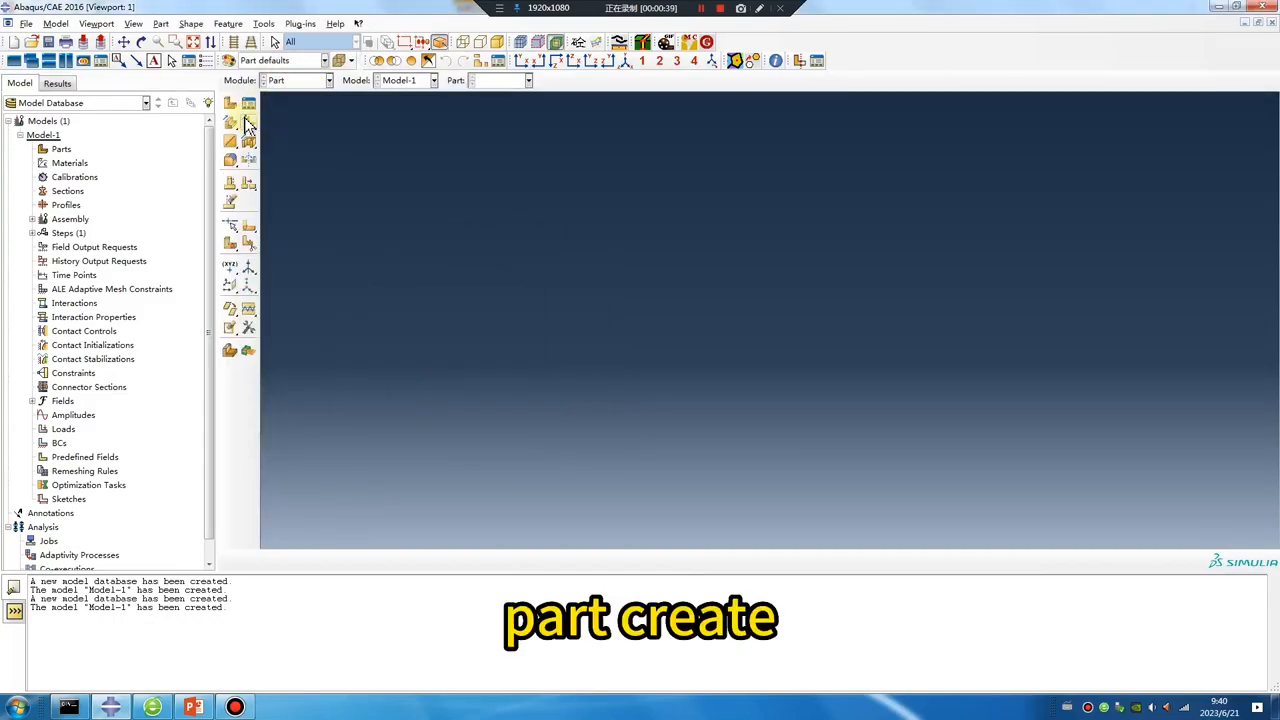
Create the 3D deformable solid part 'soil' from a square sketch extruded 15 deep
click(229, 103)
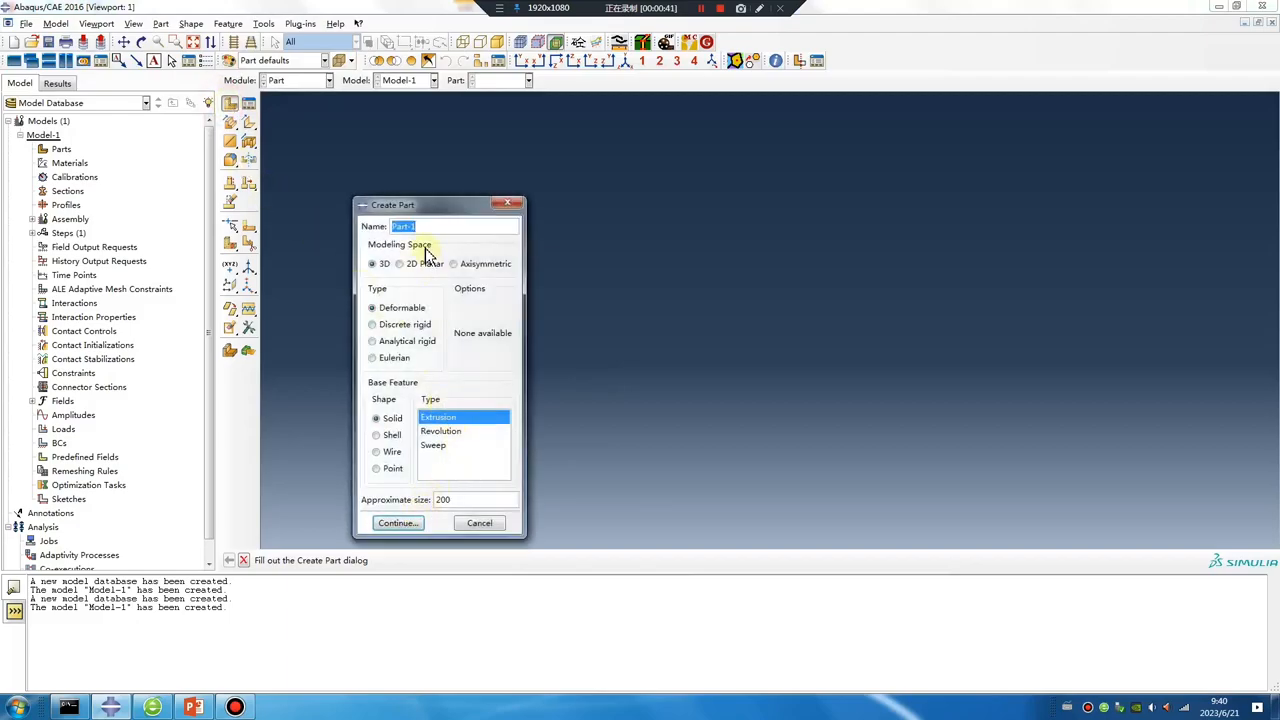
text(soil)
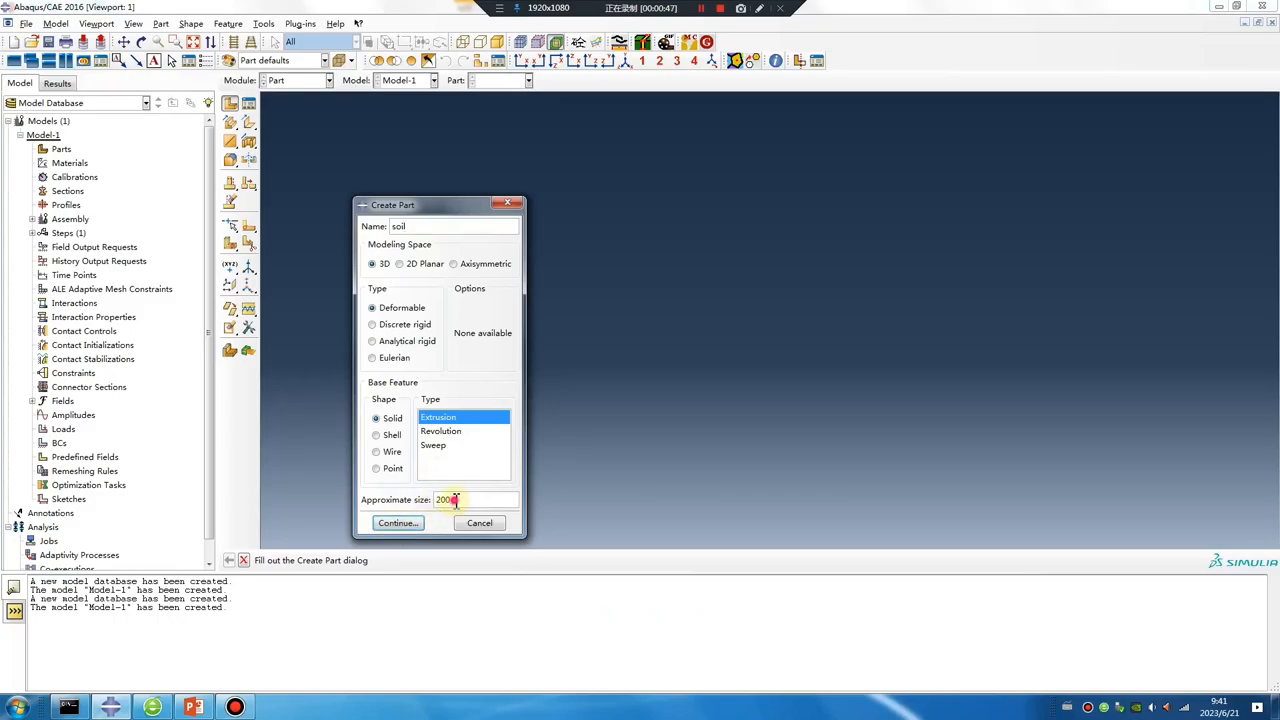
triple_click(450, 500)
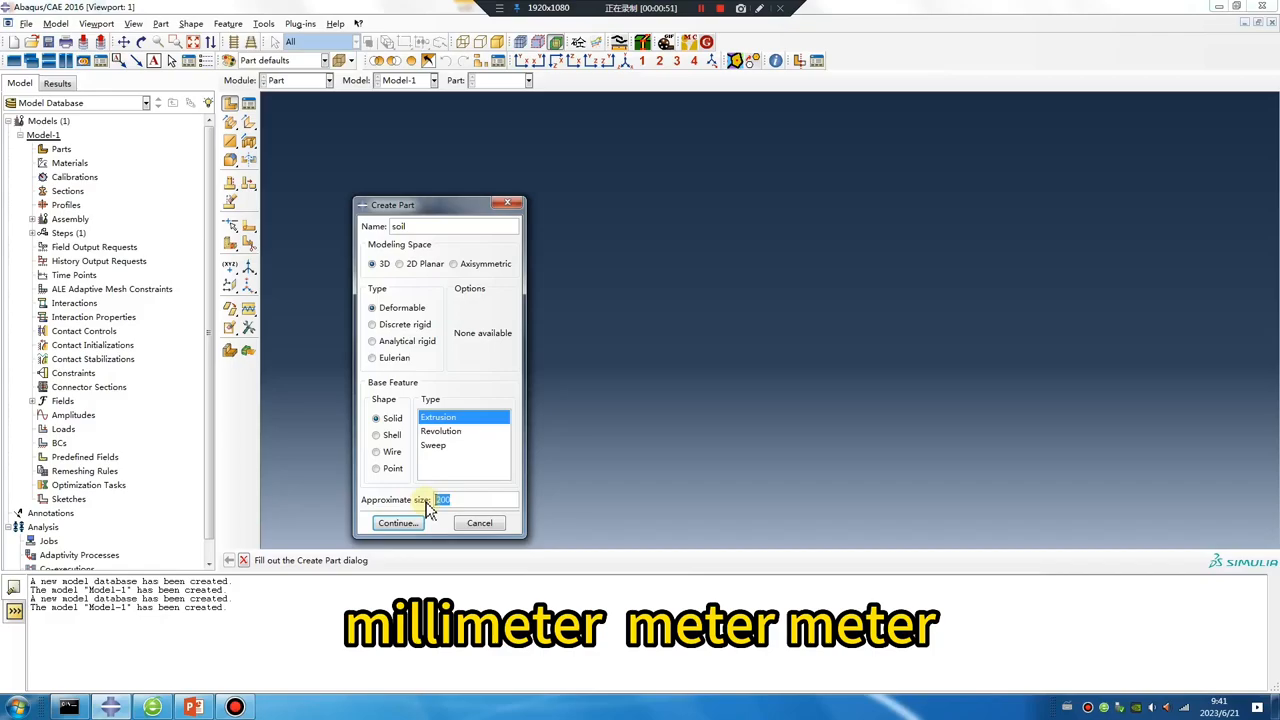
click(396, 523)
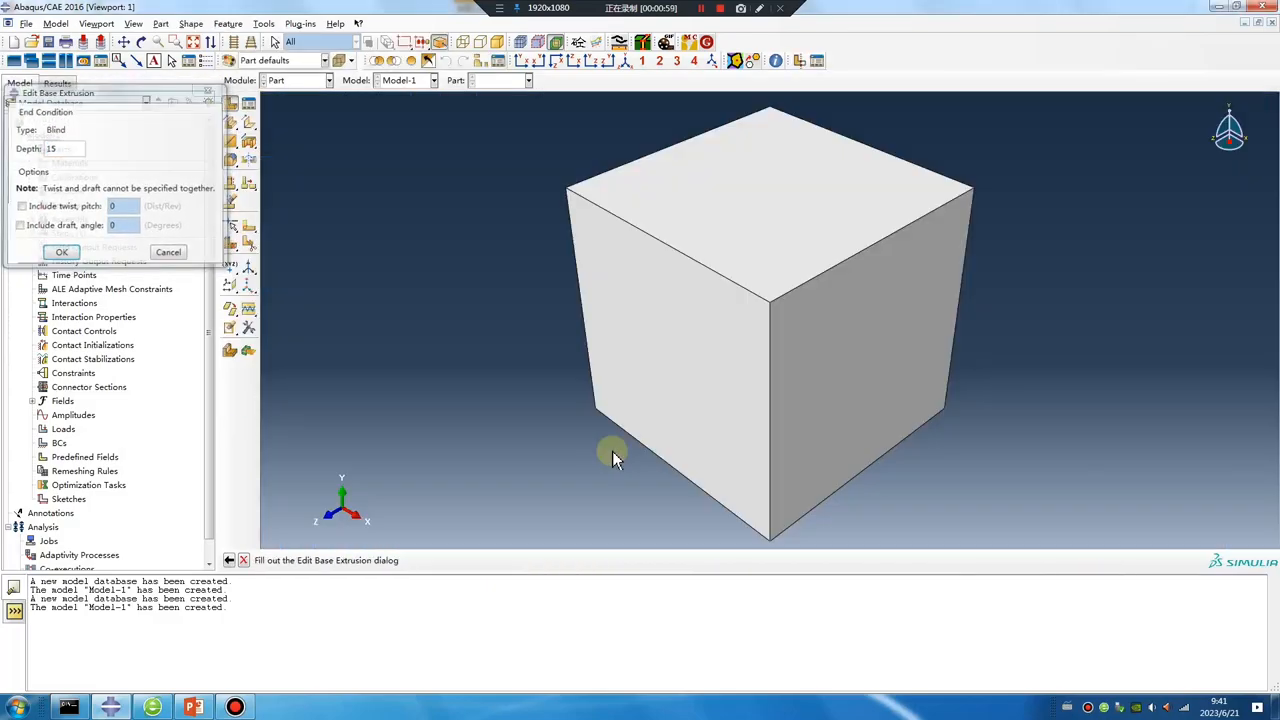
click(61, 251)
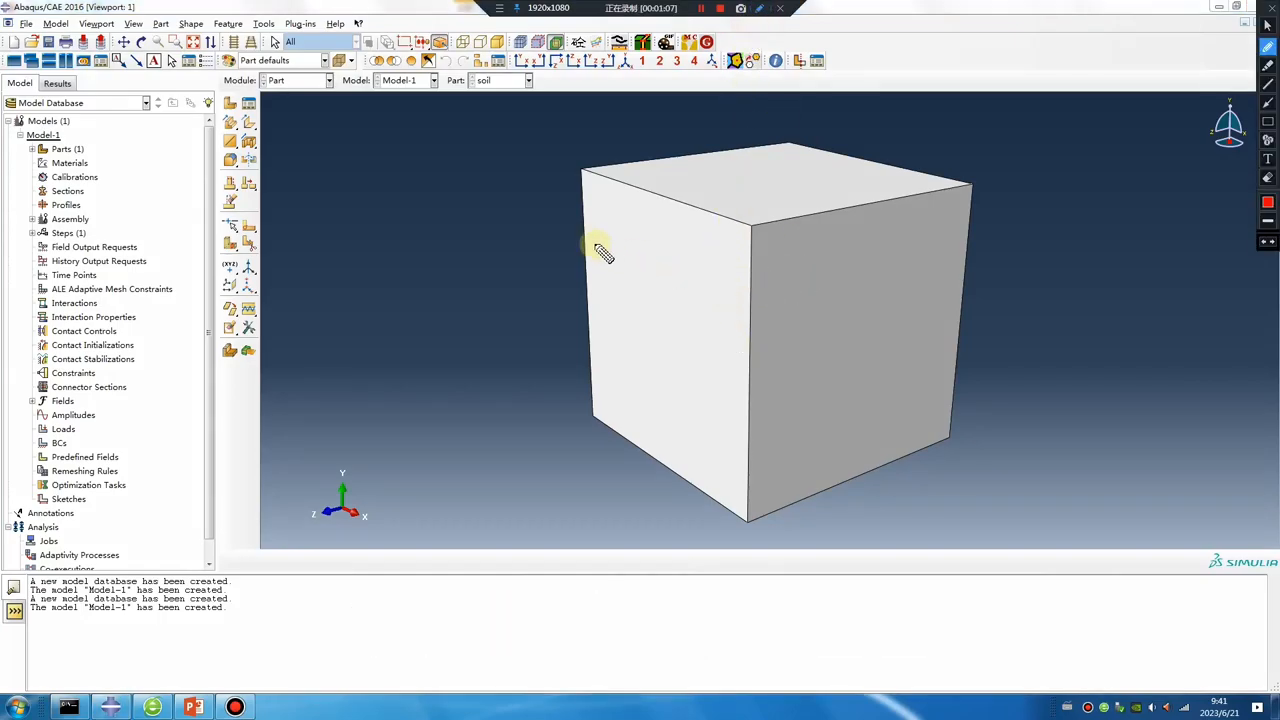
drag(590, 250, 750, 305)
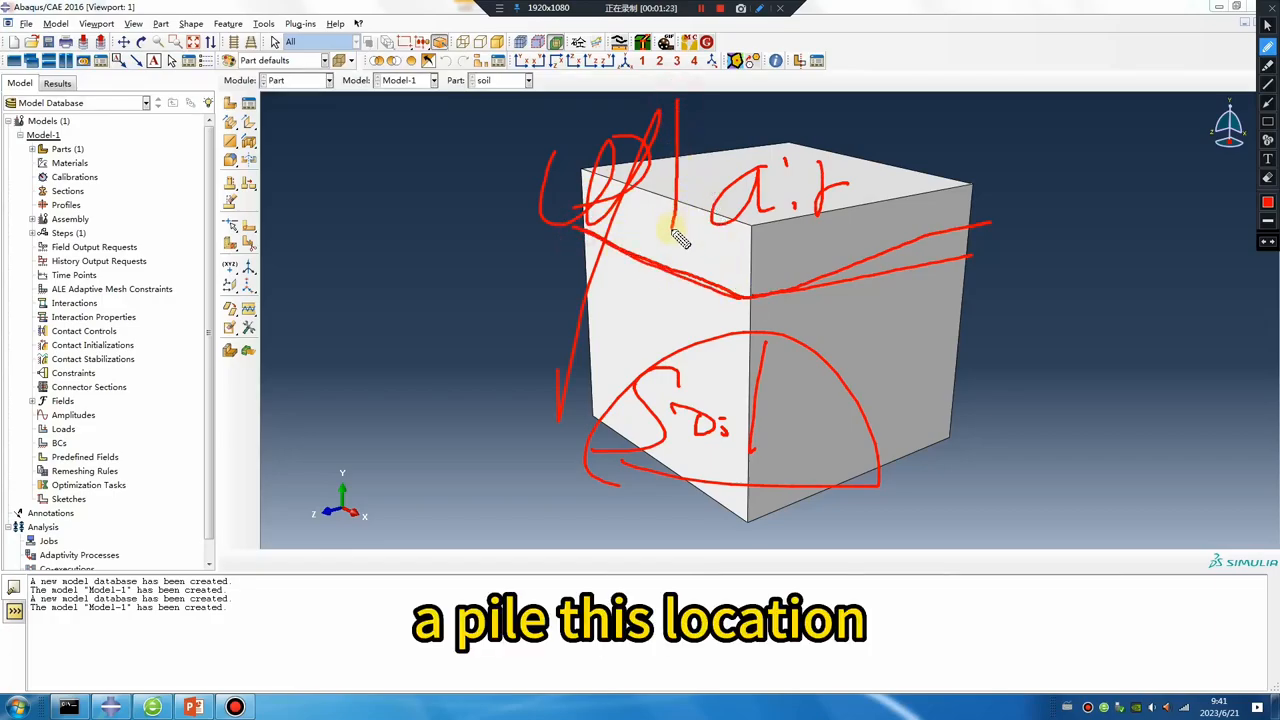
drag(680, 240, 690, 105)
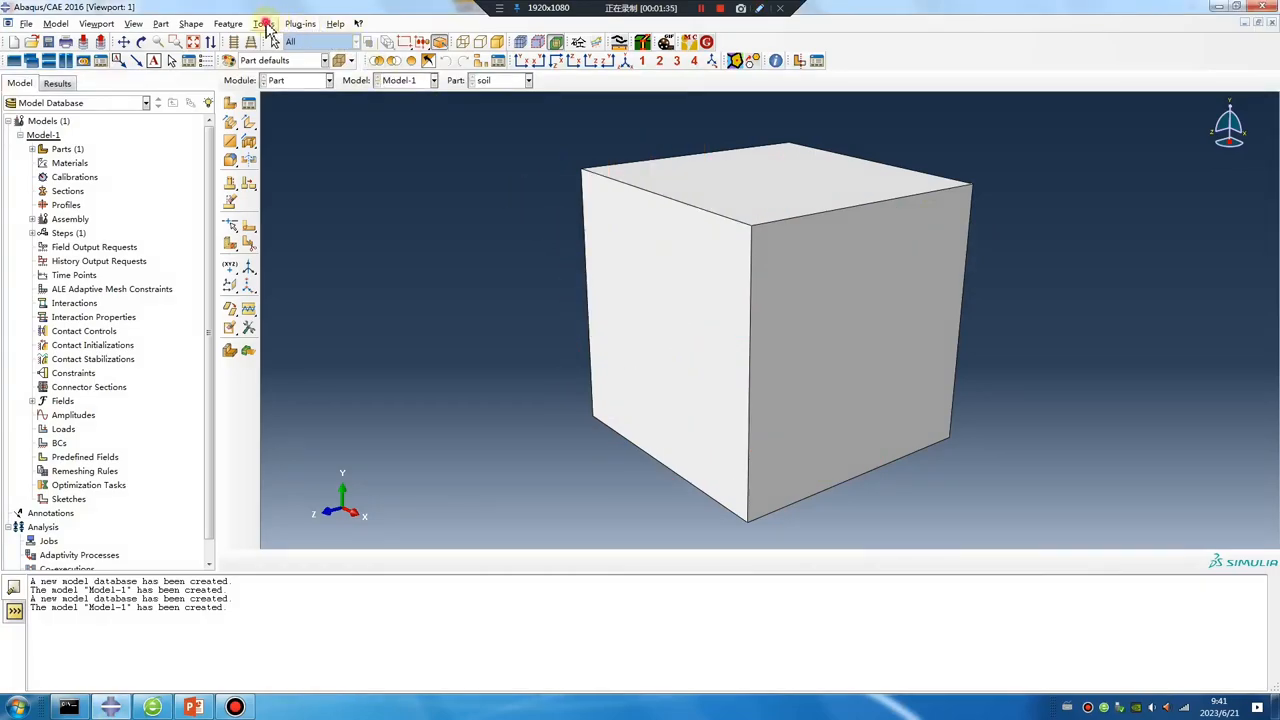
Add a datum point offset from a cube corner and partition the soil near its top
click(263, 23)
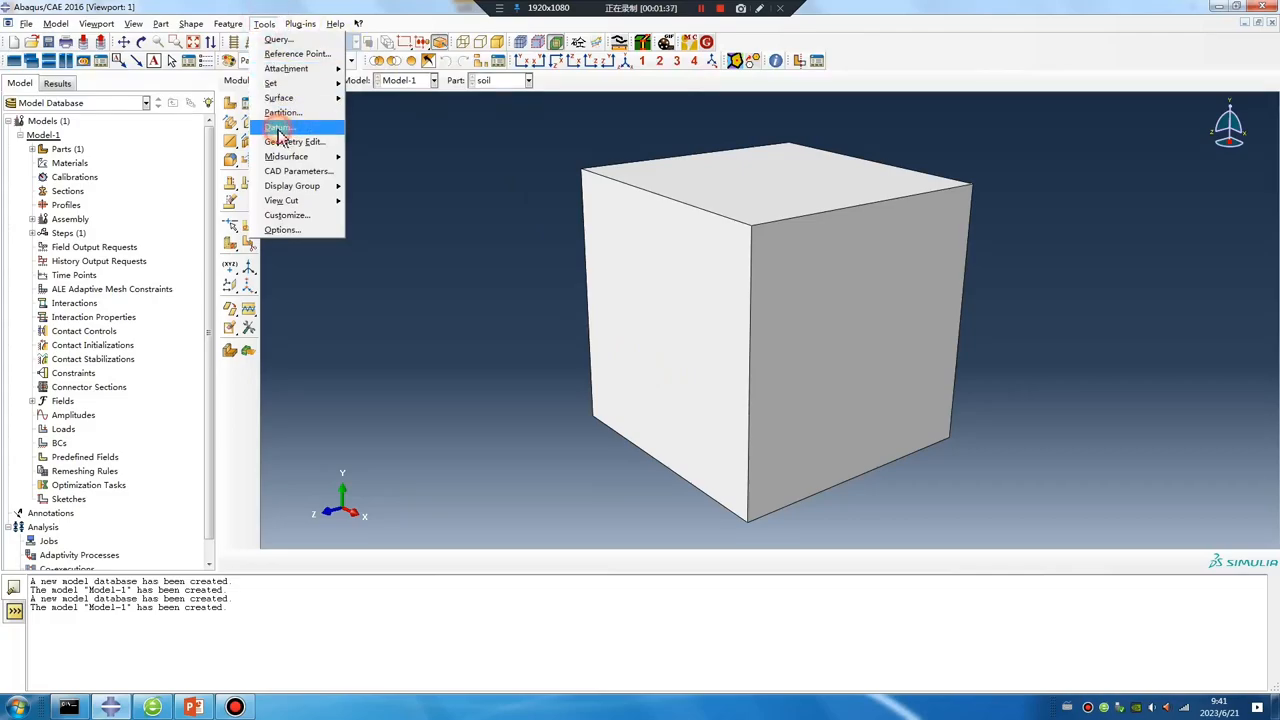
click(280, 127)
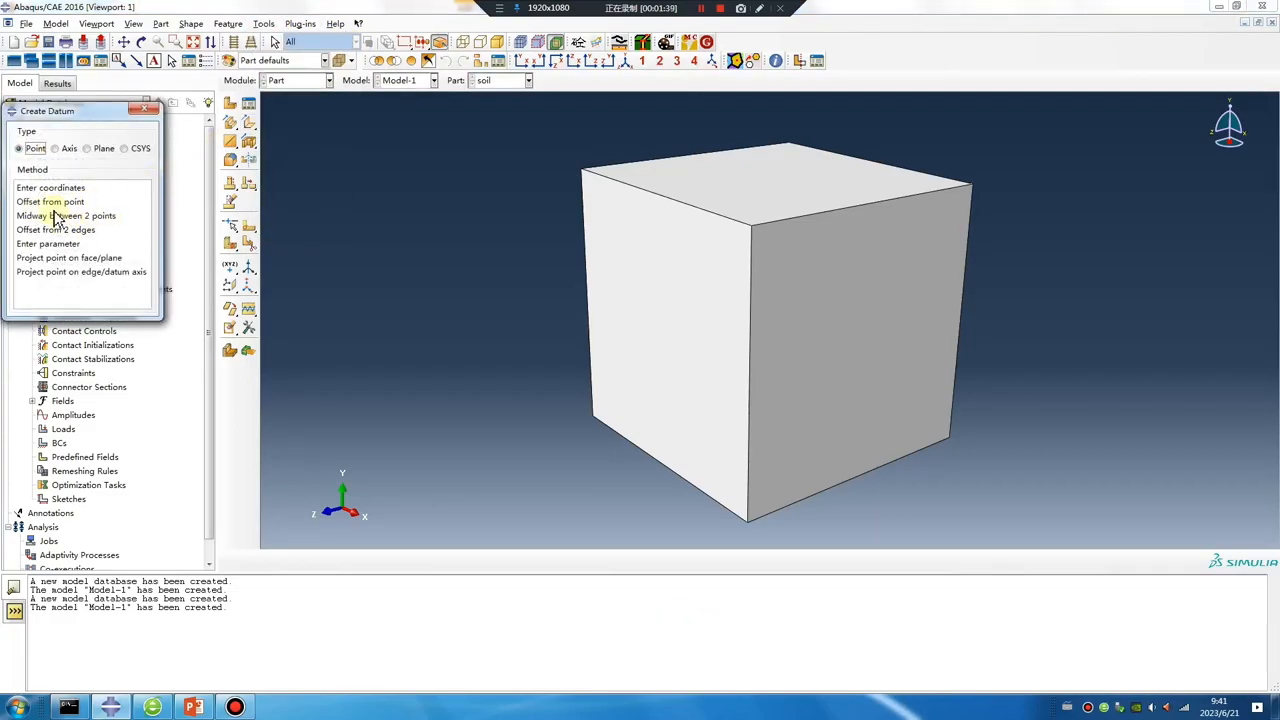
click(50, 201)
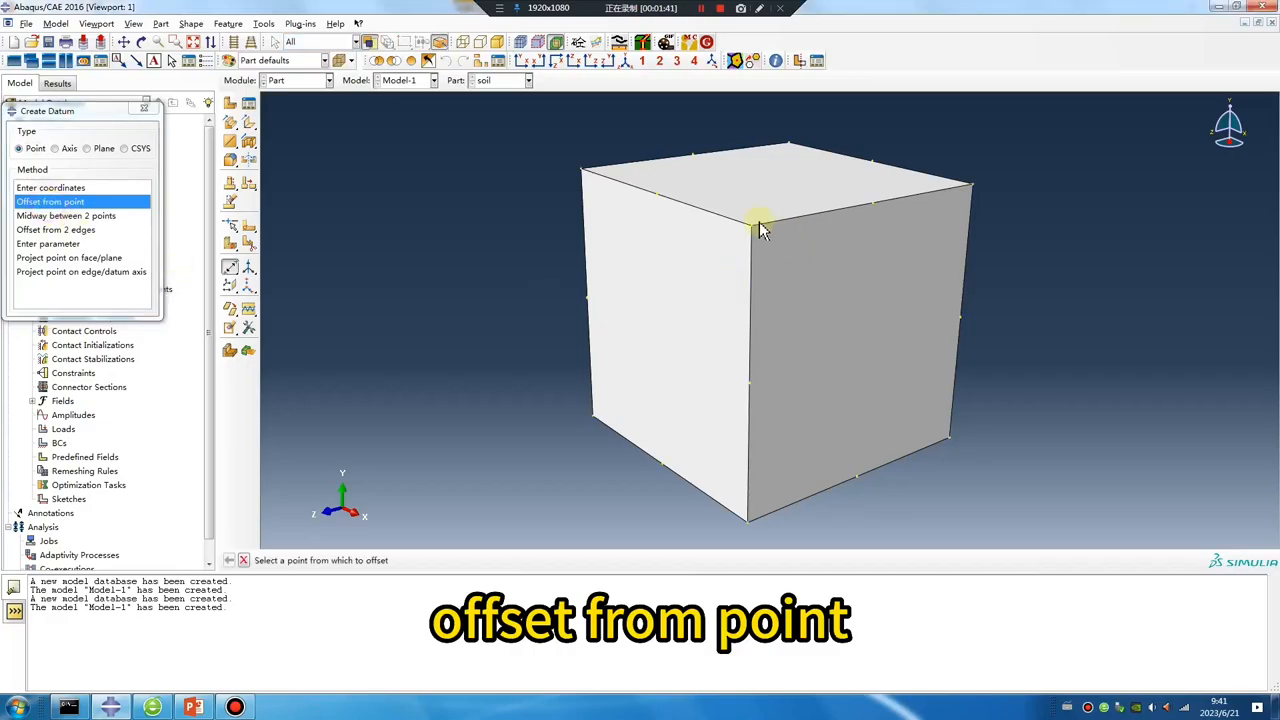
click(758, 228)
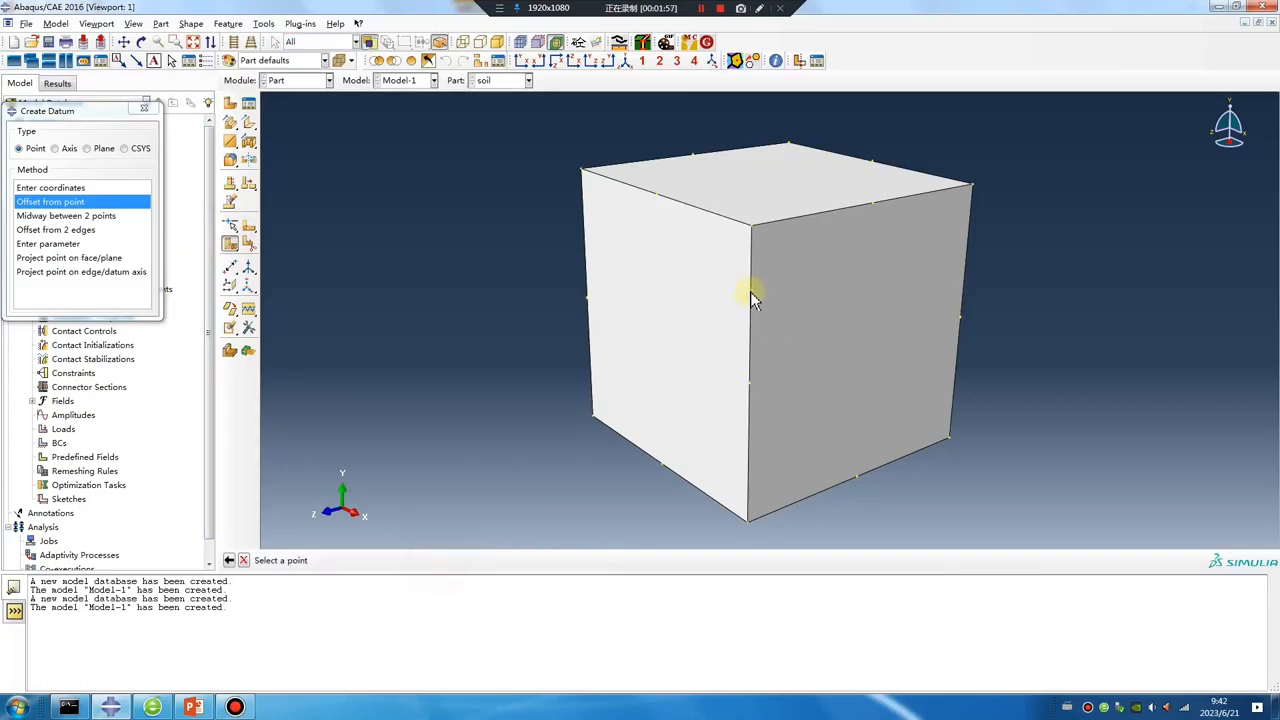
click(752, 295)
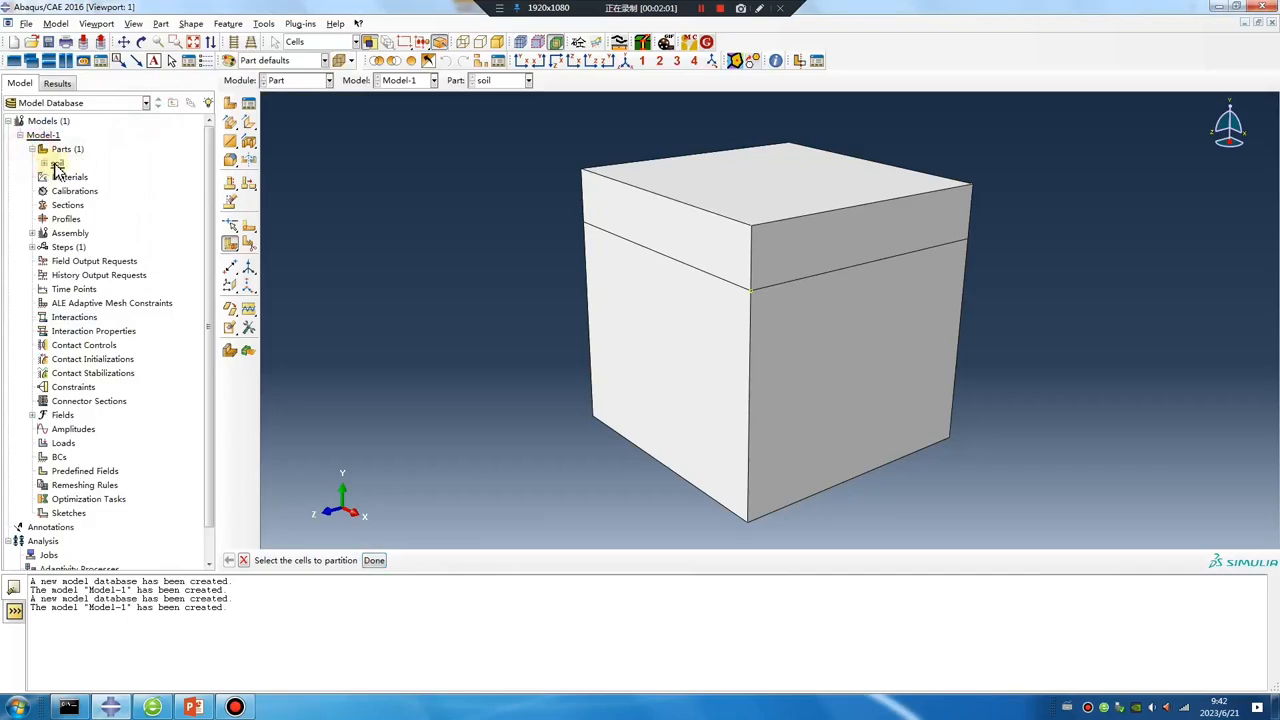
Change the soil part type to Eulerian
double_click(57, 164)
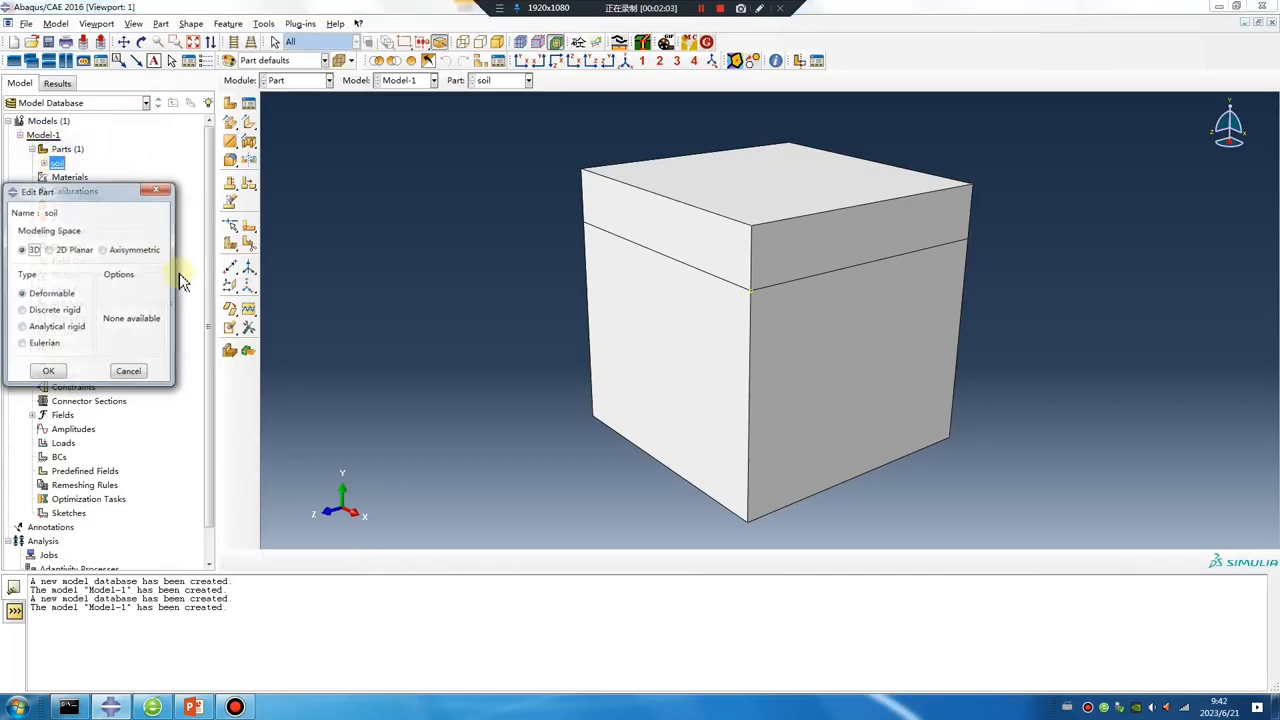
click(22, 343)
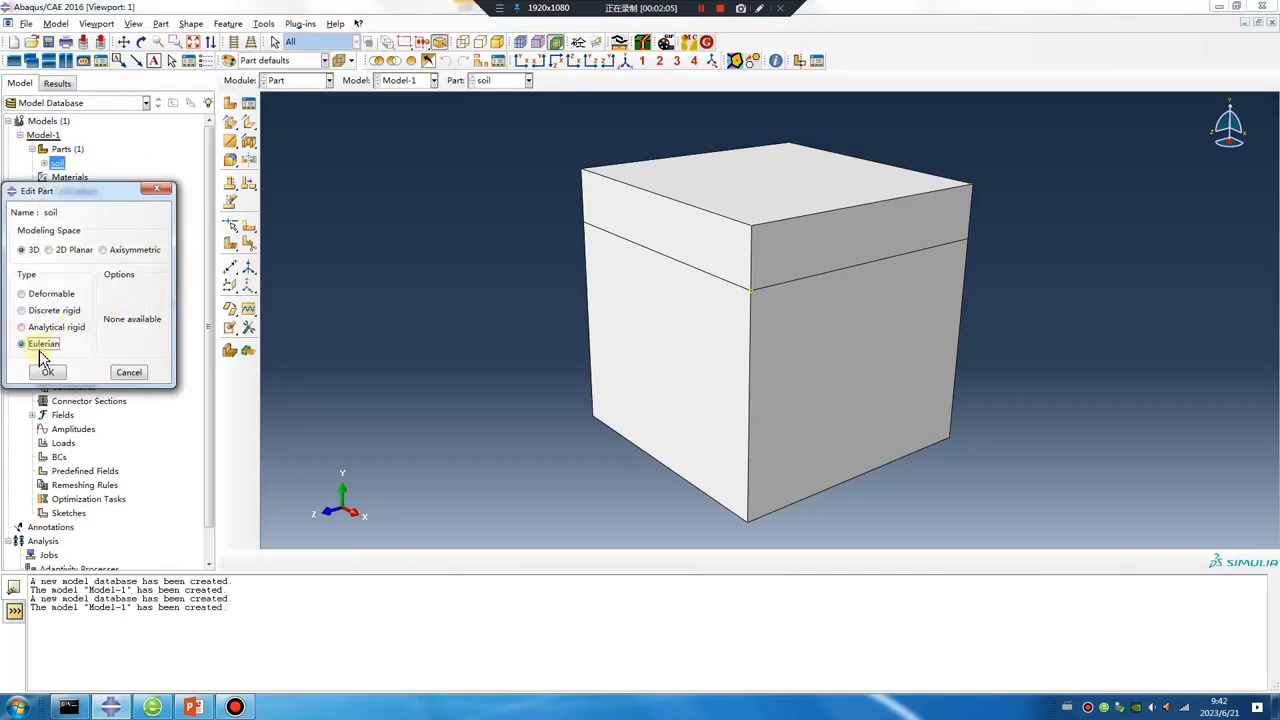
click(21, 343)
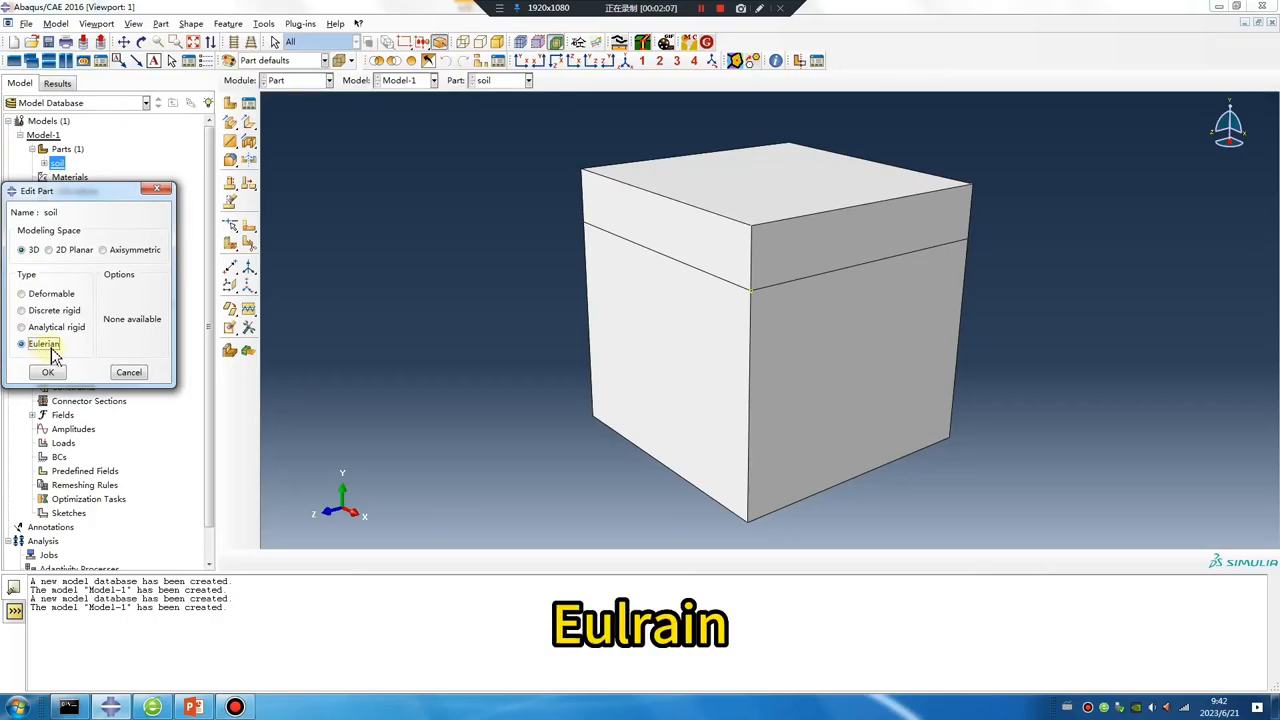
click(47, 372)
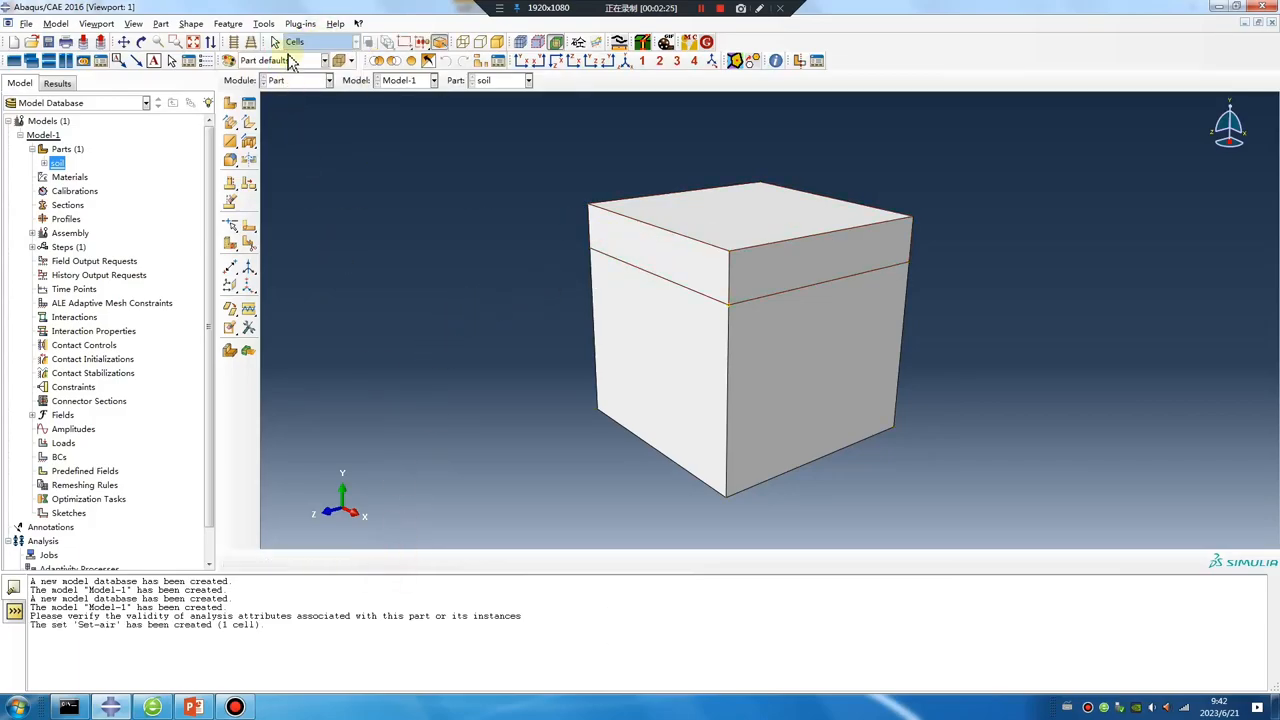
Create the cell set 'Set-soil' on the soil part
click(263, 23)
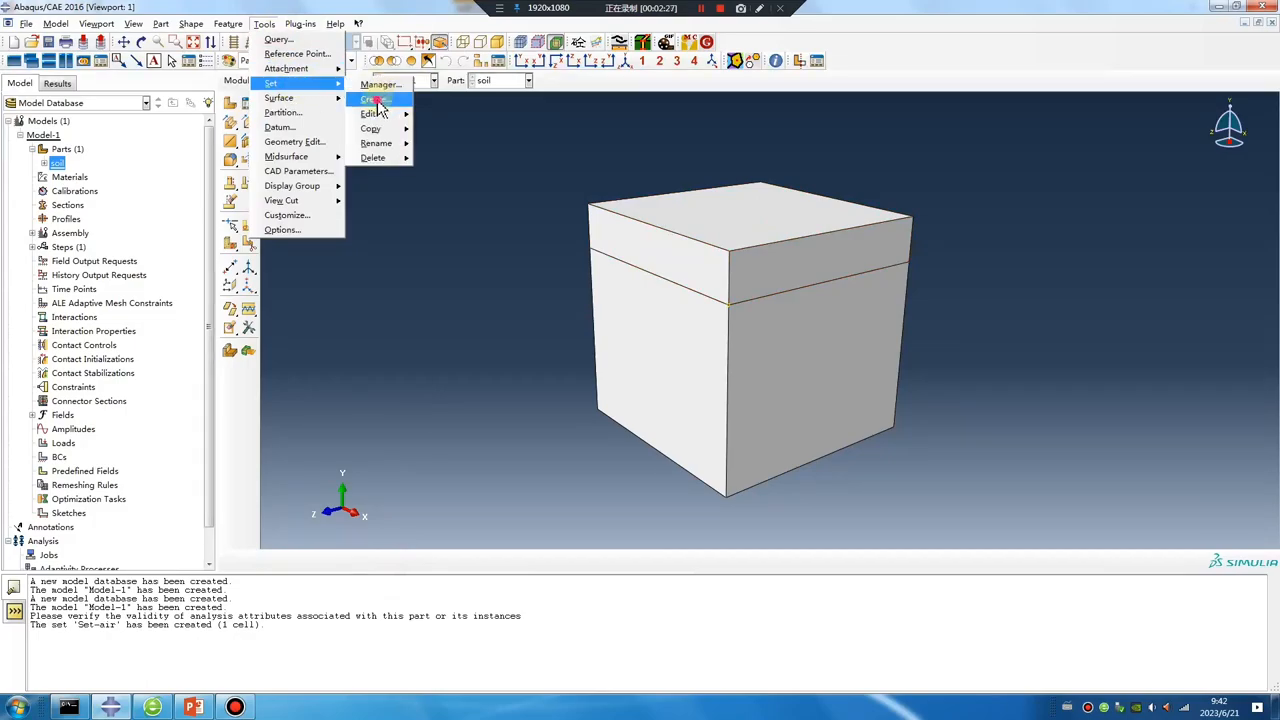
click(370, 99)
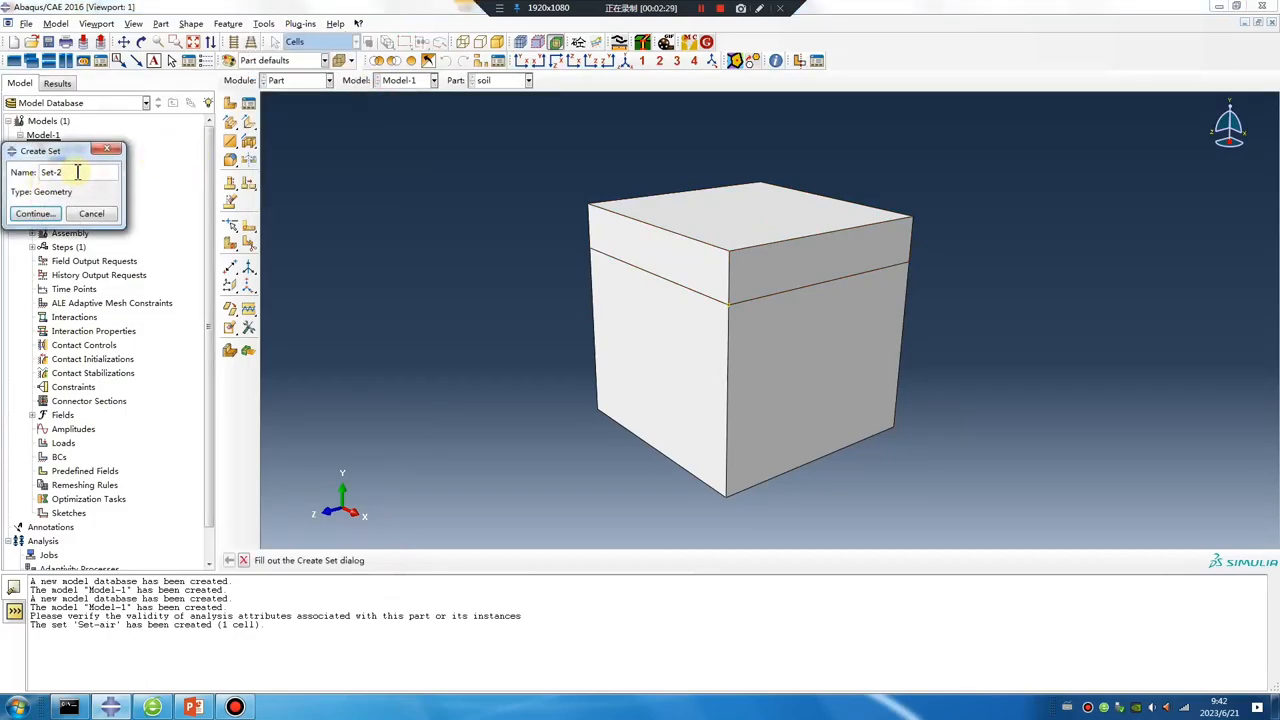
text(Set-soil)
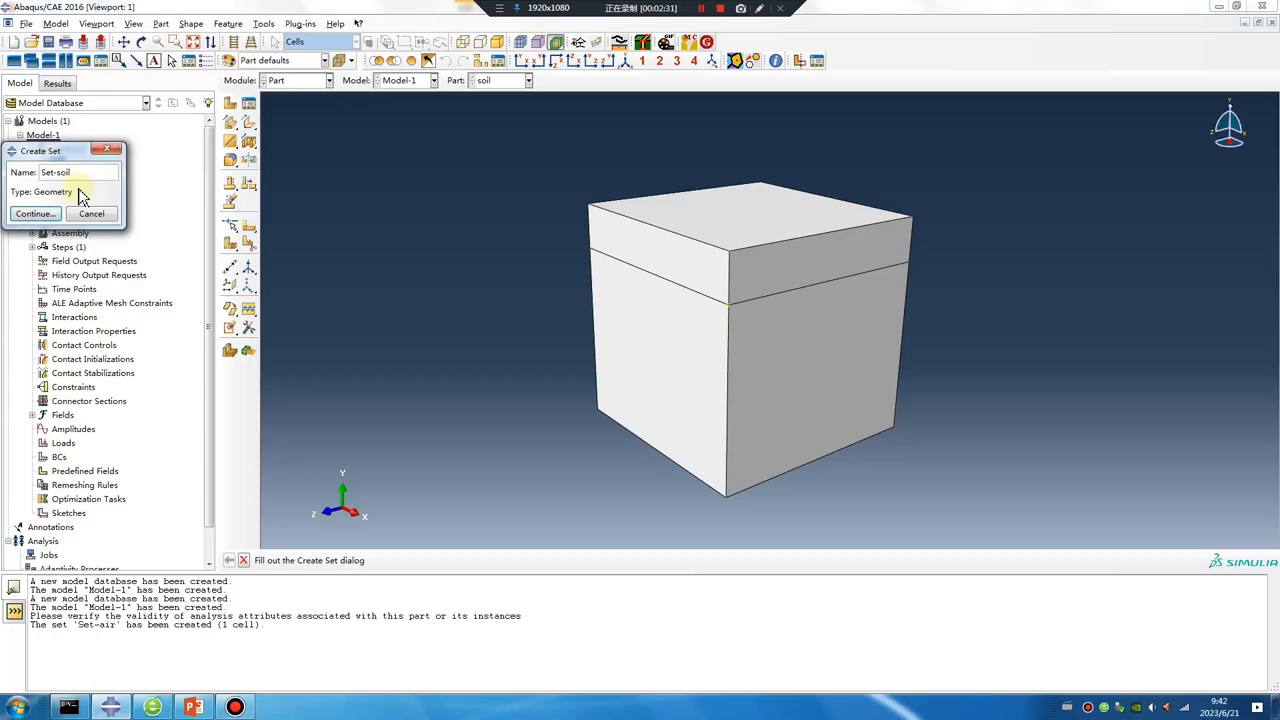
click(34, 213)
text(pile)
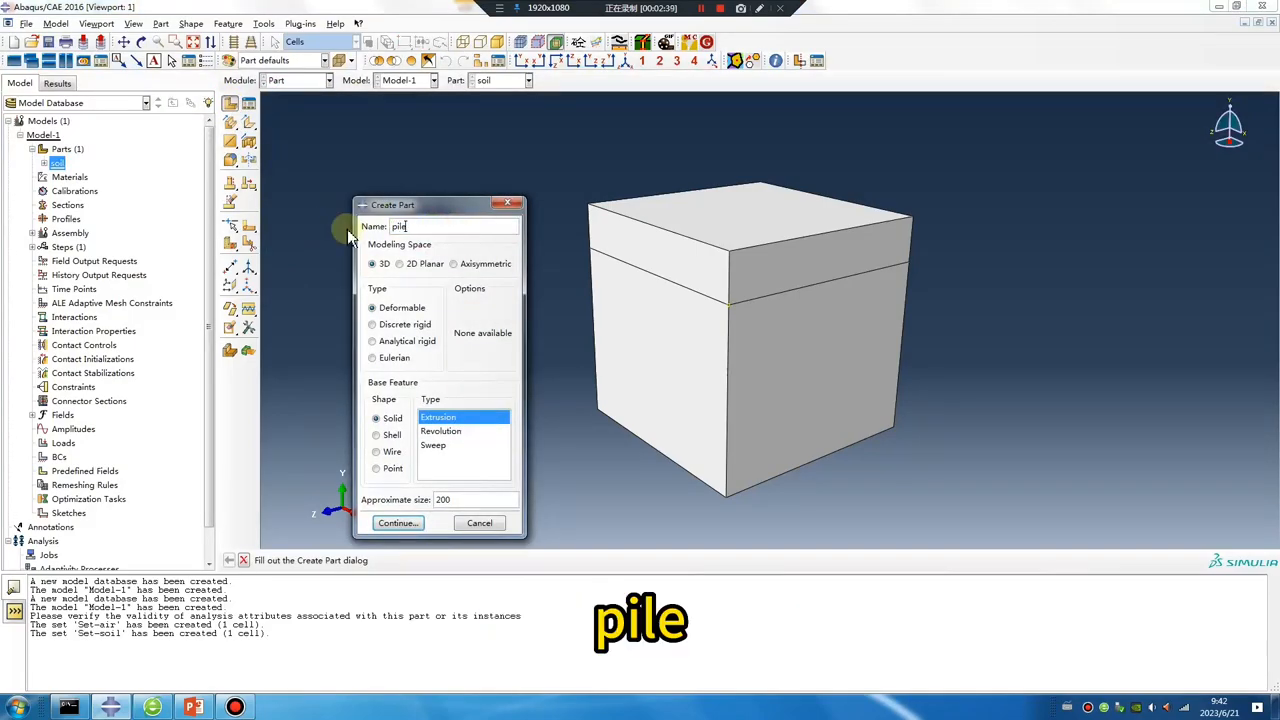
Extrude a circle centred at the sketch origin into the cylindrical pile part
click(398, 522)
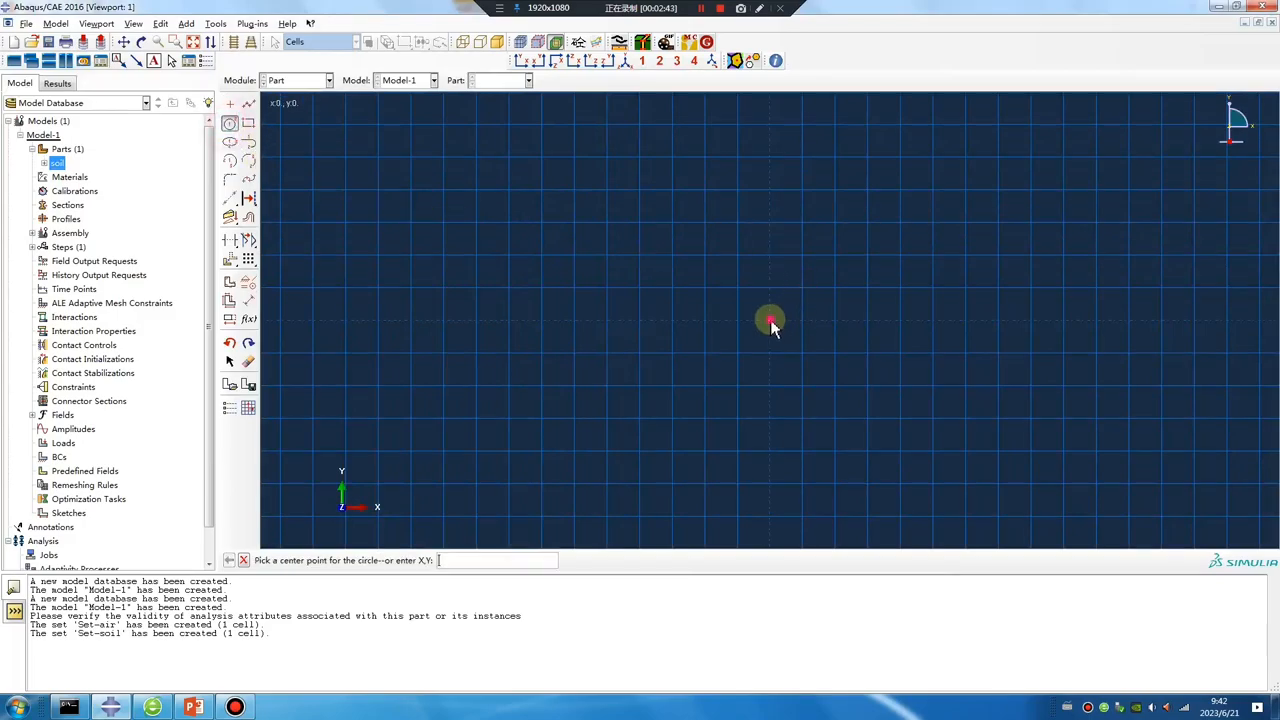
click(770, 322)
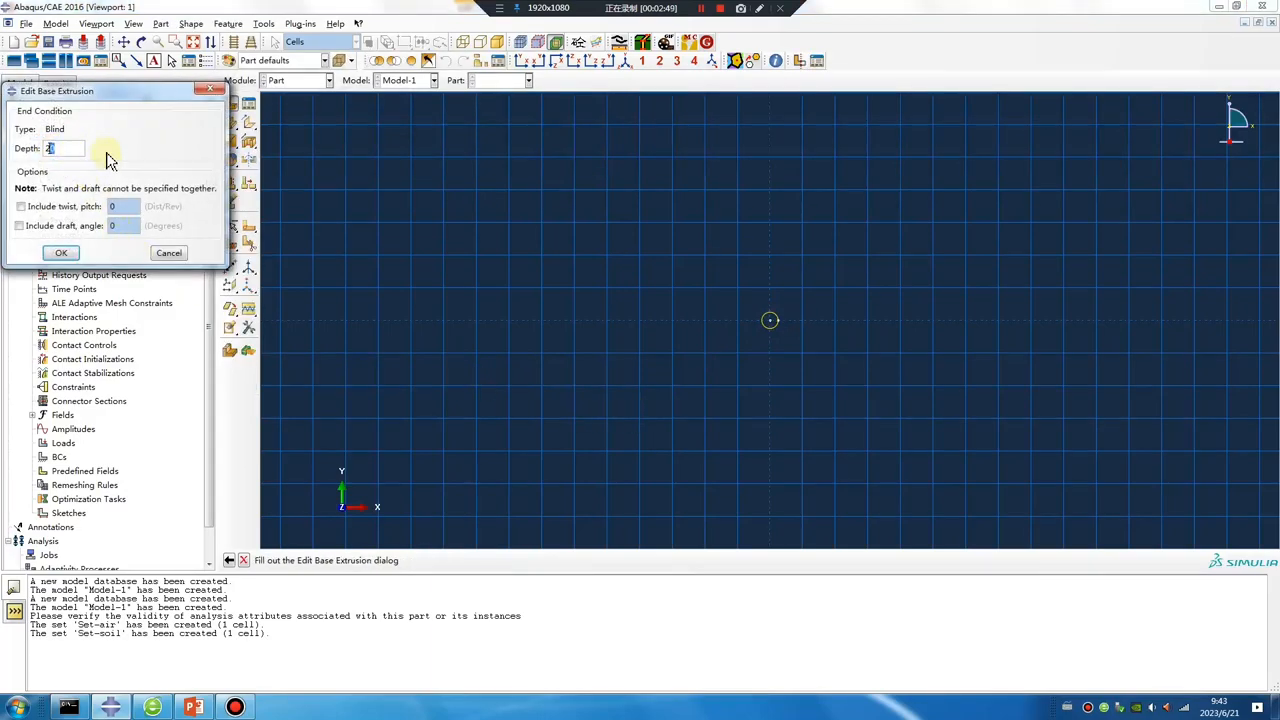
click(64, 148)
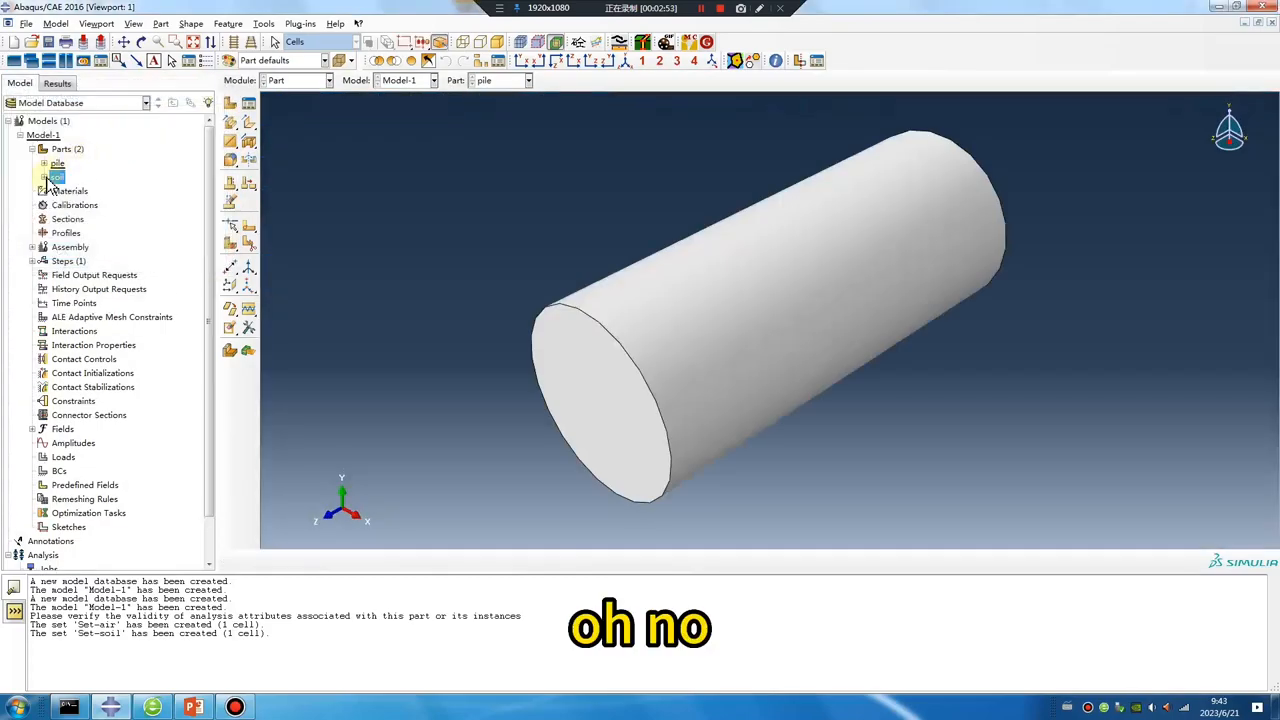
click(45, 177)
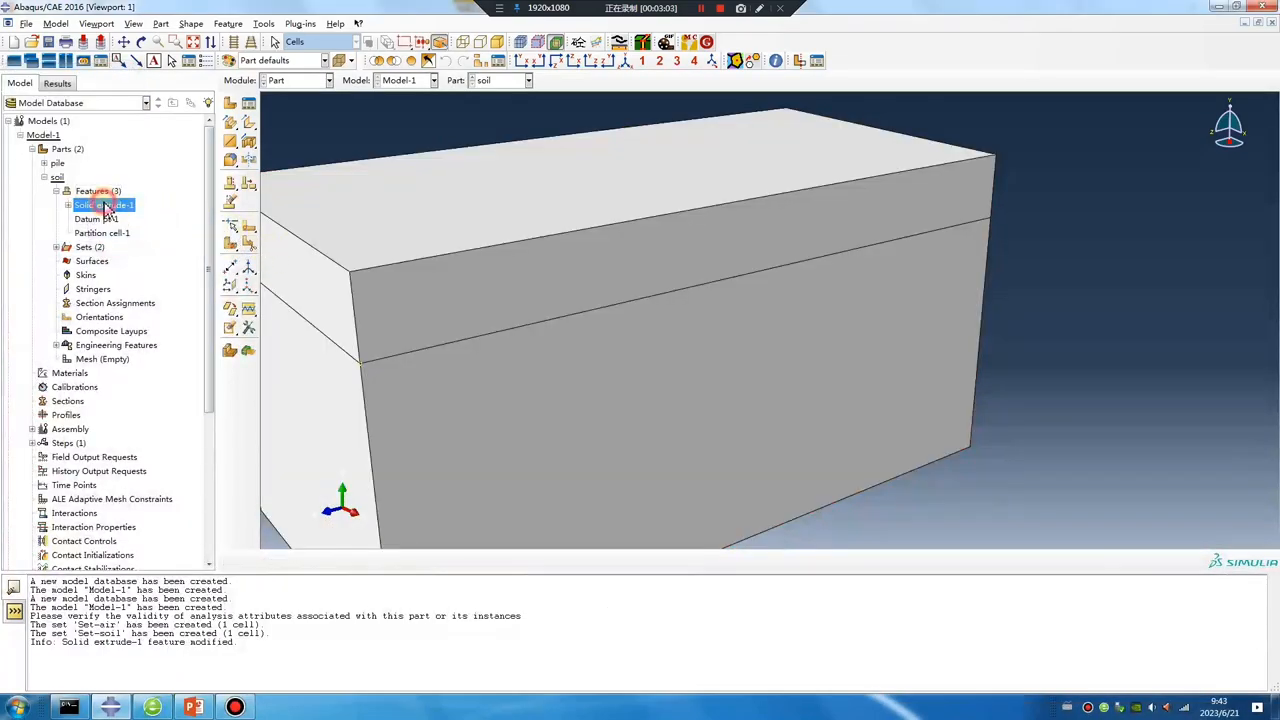
Edit the soil and pile extrusion features, setting the pile depth to 15
double_click(103, 204)
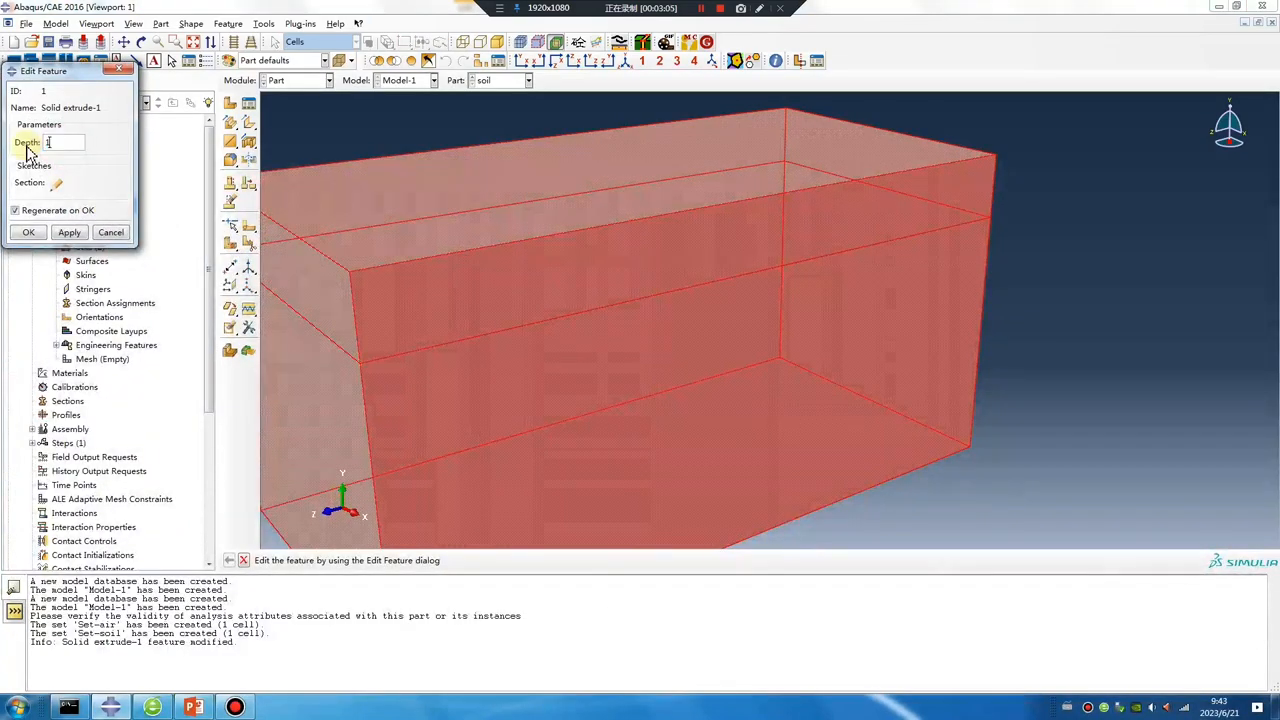
click(28, 232)
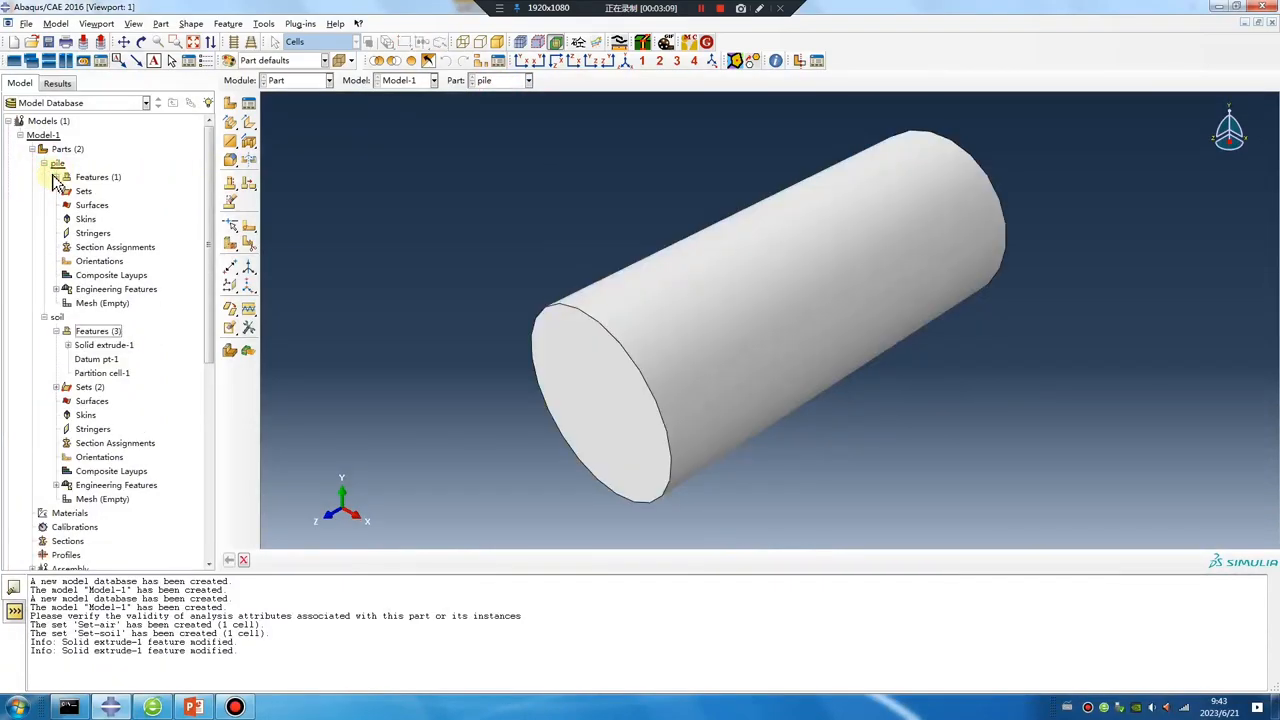
double_click(104, 345)
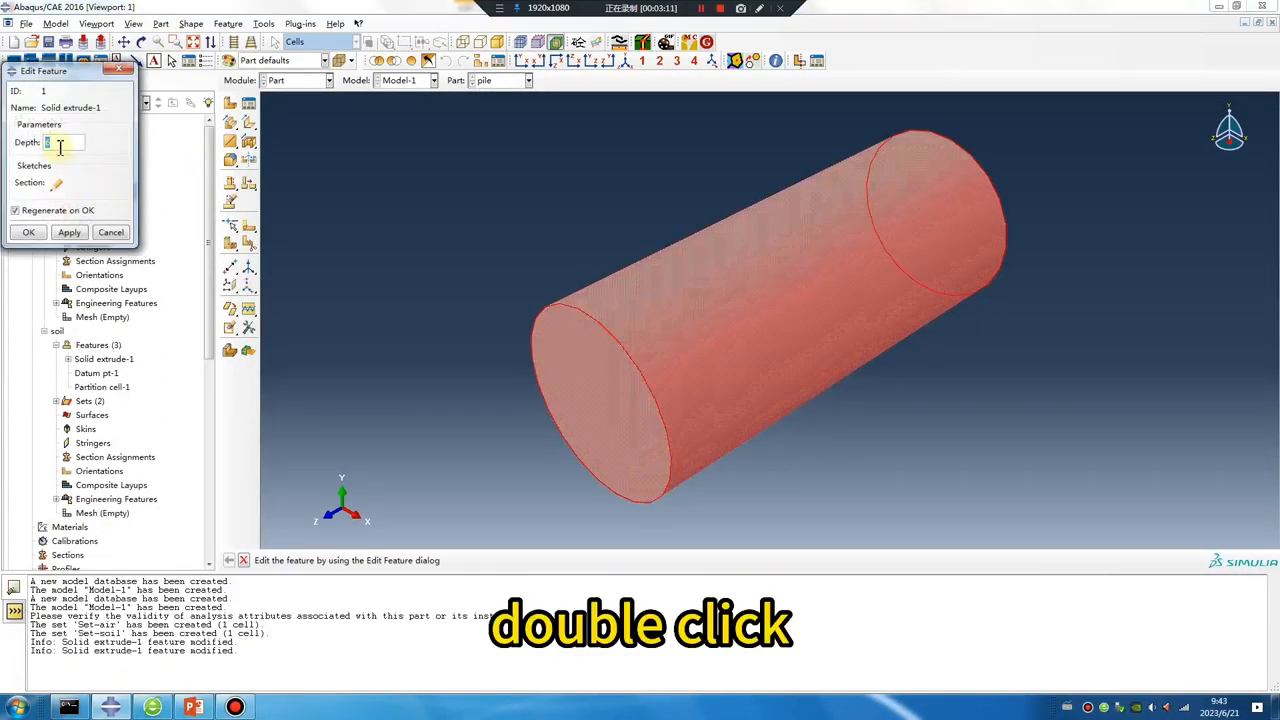
text(15)
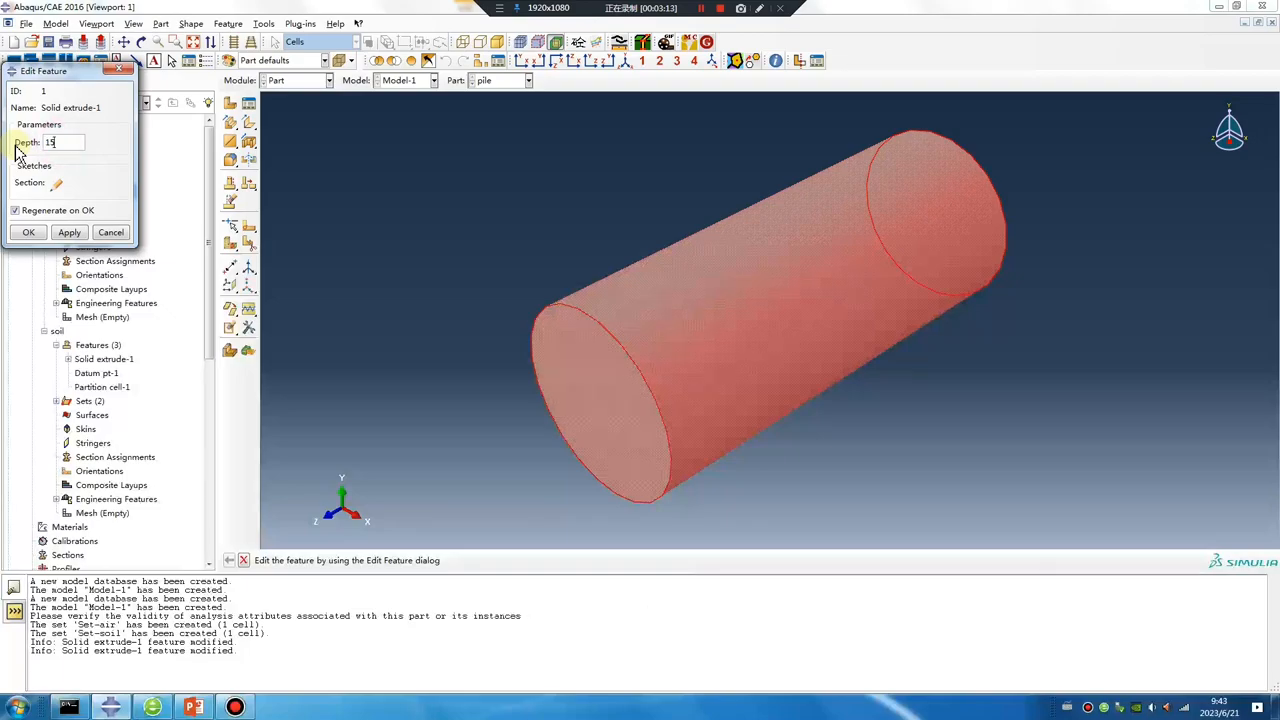
click(28, 232)
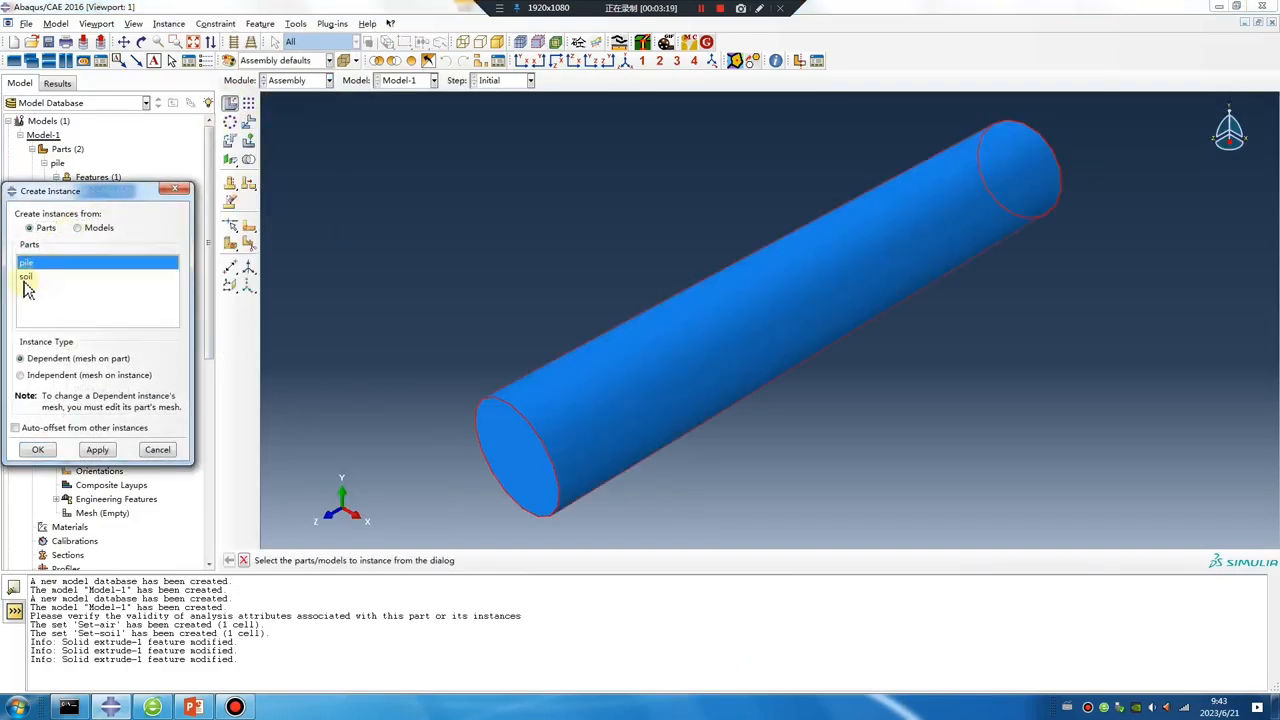
Shrink the radius dimension in the pile's section sketch
click(26, 276)
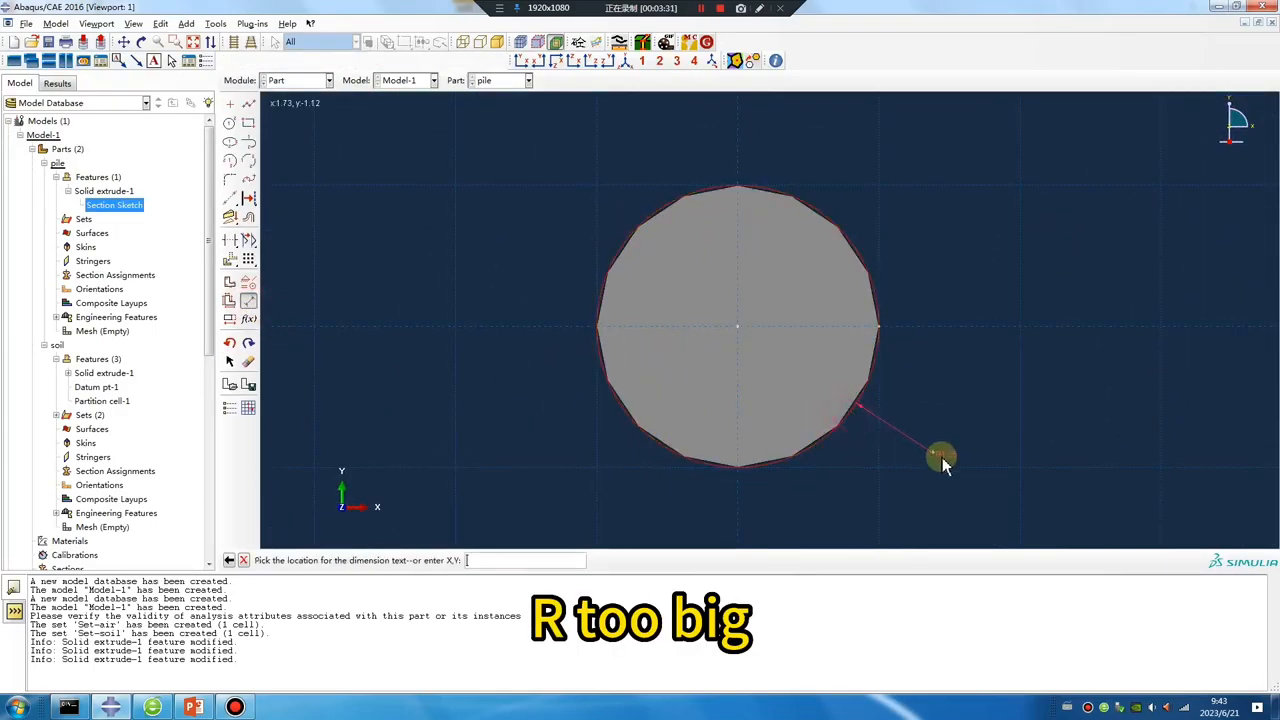
click(940, 457)
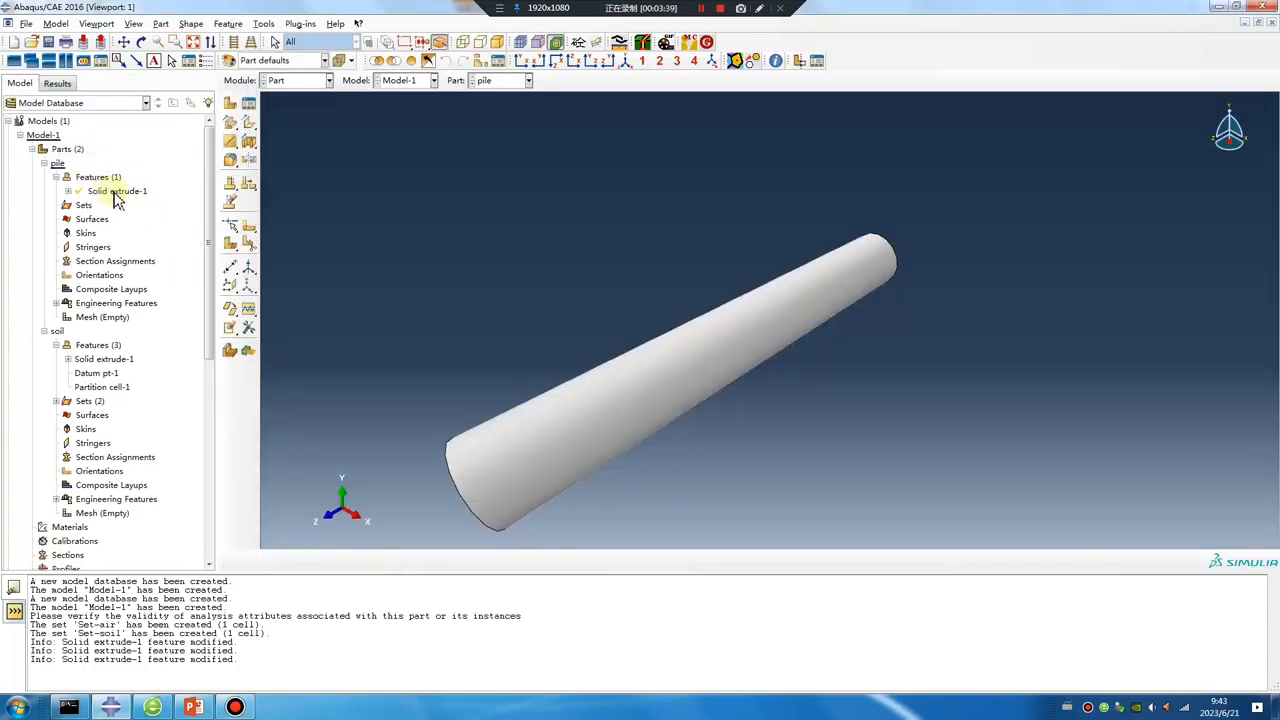
click(330, 80)
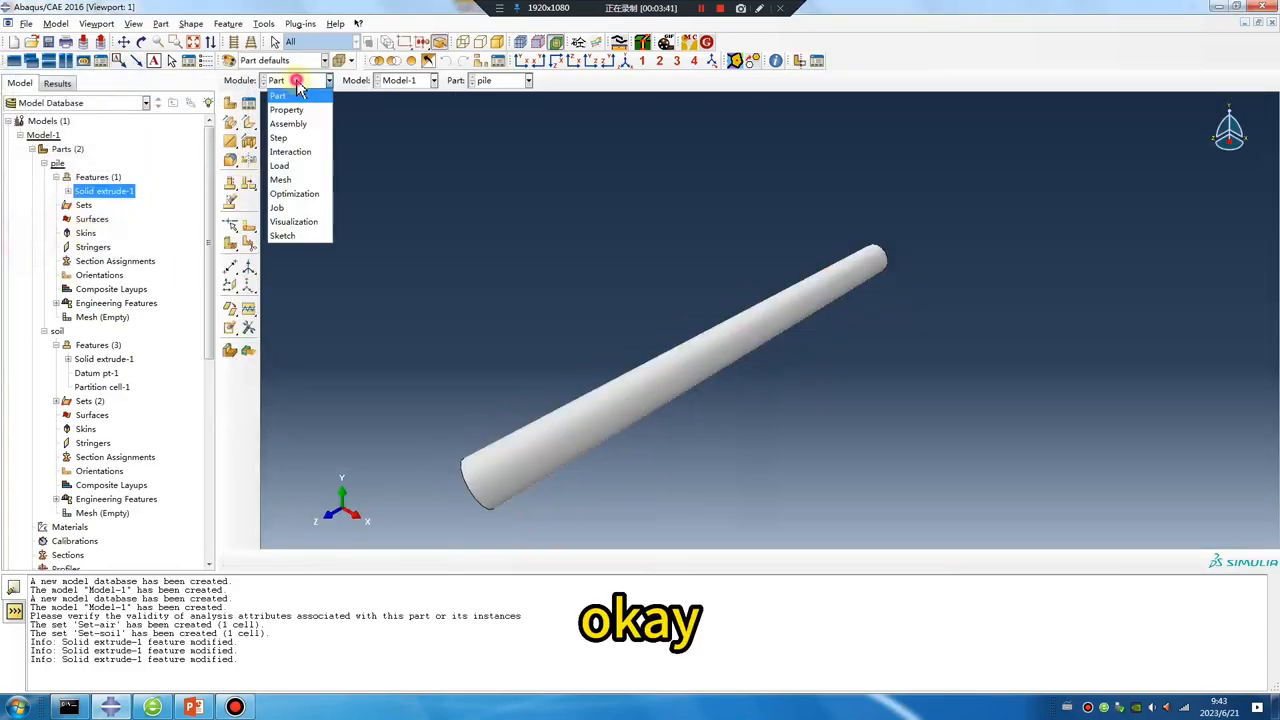
Instance the pile and soil in the assembly and rotate the pile 90 degrees
click(288, 123)
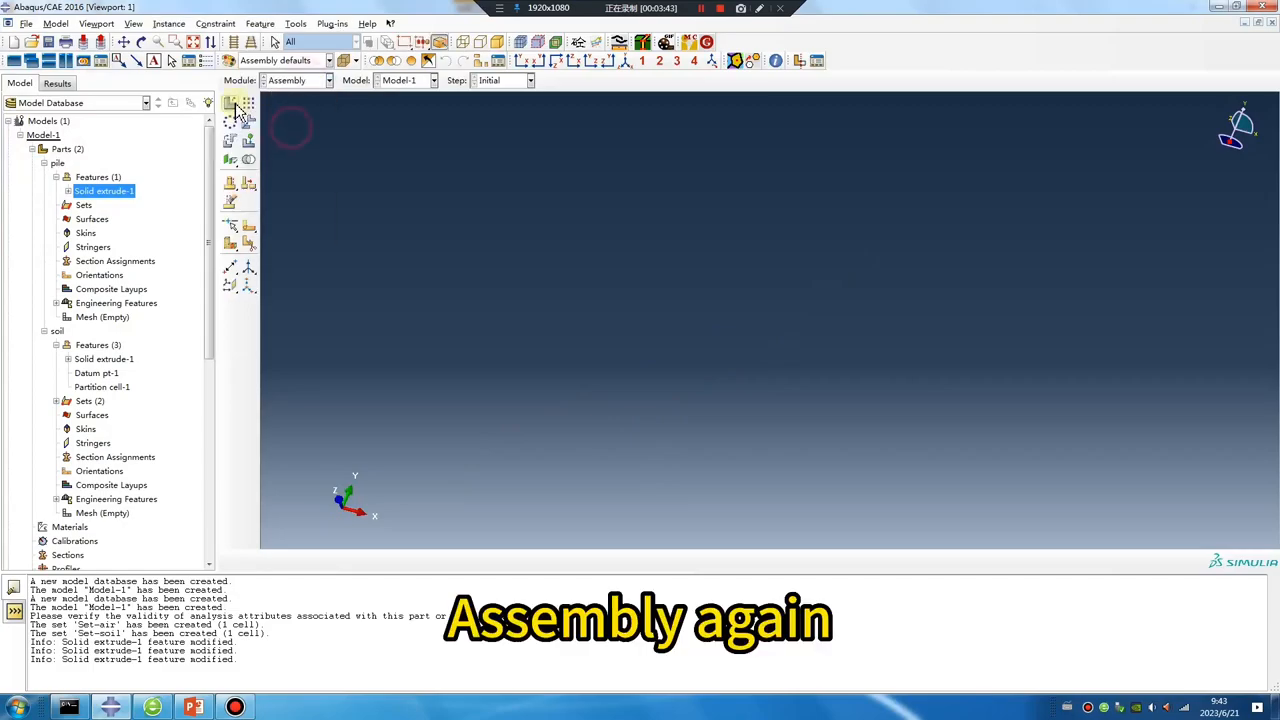
click(231, 104)
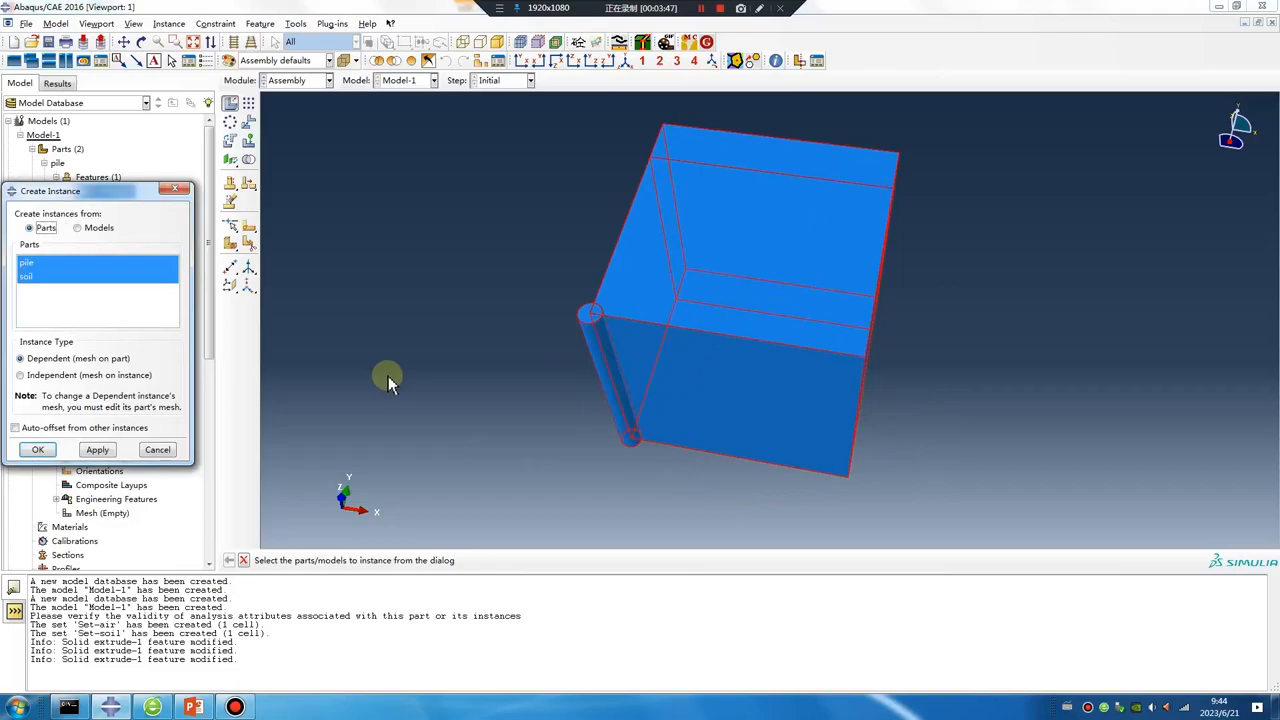
click(37, 449)
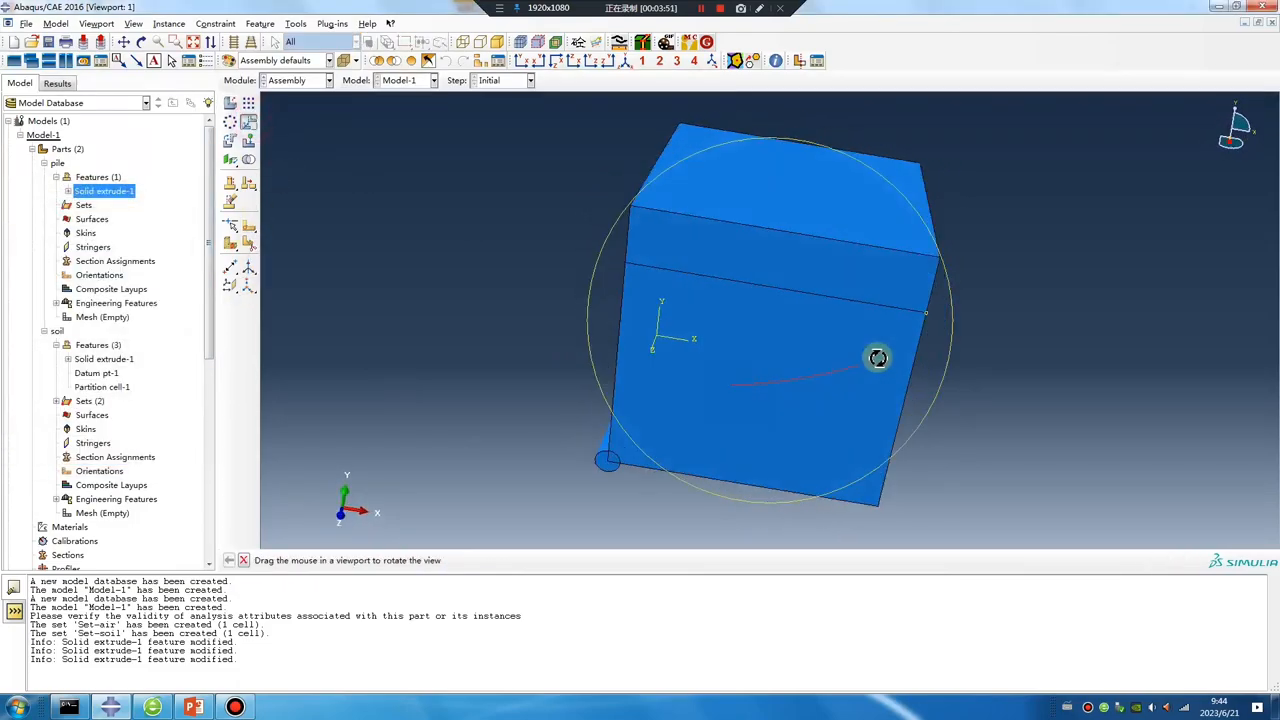
click(230, 145)
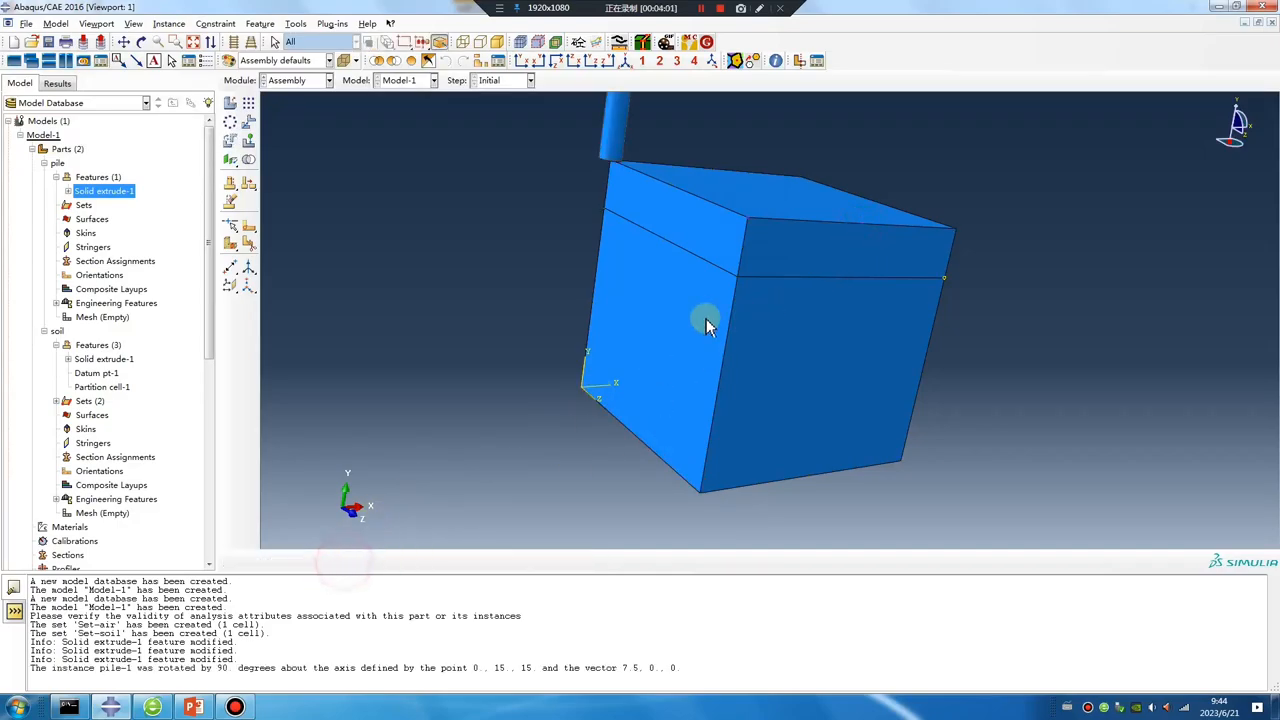
Create a datum point midway between two points on the soil's top face
click(295, 23)
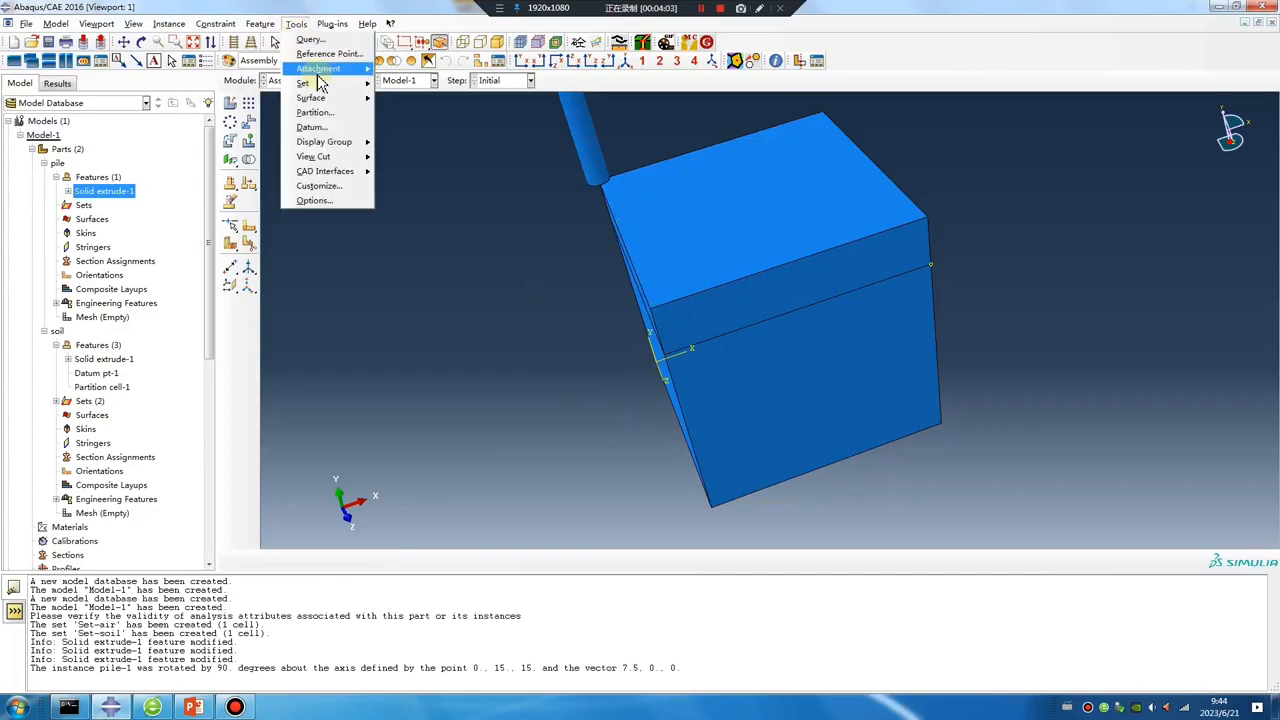
click(311, 127)
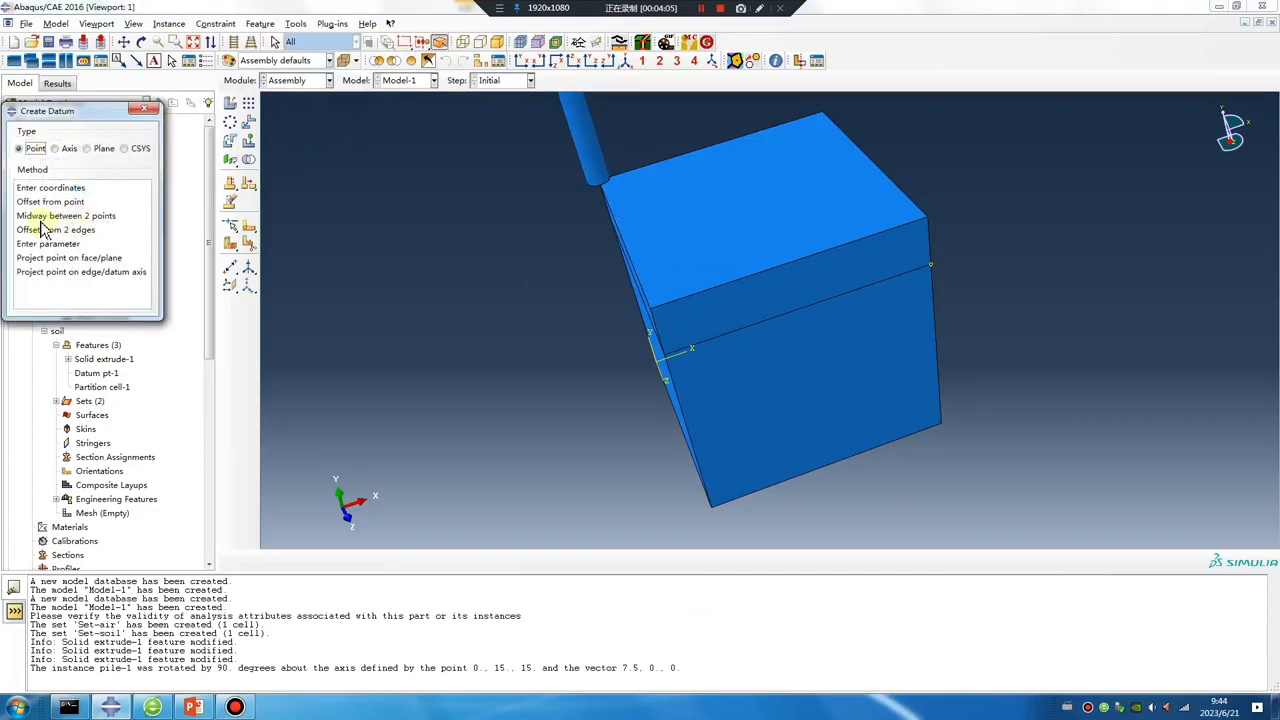
click(65, 216)
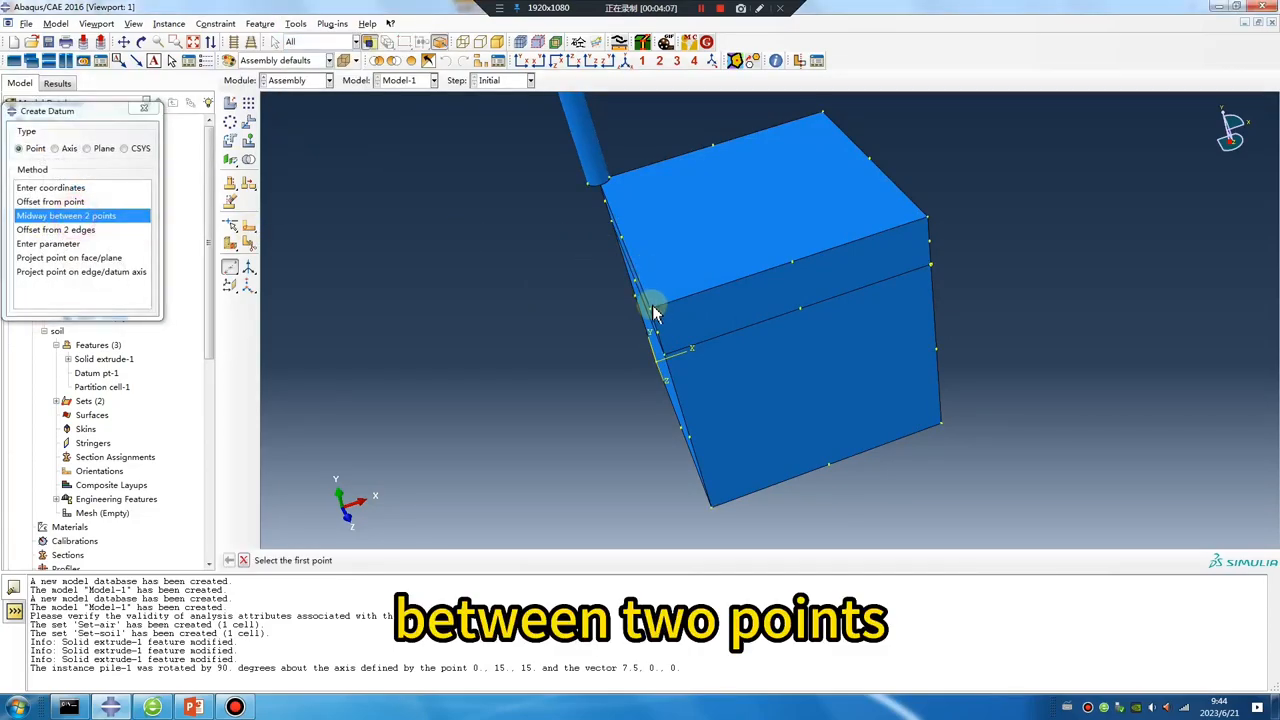
click(652, 305)
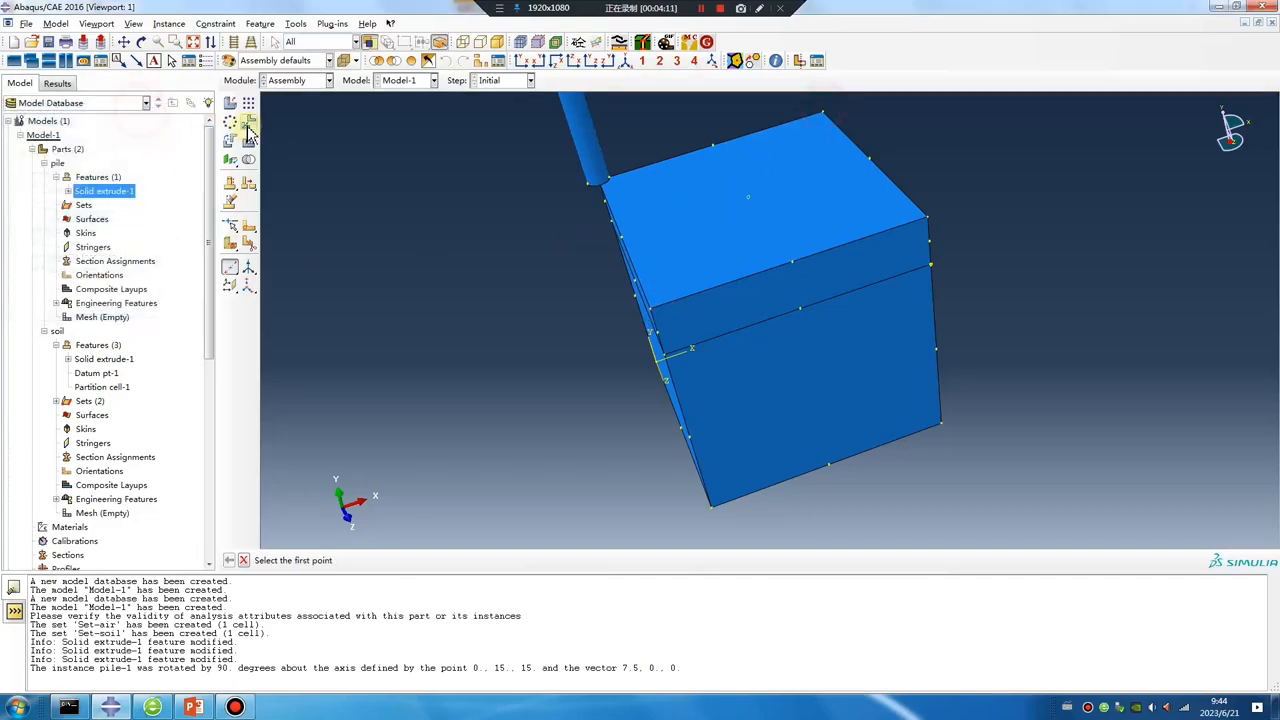
Translate the pile instance onto the datum and along vector (0.0, -2.0, 0.0)
click(248, 121)
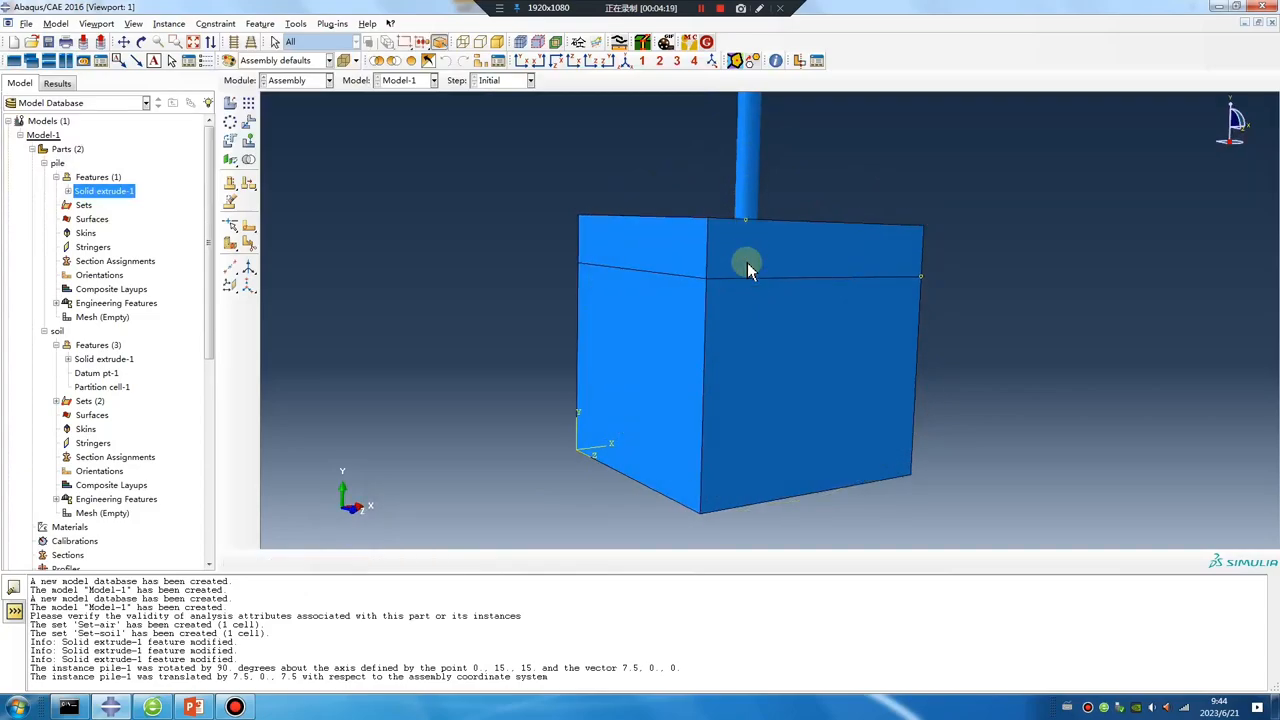
click(246, 122)
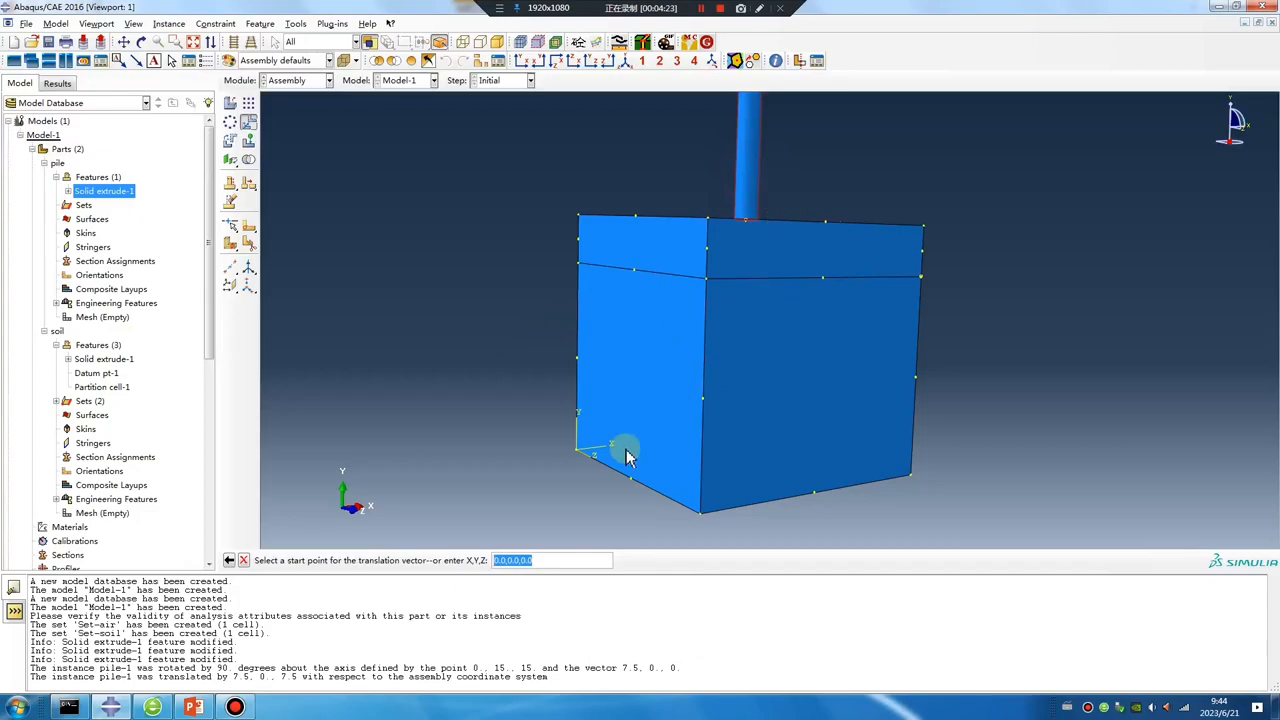
click(625, 449)
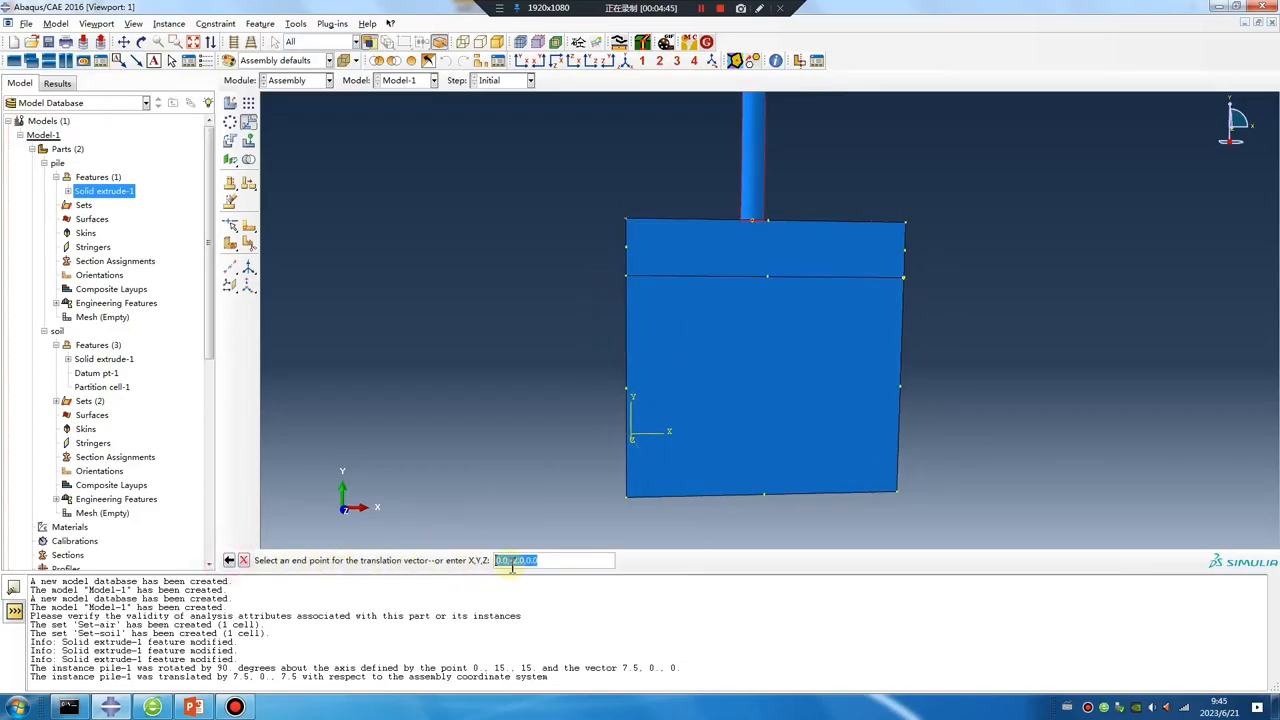
text(0.0,-2.0,0.0)
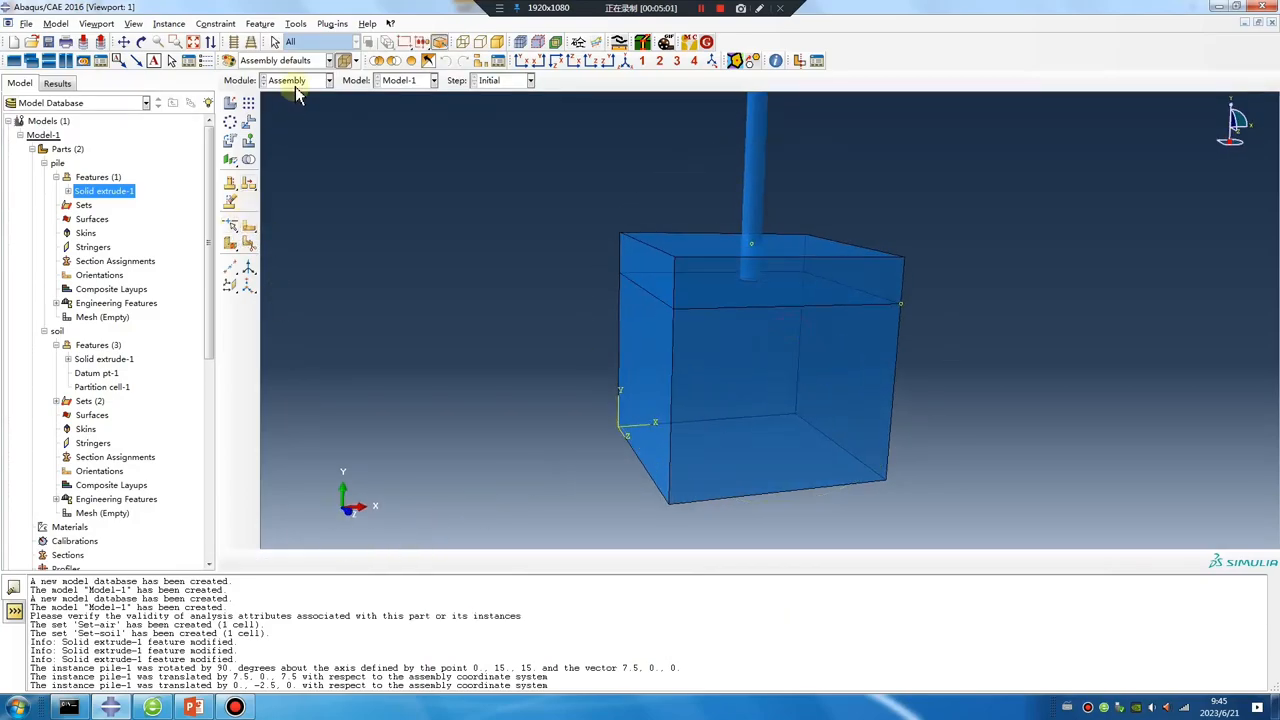
Create material 'pile' with density 7890
click(295, 80)
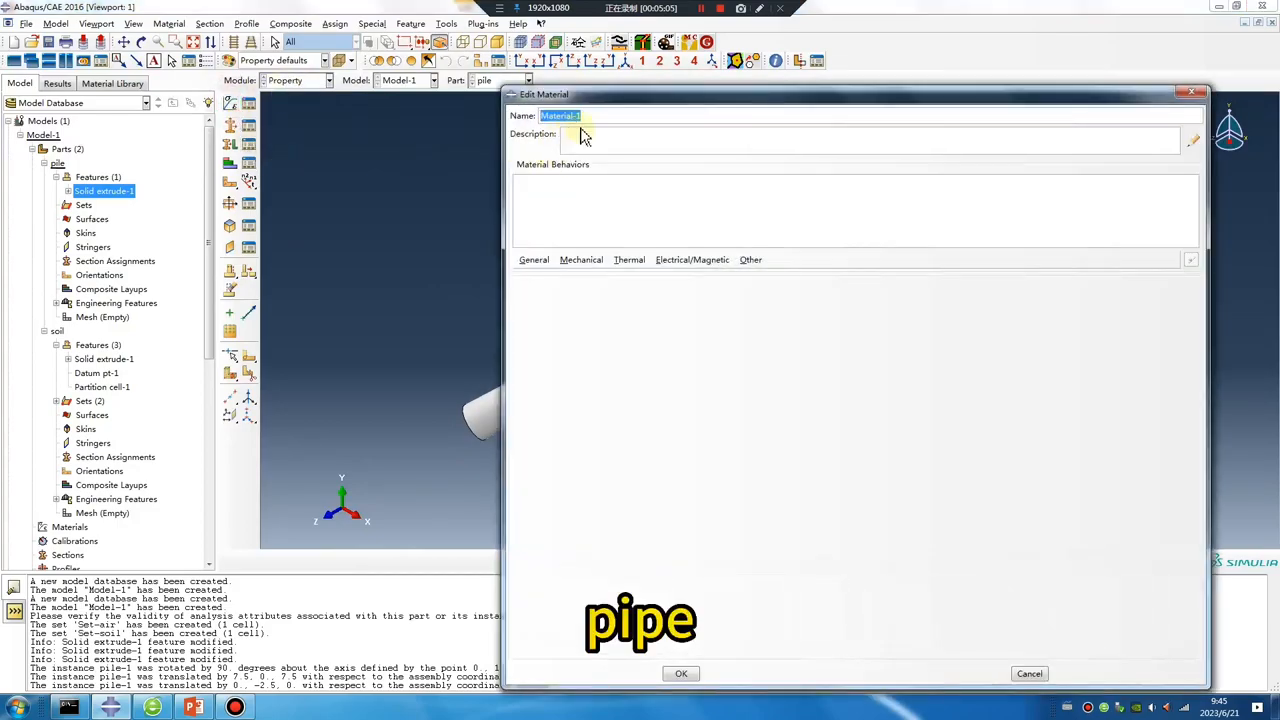
text(pile)
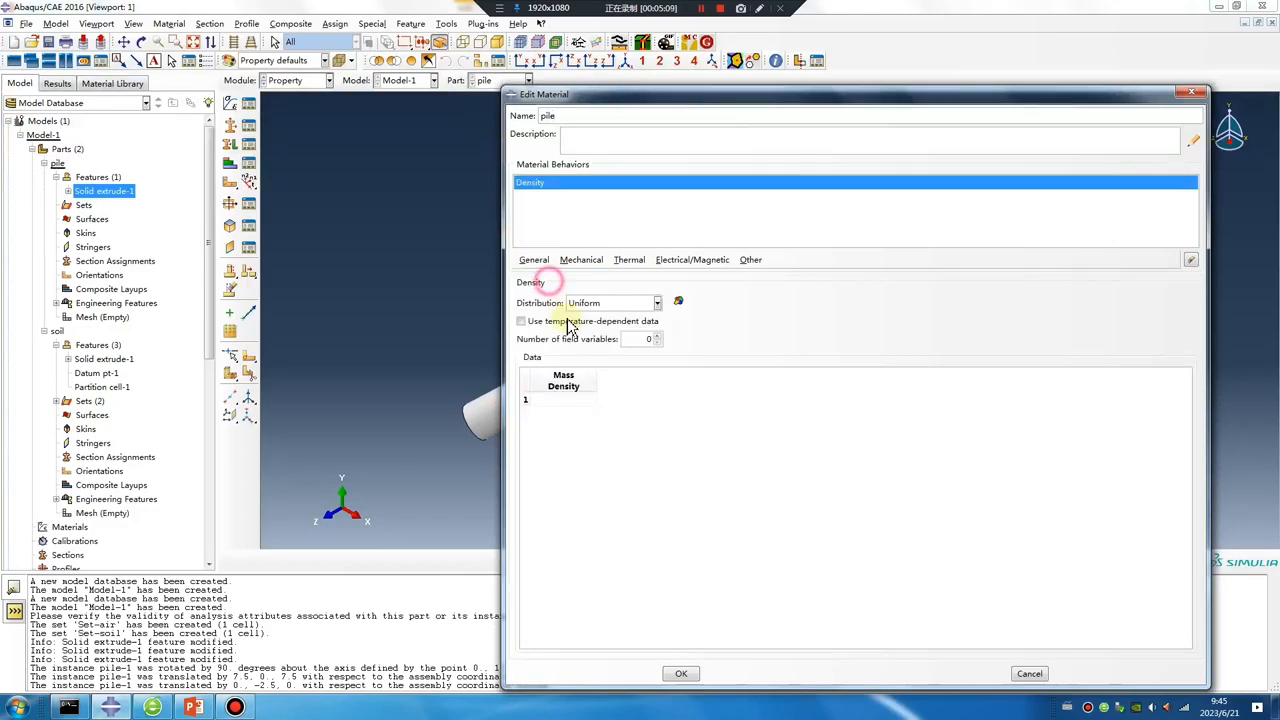
text(2)
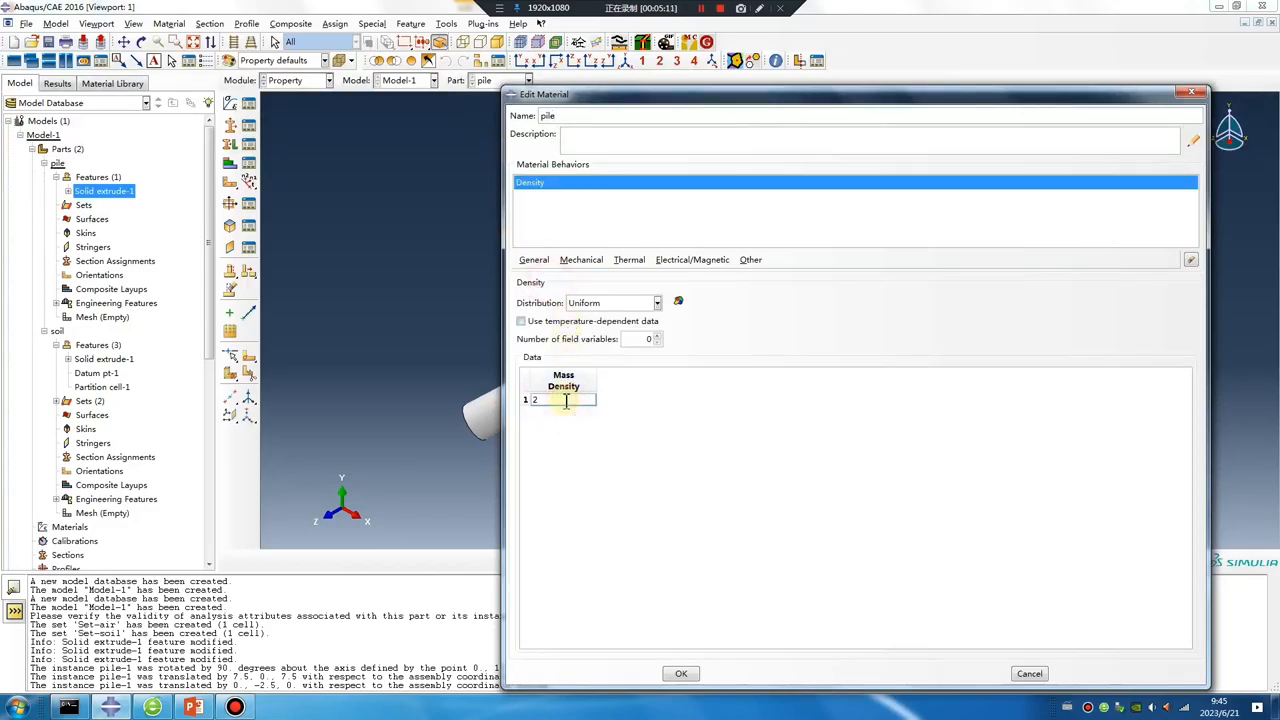
text(7890)
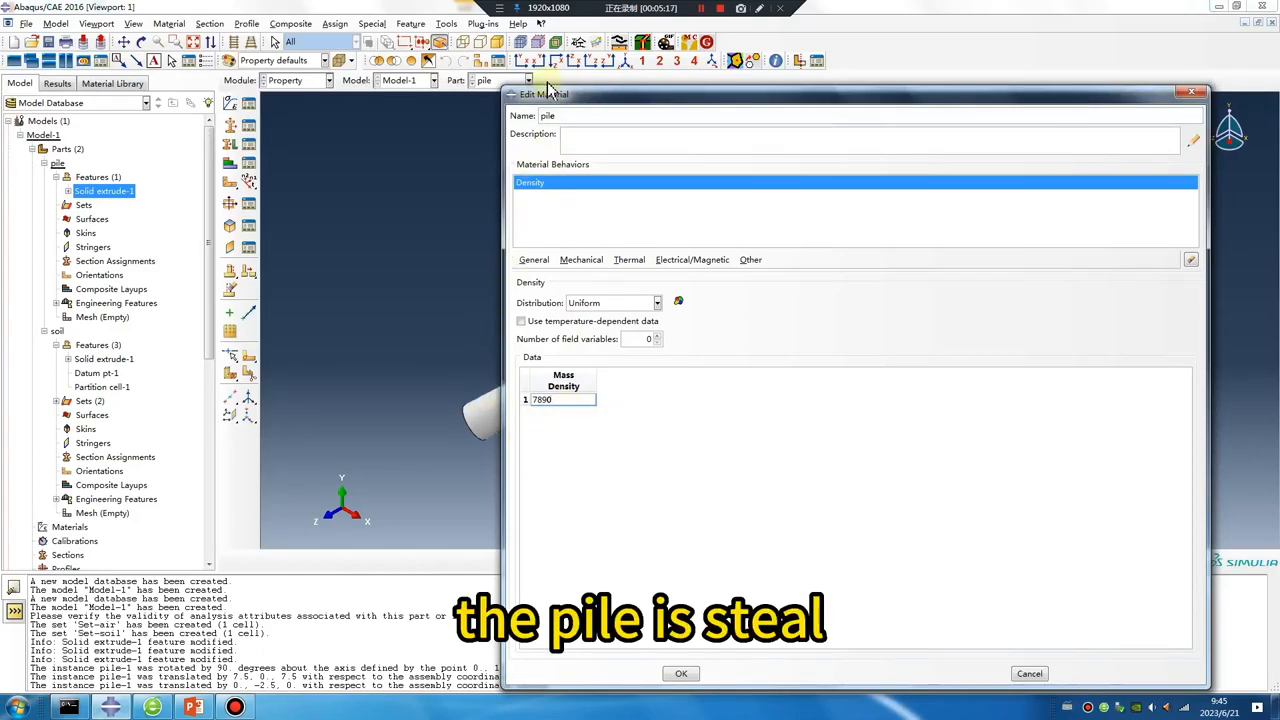
Give the pile material elastic Young's modulus 2.06e11 and Poisson's ratio 0.3
click(581, 259)
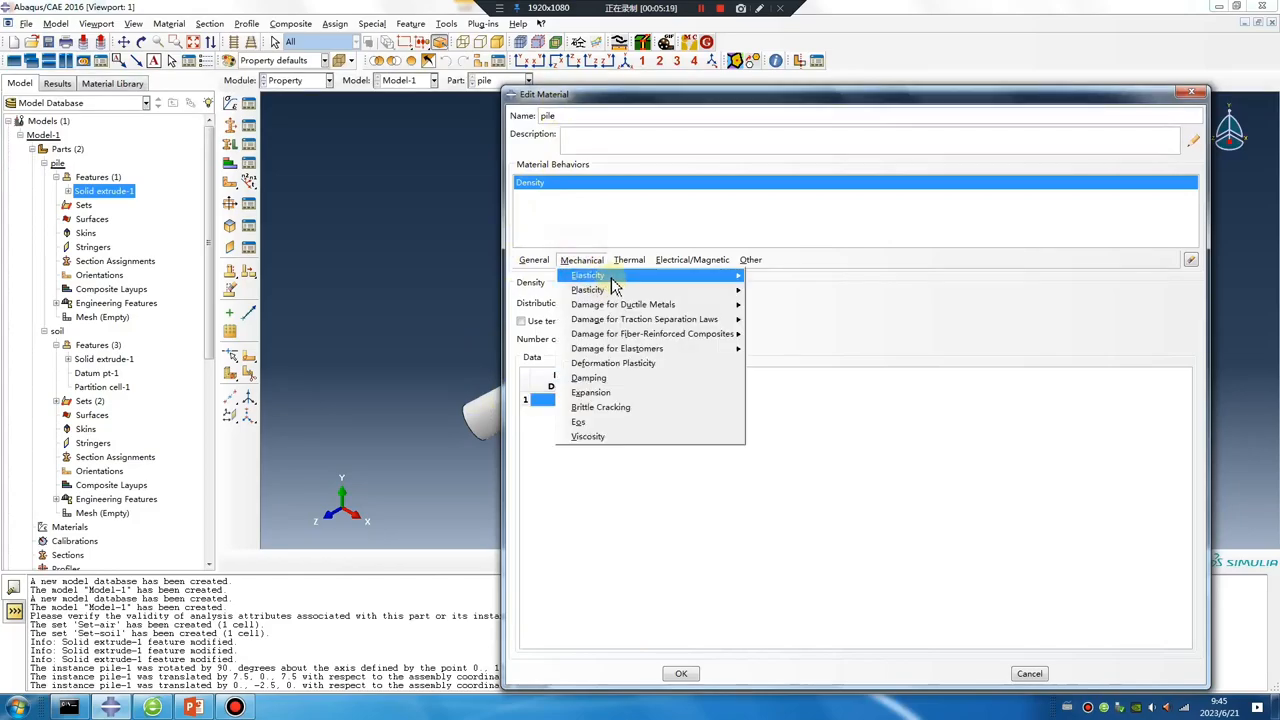
click(588, 275)
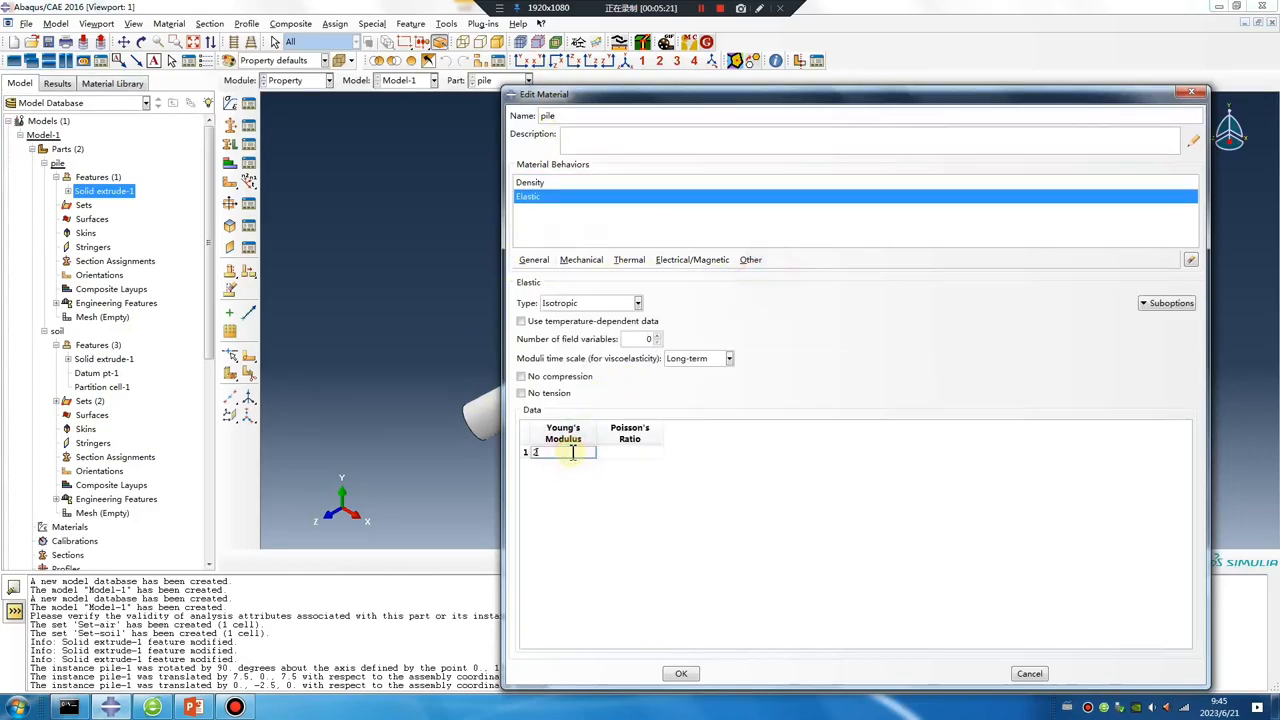
text(2.06e11)
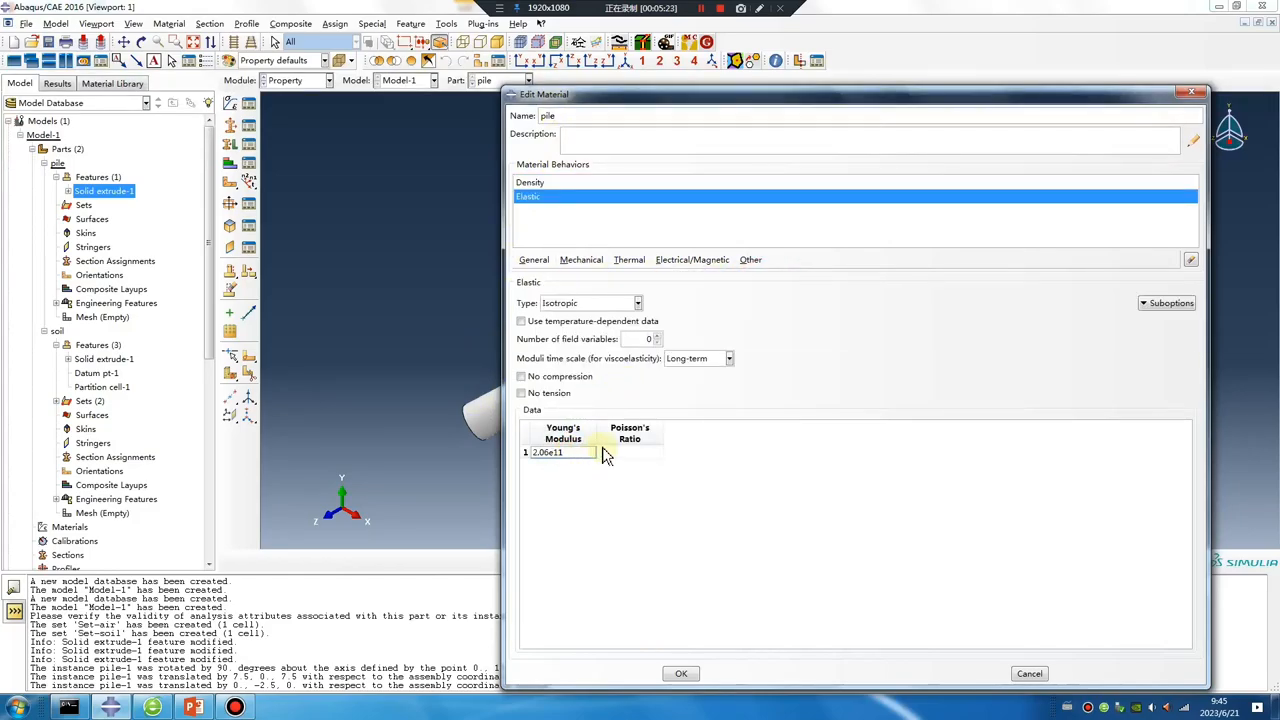
click(628, 452)
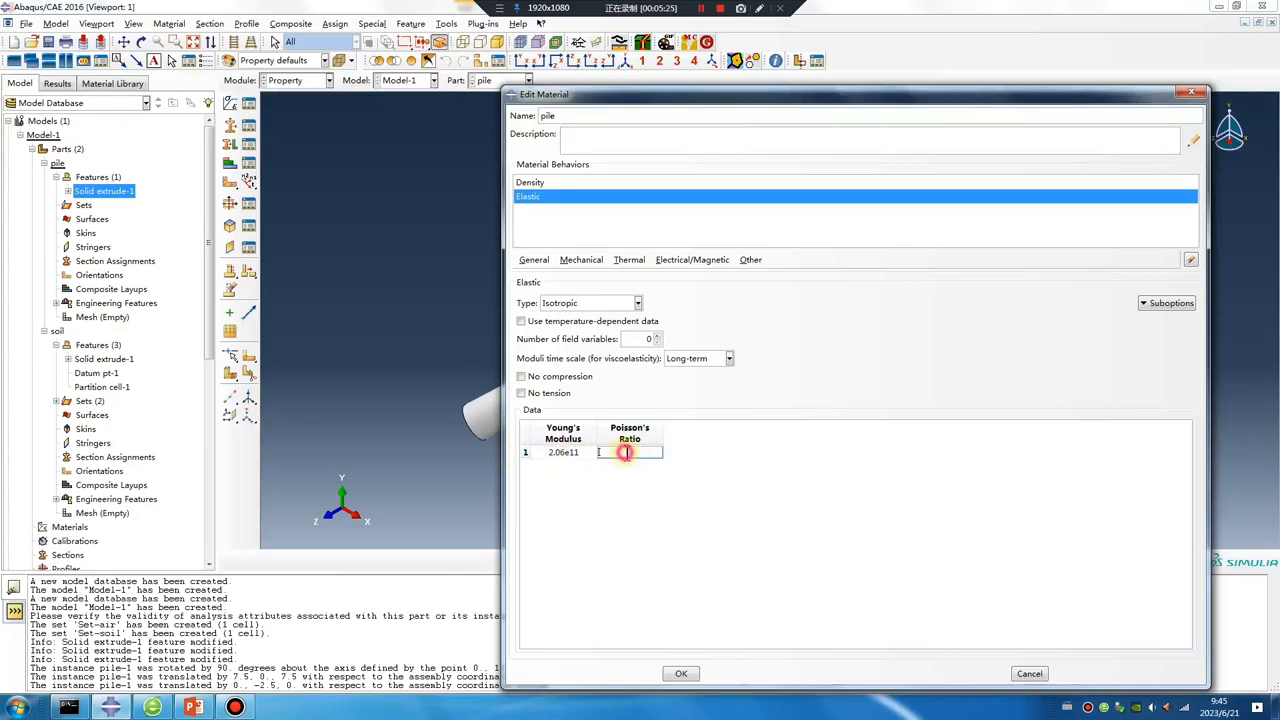
text(0.3)
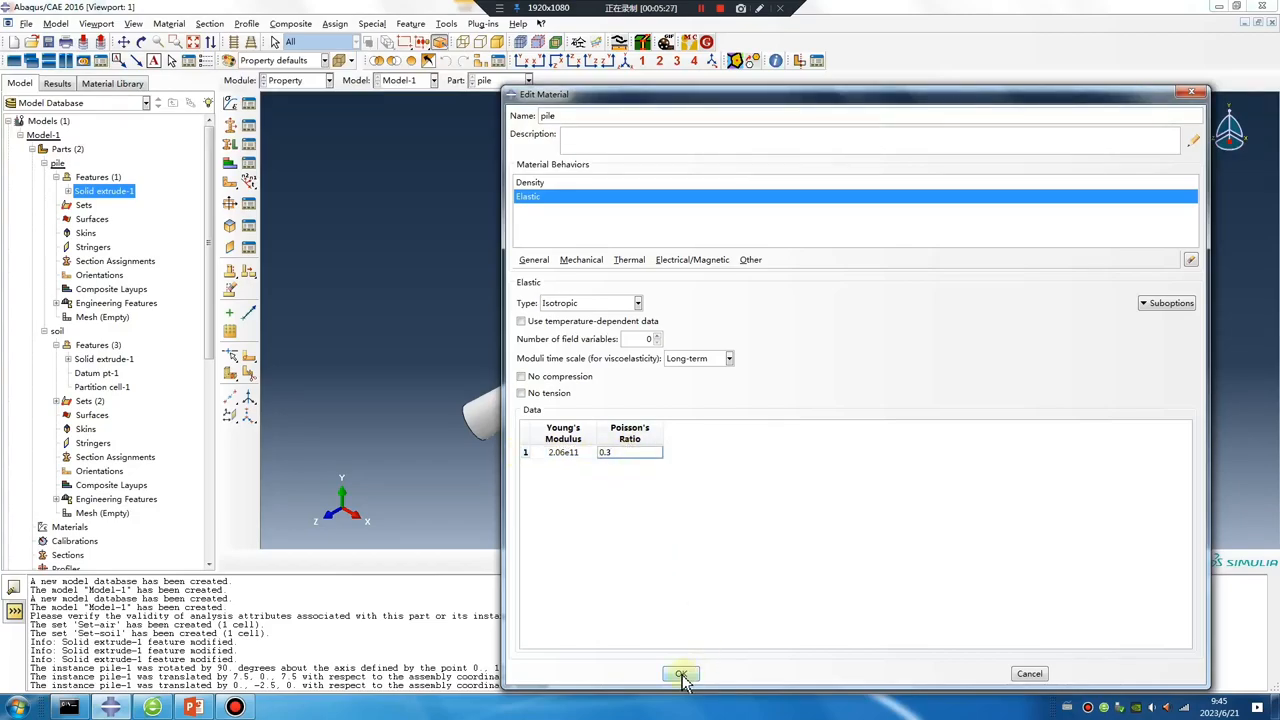
click(681, 673)
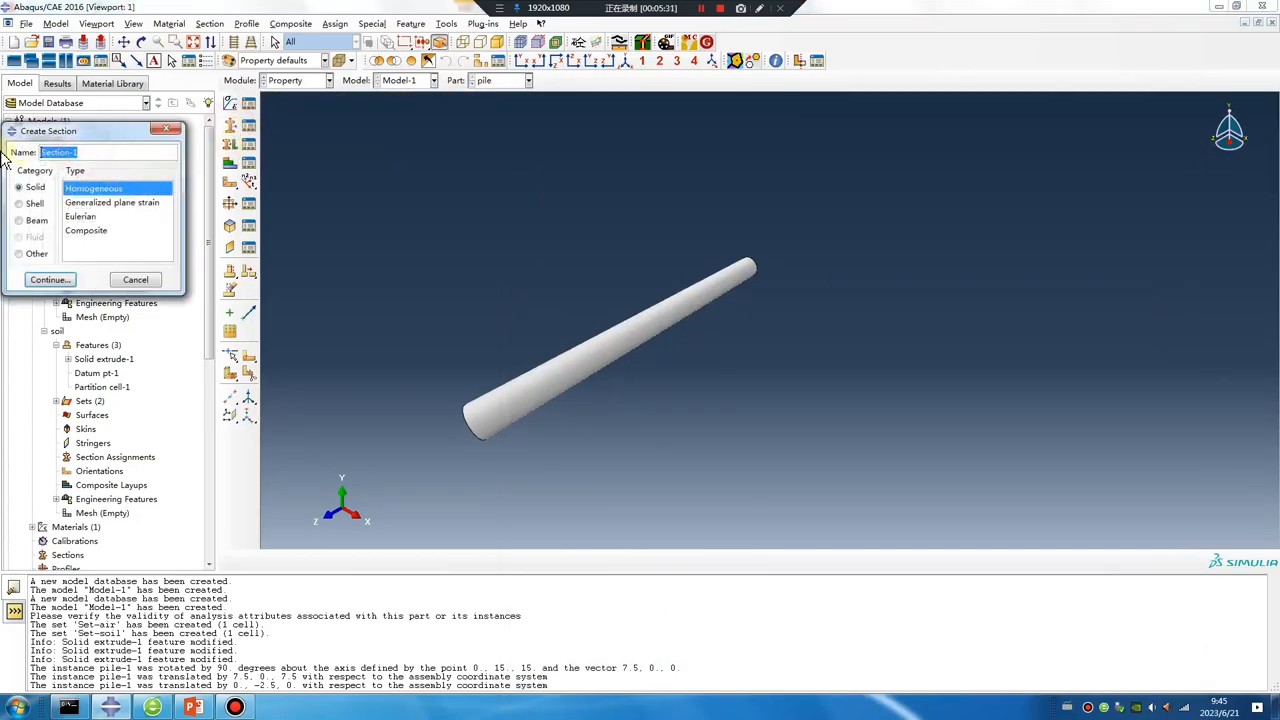
Create solid homogeneous section 'pile' using the pile material
text(pile)
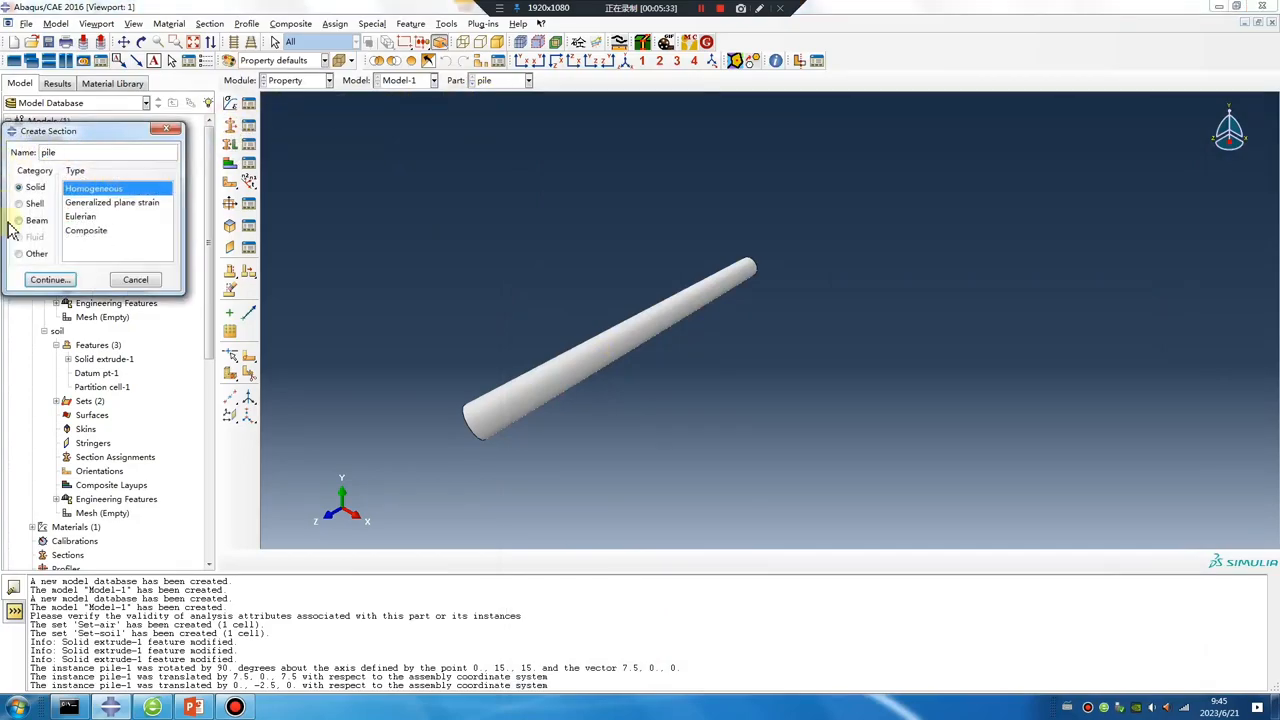
click(49, 279)
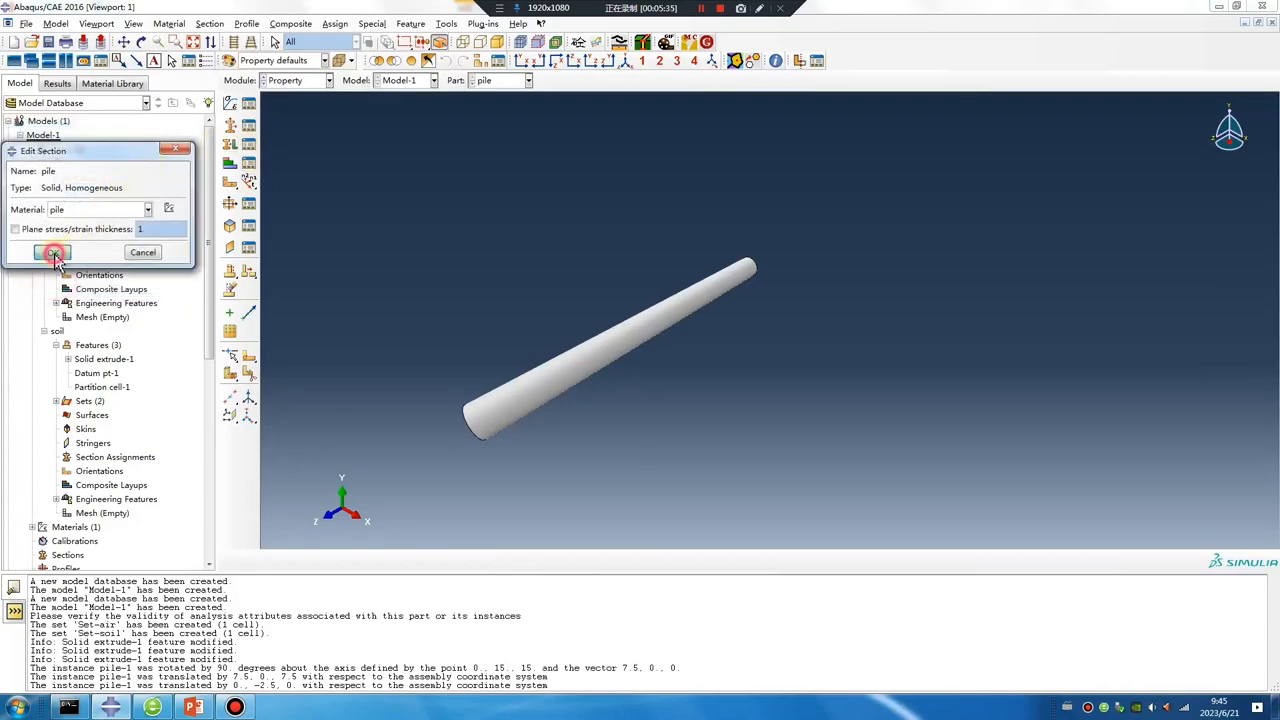
click(54, 252)
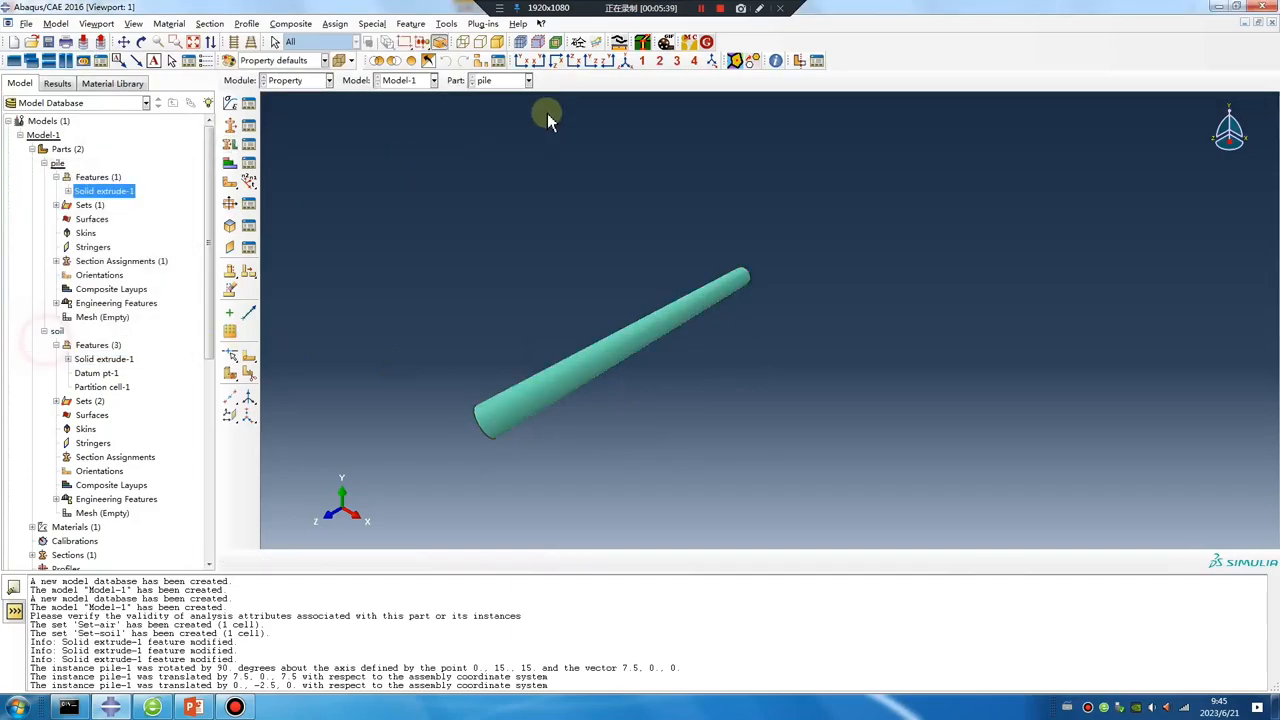
Copy soil1 from the tu material library and review its Mohr-Coulomb, cohesion and density values
click(111, 83)
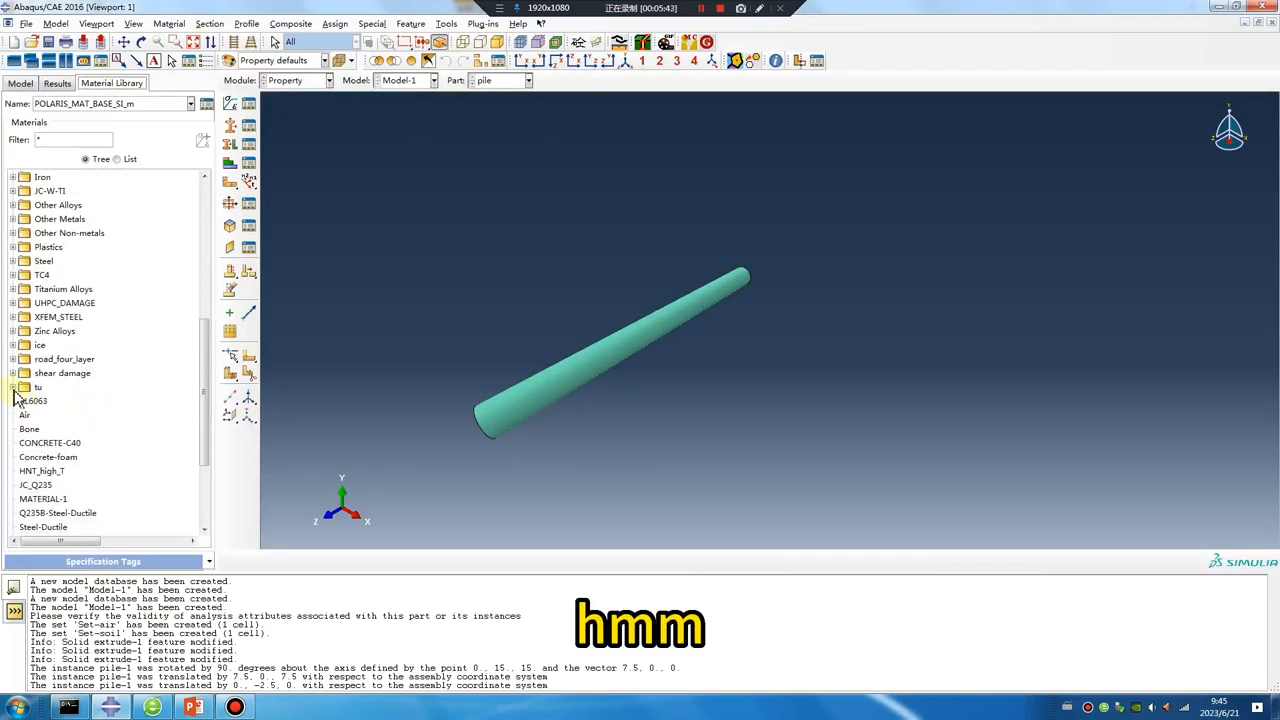
click(16, 387)
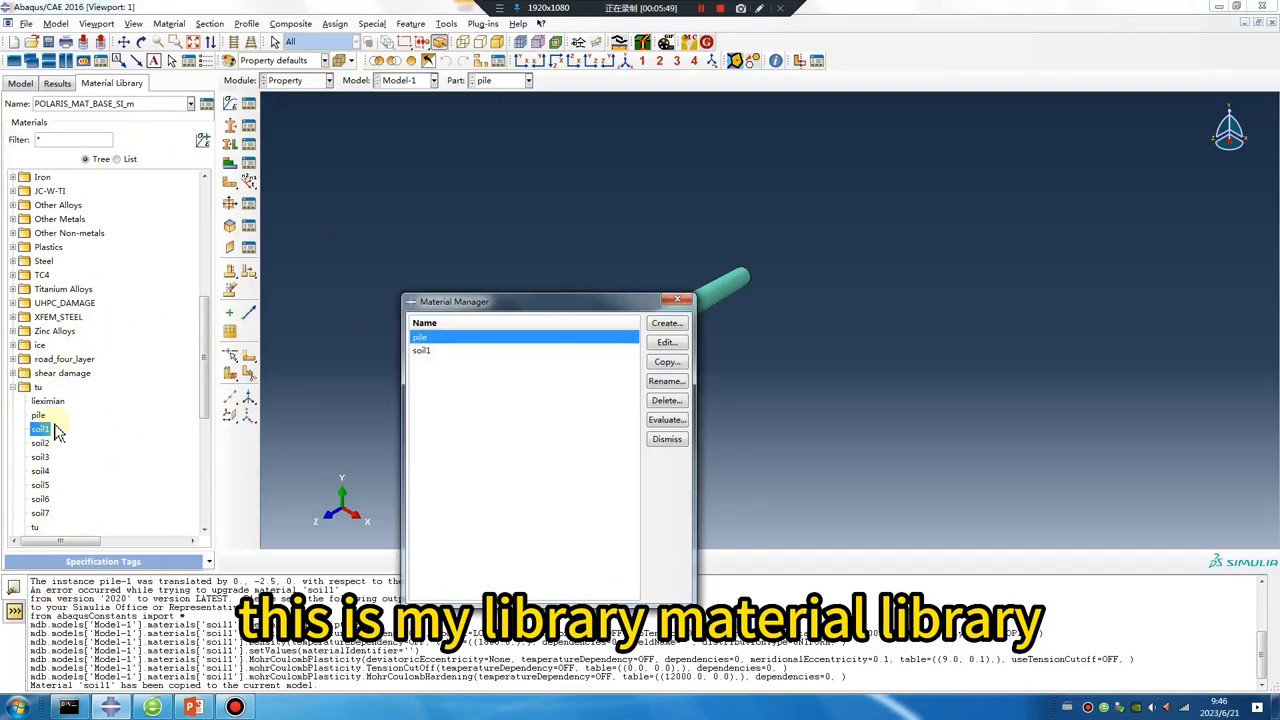
click(666, 342)
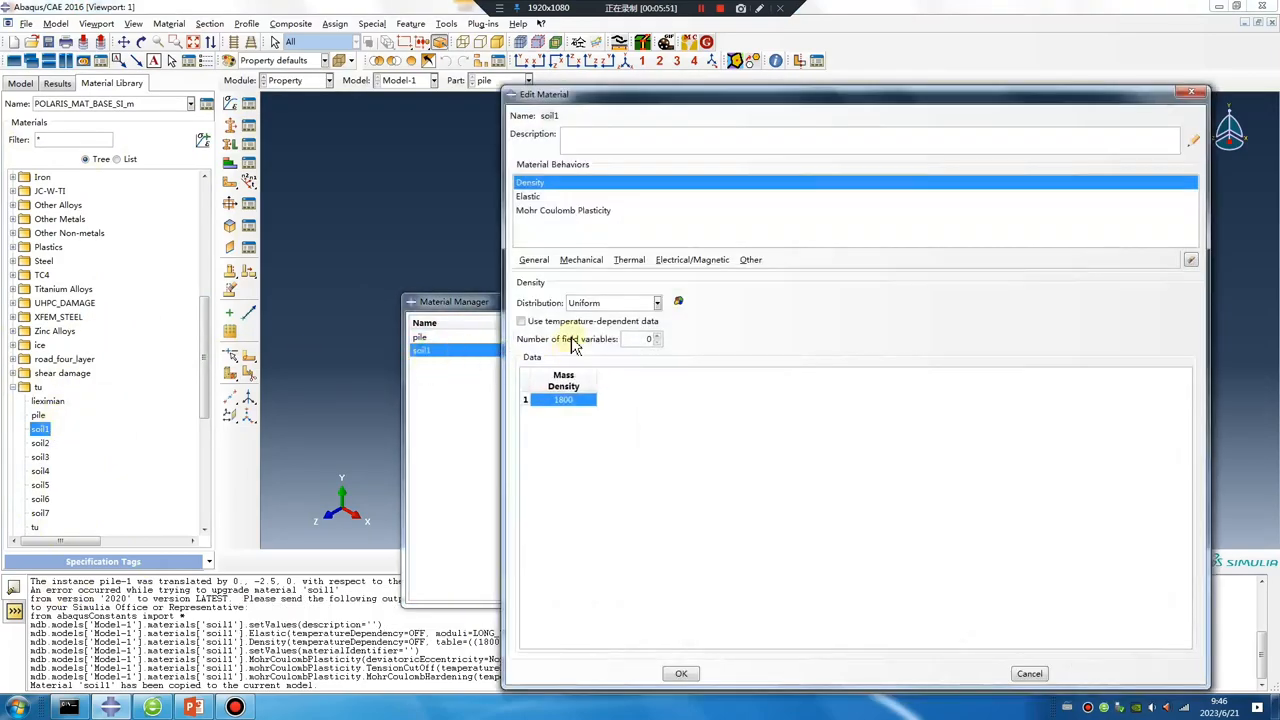
click(563, 210)
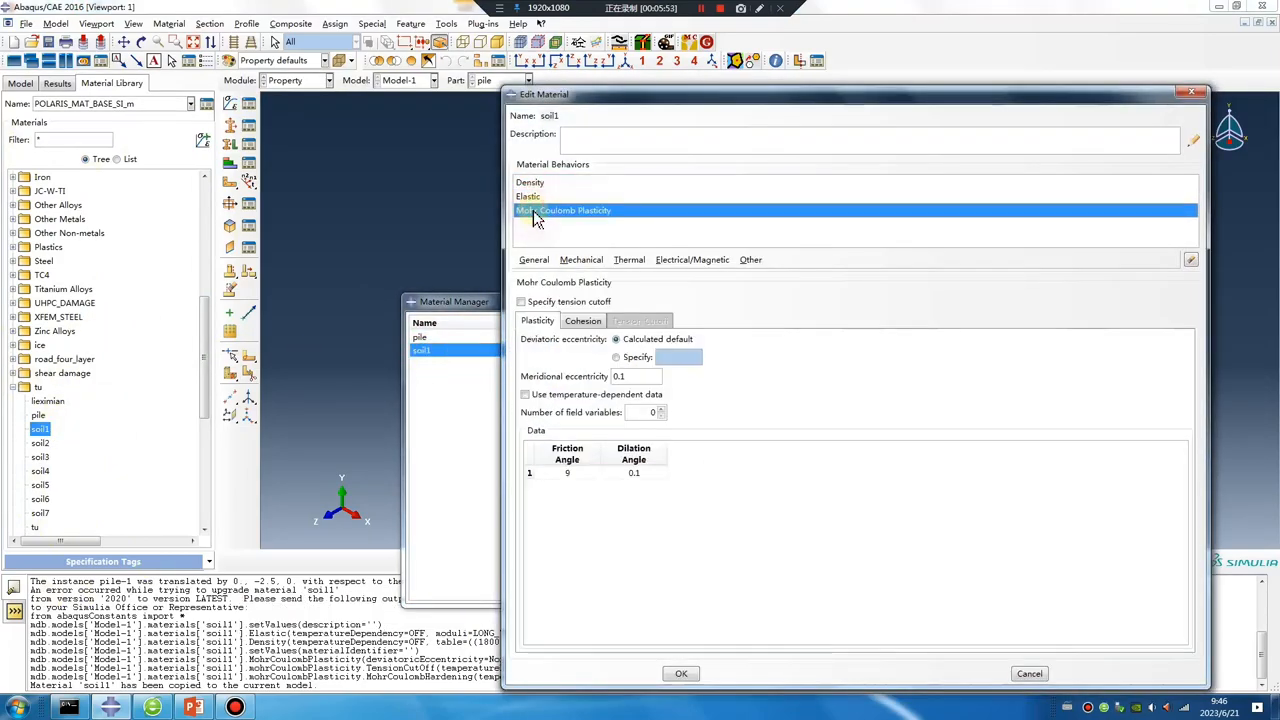
click(582, 320)
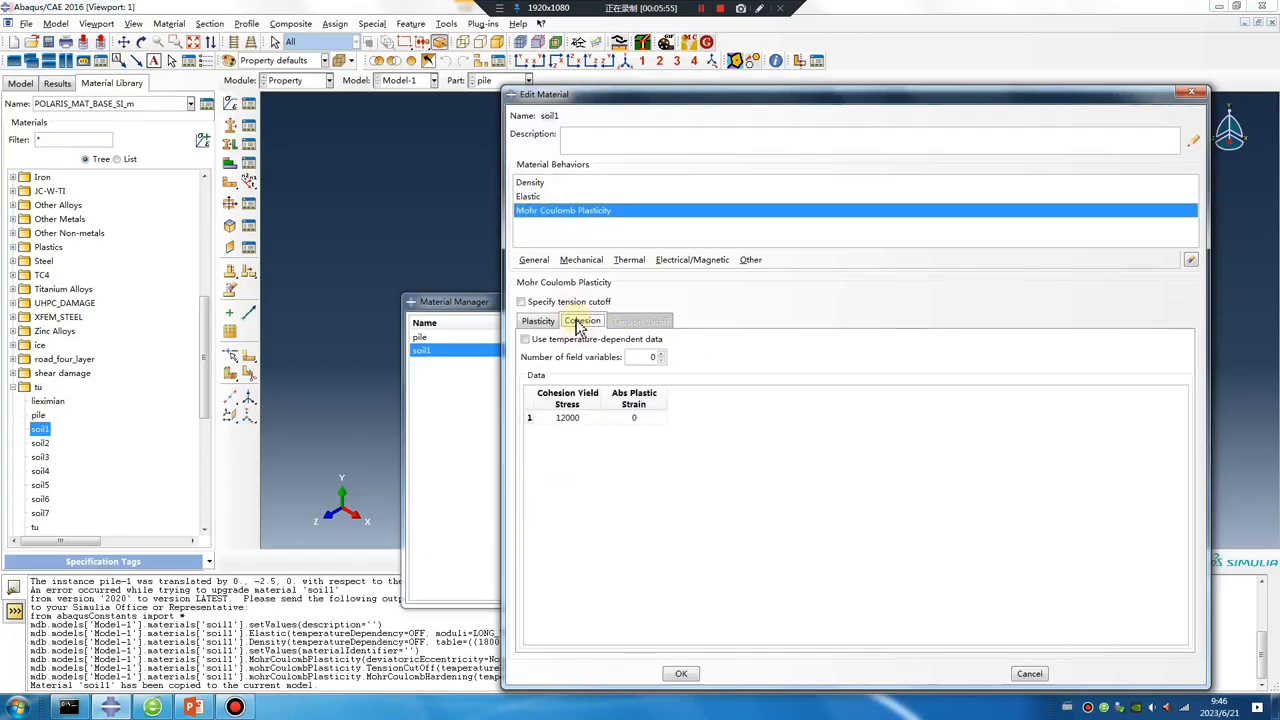
click(530, 182)
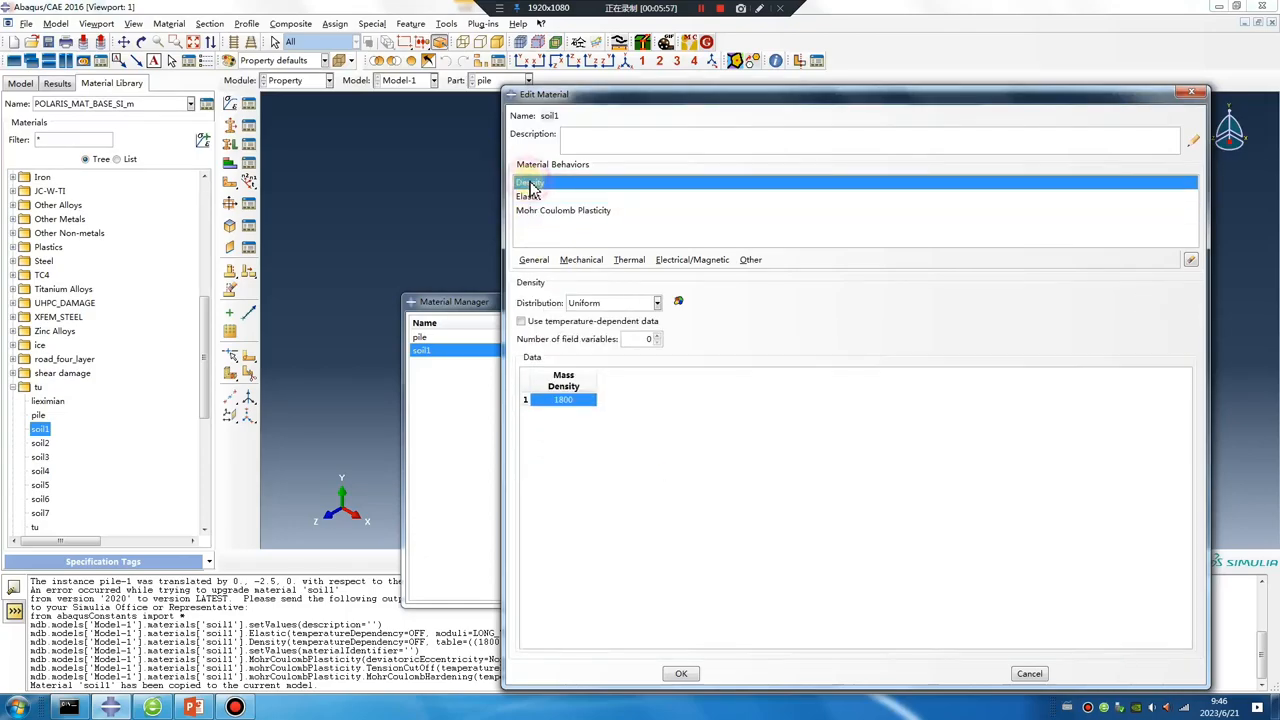
click(680, 673)
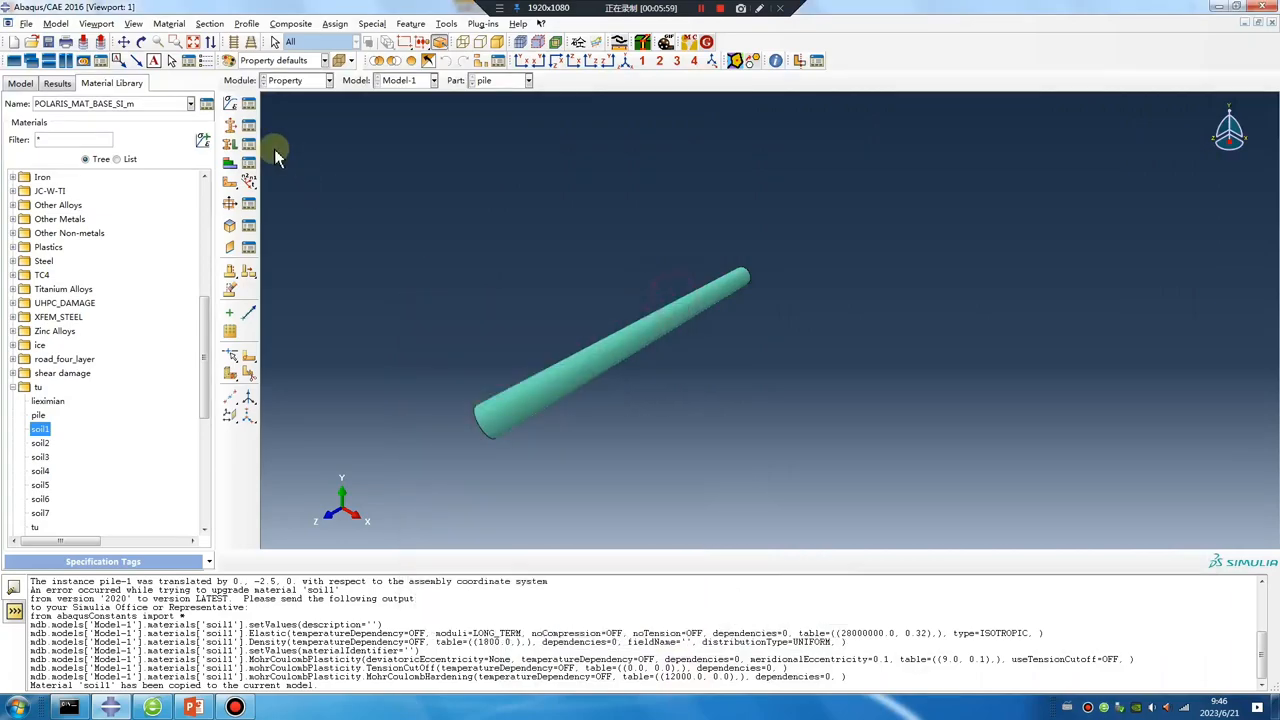
Create an Eulerian section named 'soil' using the base material
click(229, 103)
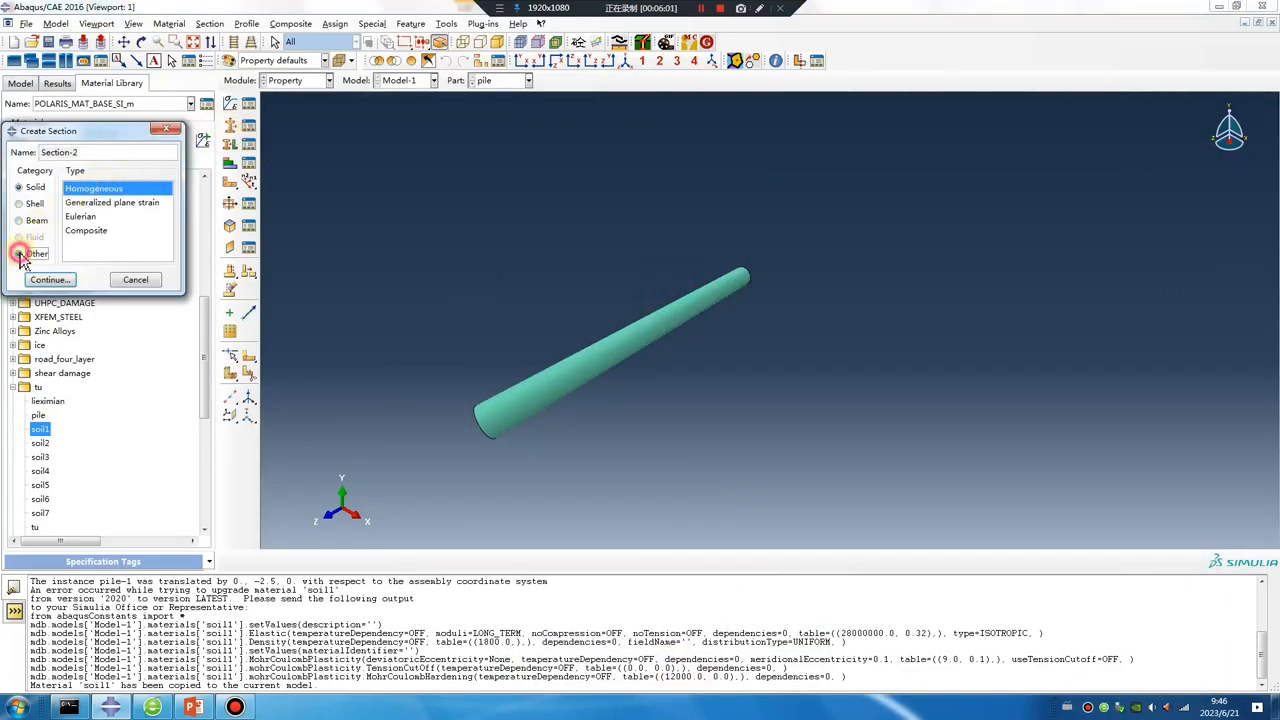
click(80, 216)
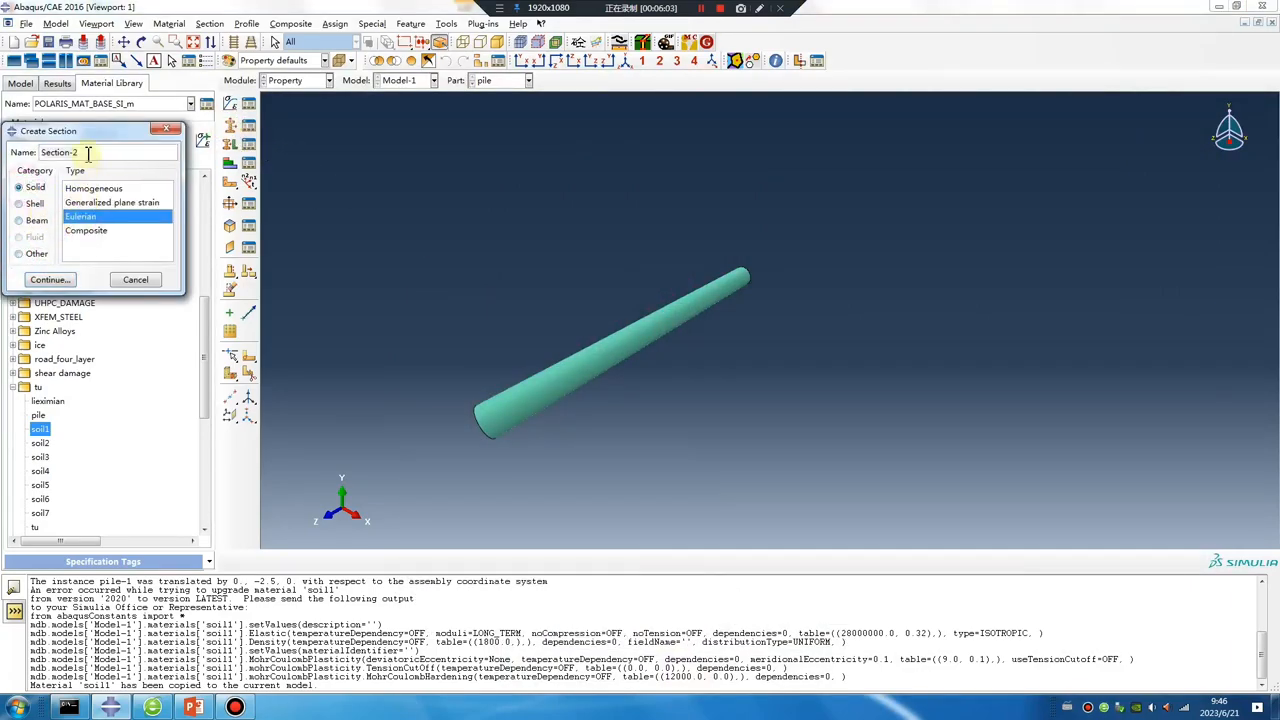
text(soil)
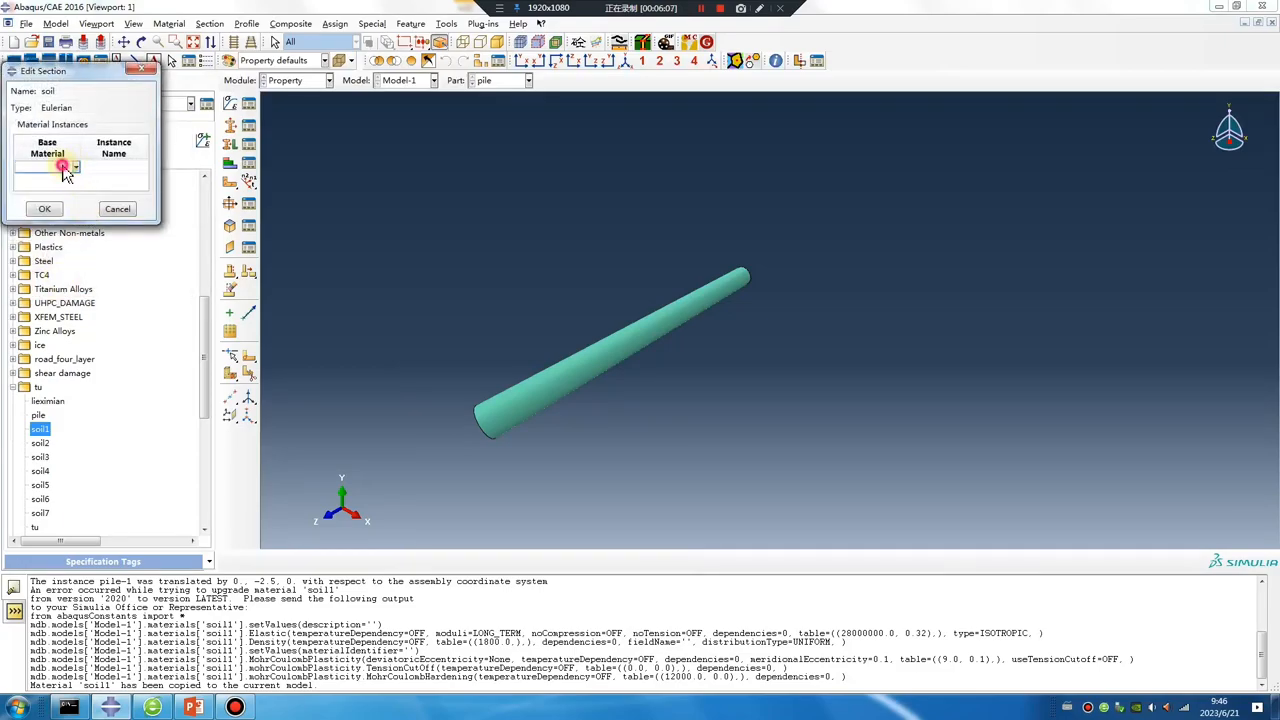
click(74, 167)
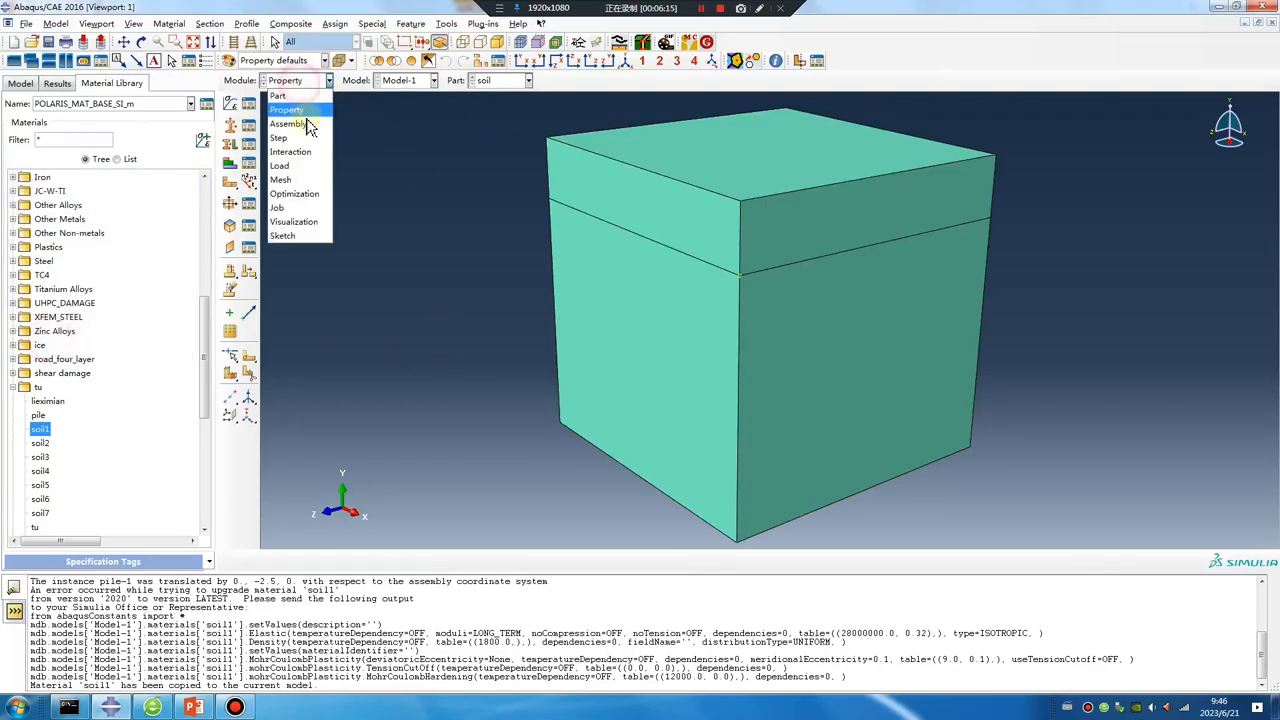
Create Dynamic, Explicit Step-1 and review its volume and strain field outputs
click(278, 137)
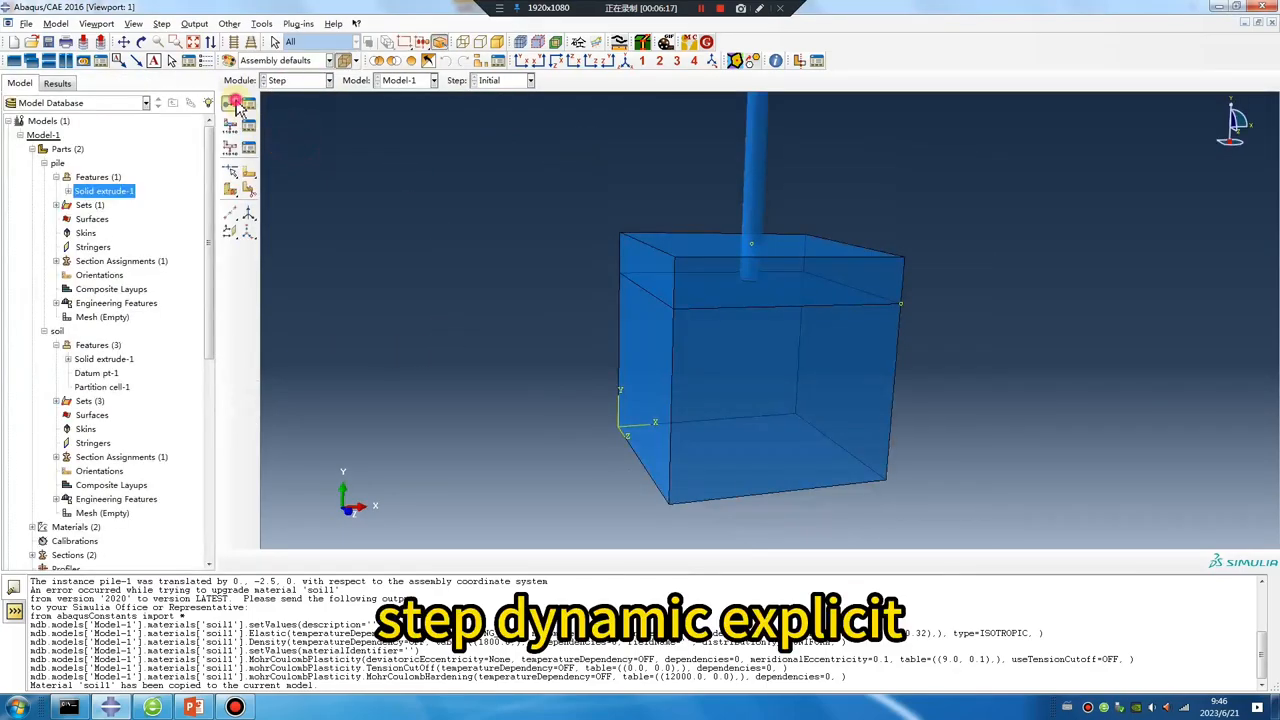
click(238, 108)
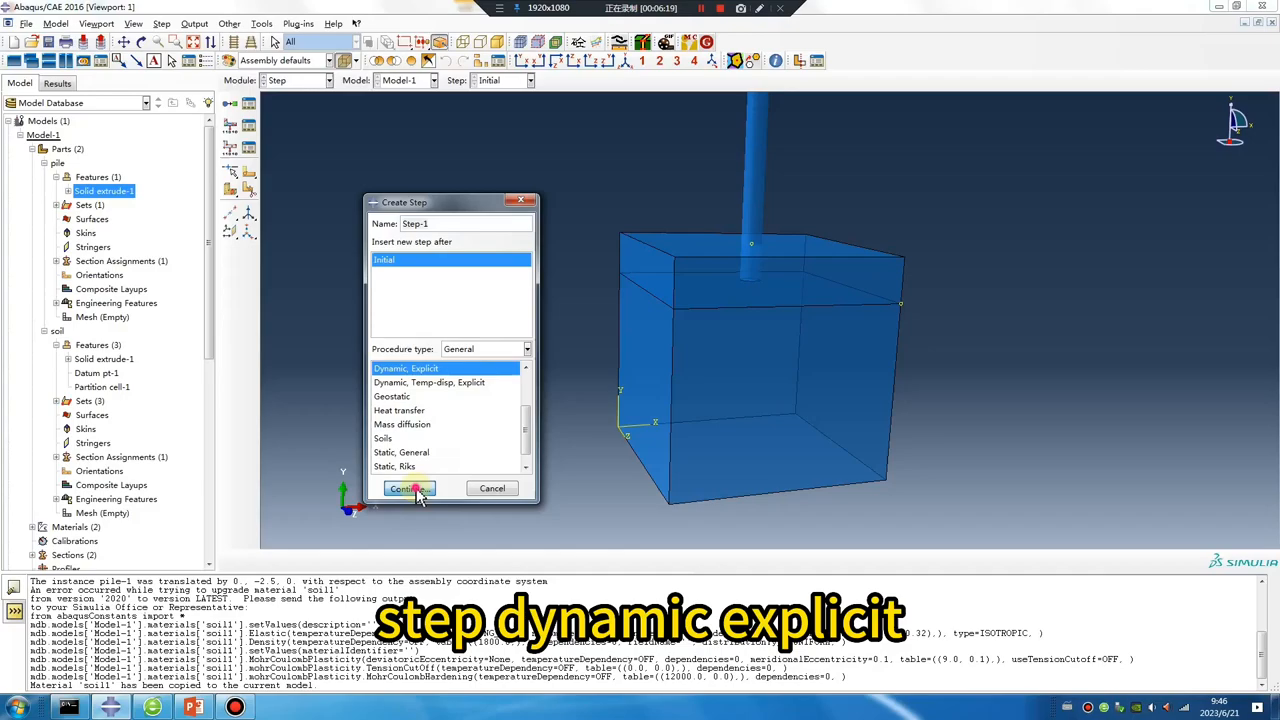
click(405, 489)
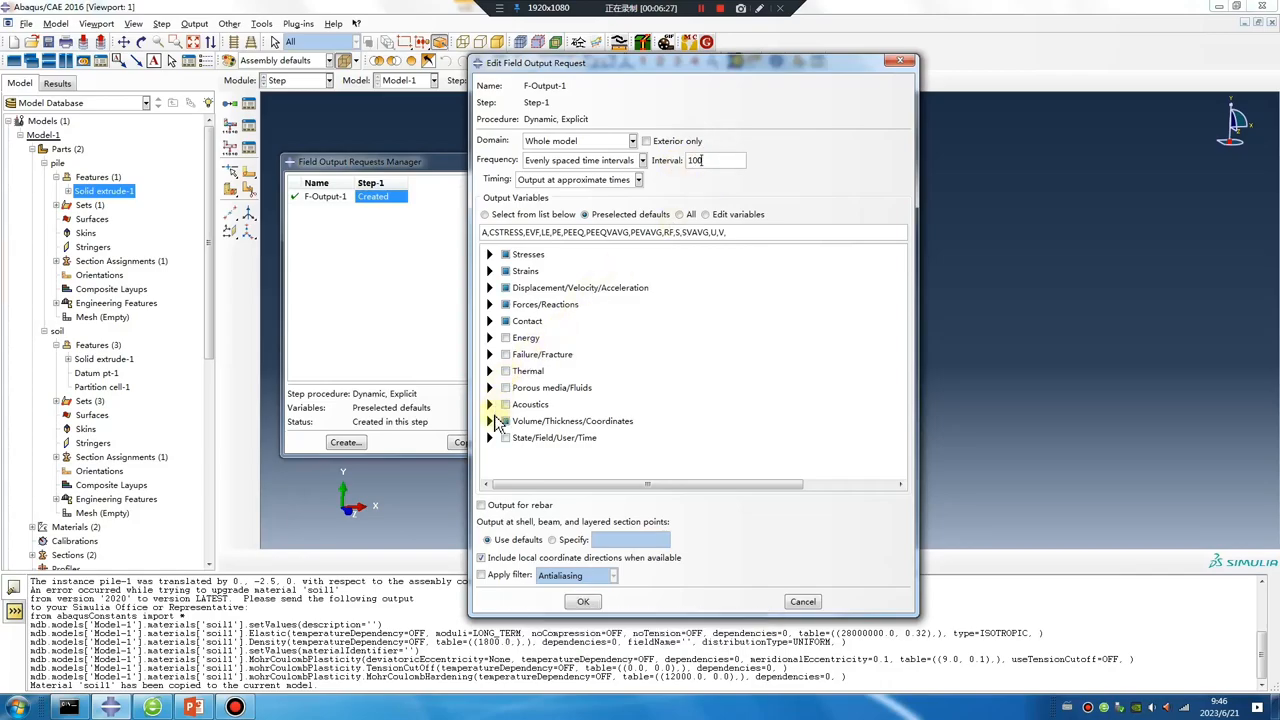
click(490, 421)
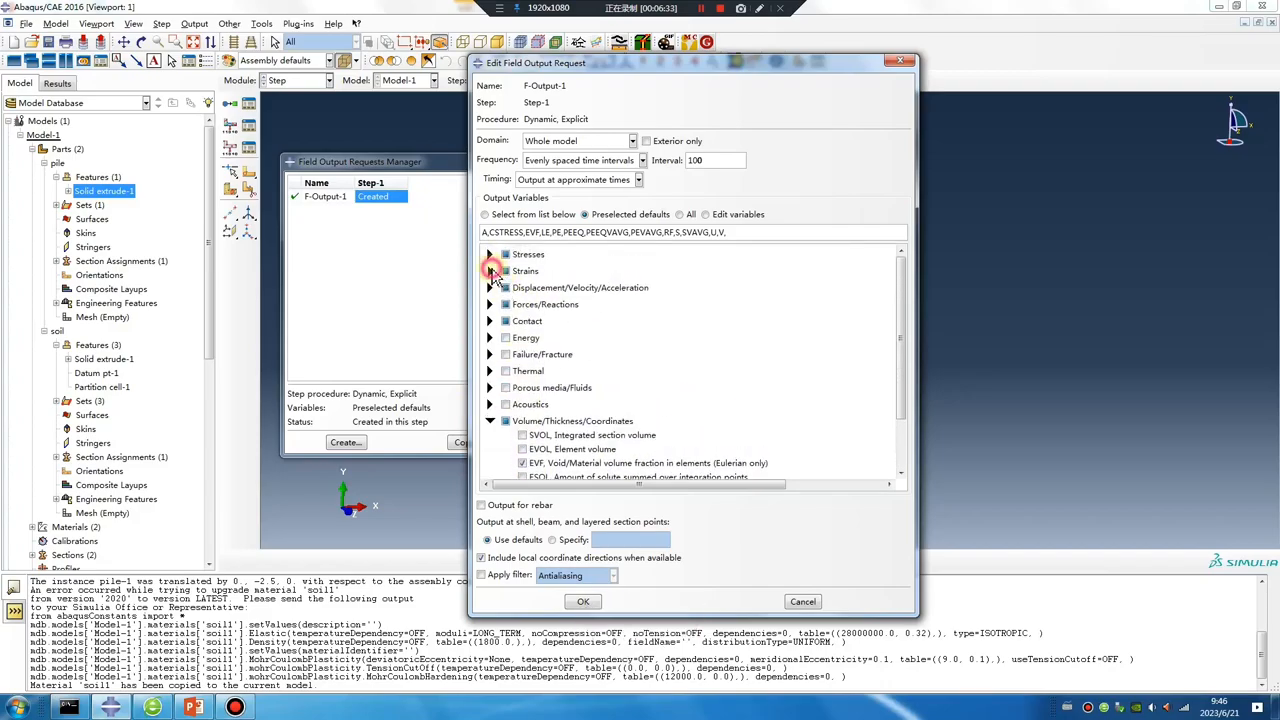
click(490, 271)
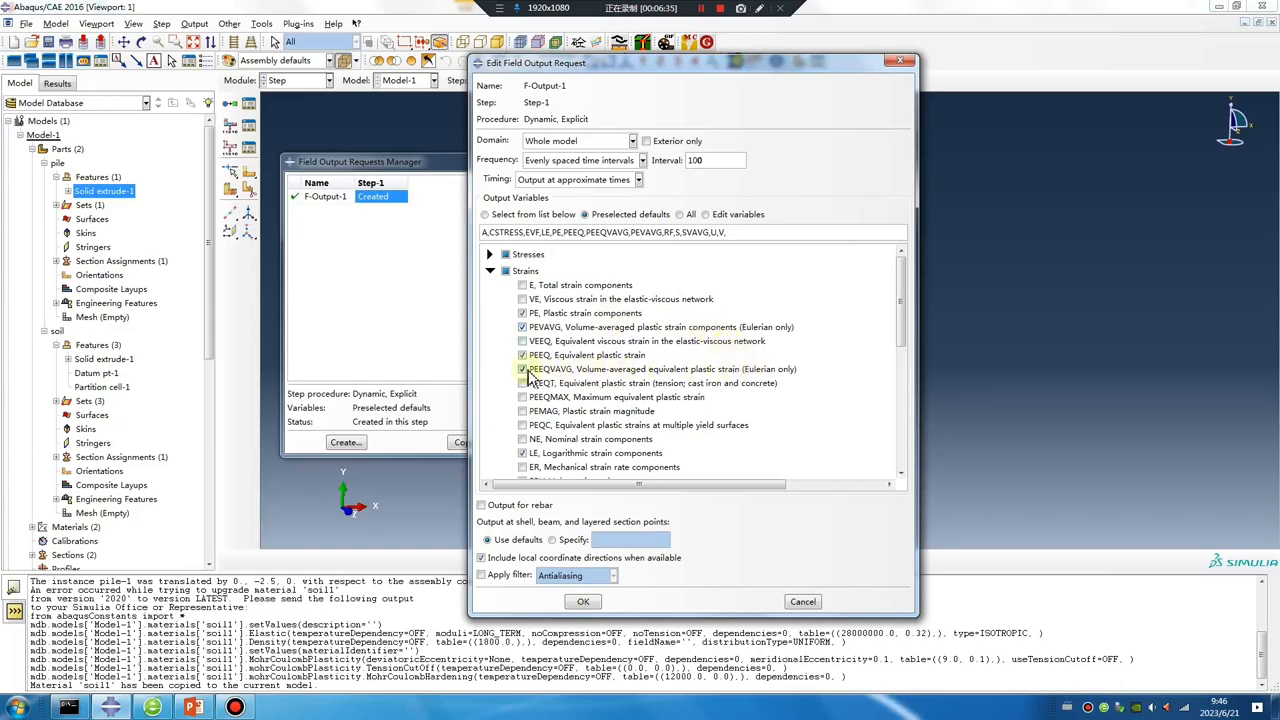
click(582, 601)
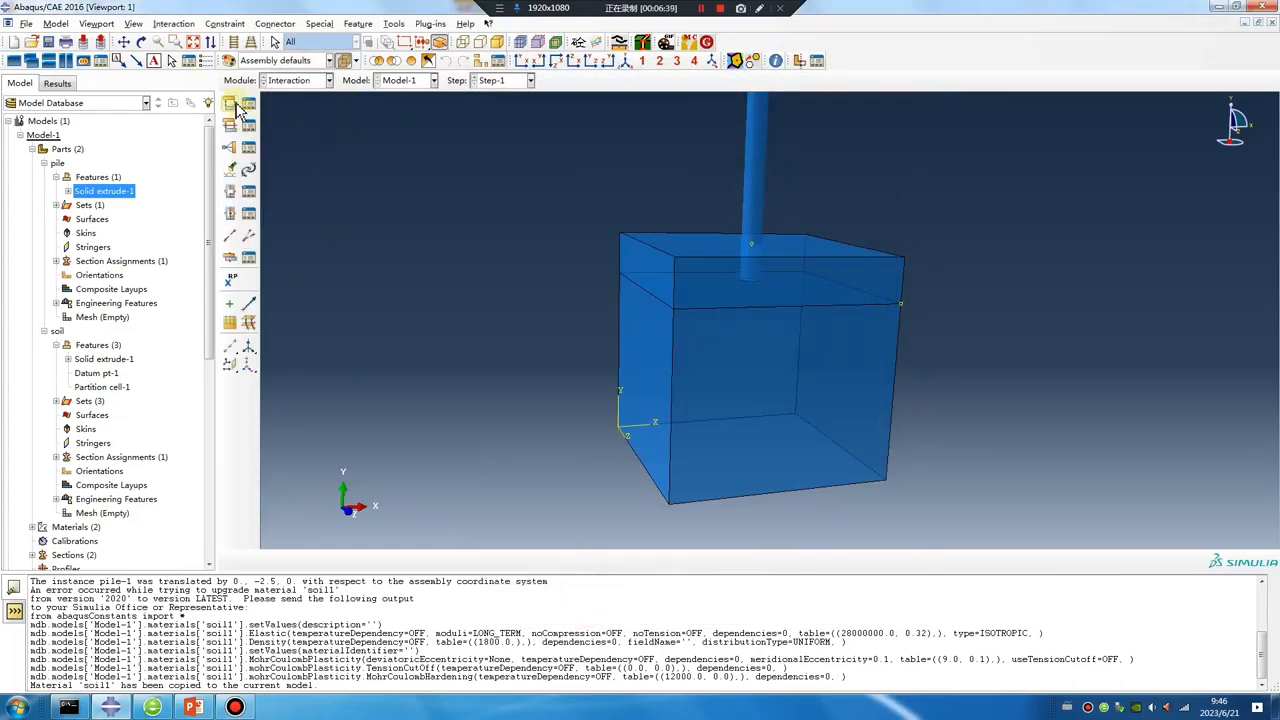
Define general contact Int-1 in Initial with frictional property IntProp-1
click(230, 105)
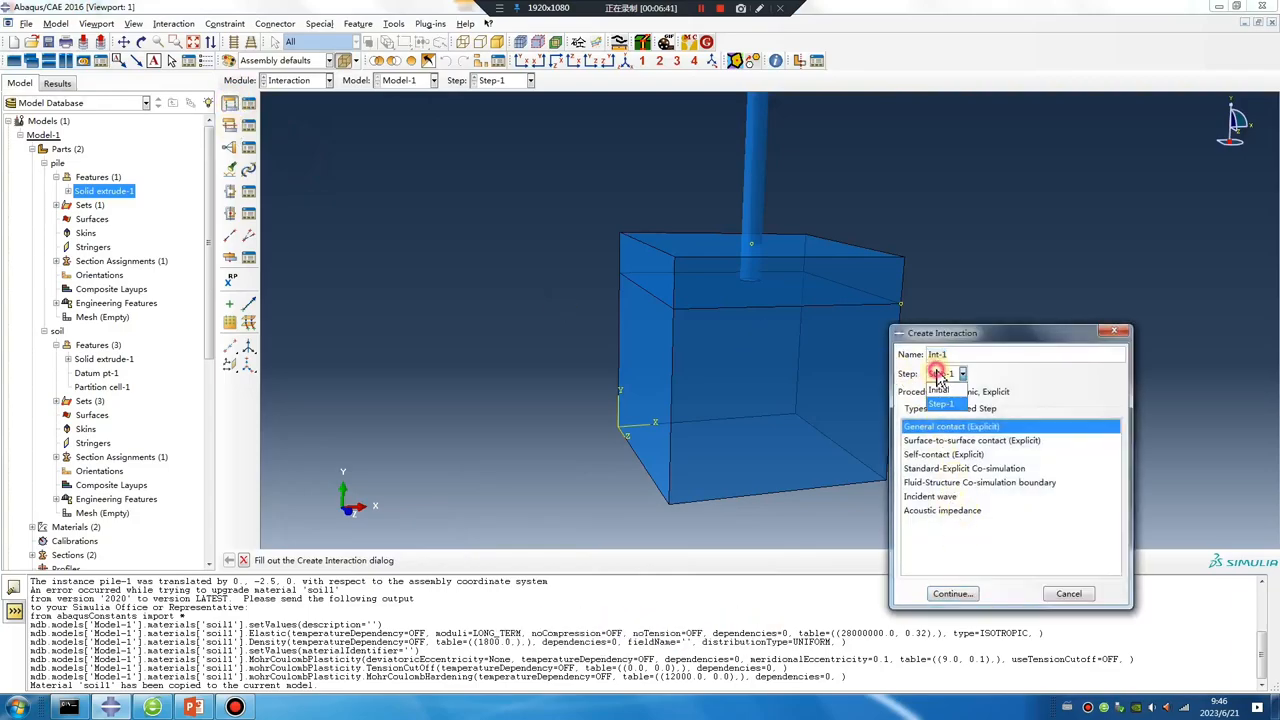
click(951, 593)
text(0.1)
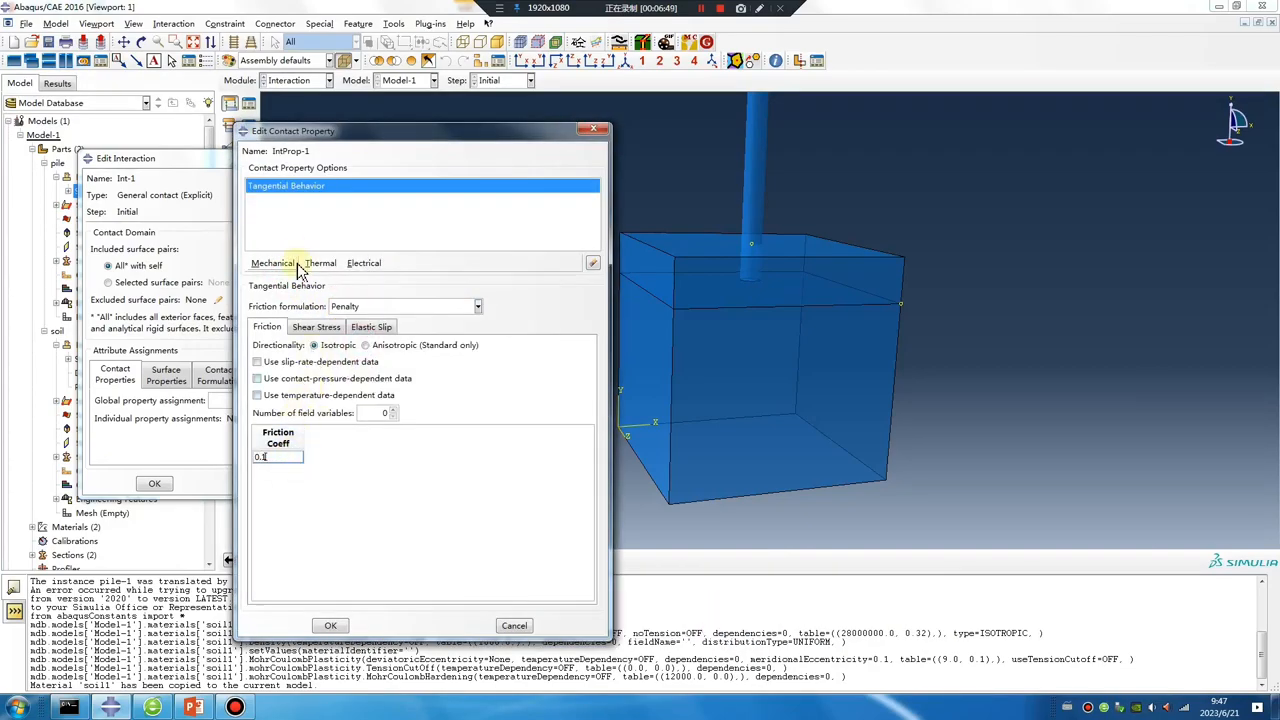
click(281, 199)
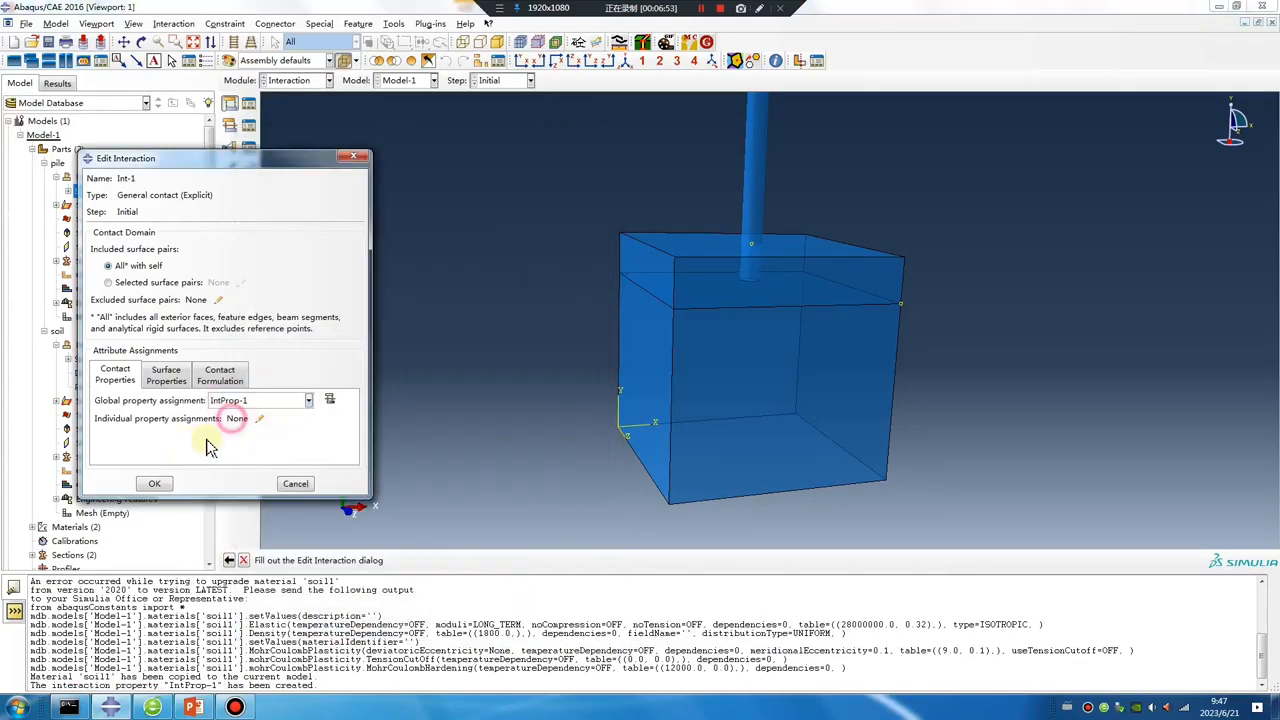
click(154, 483)
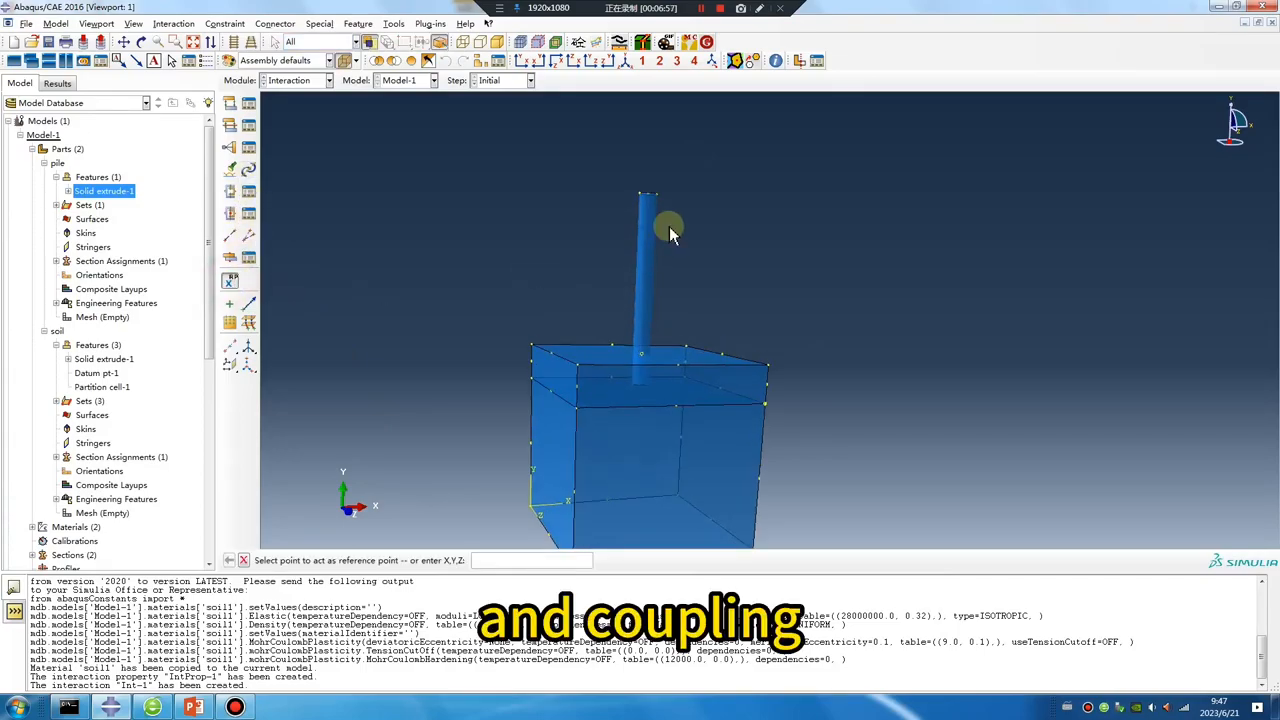
drag(670, 235, 630, 230)
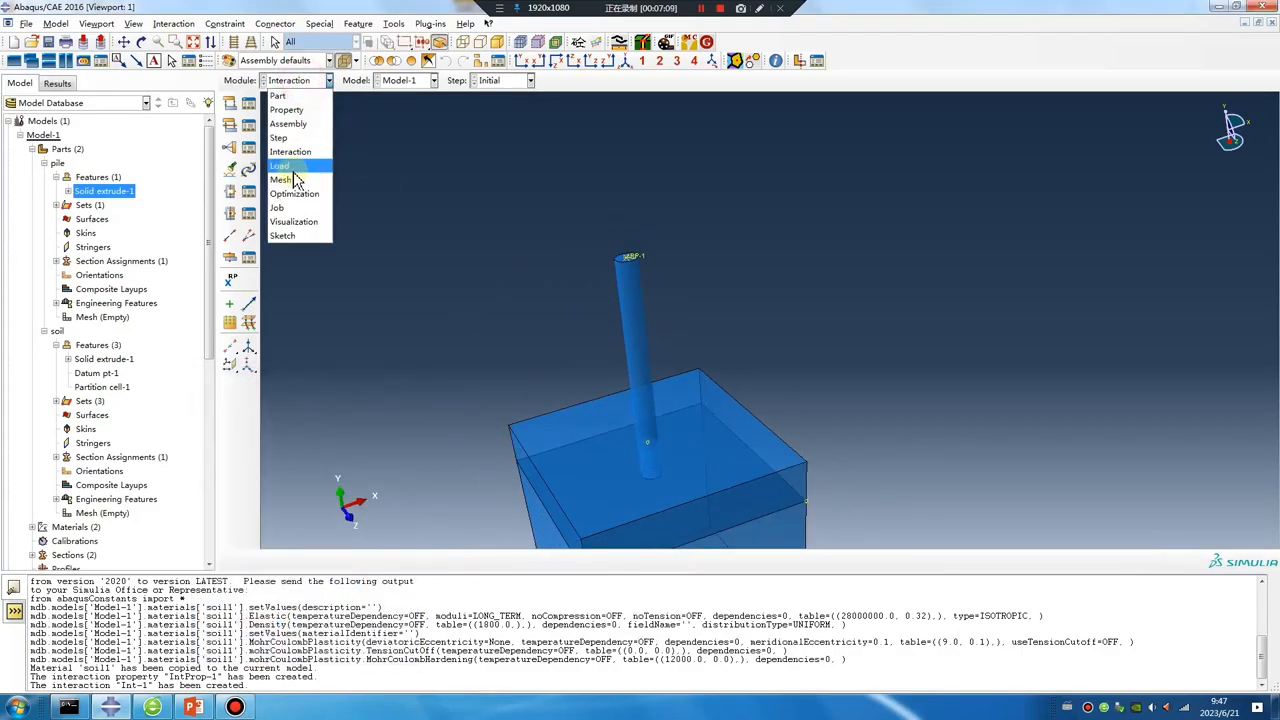
Reseed the soil part with global size 0.75, delete its old mesh, and remesh it
click(281, 179)
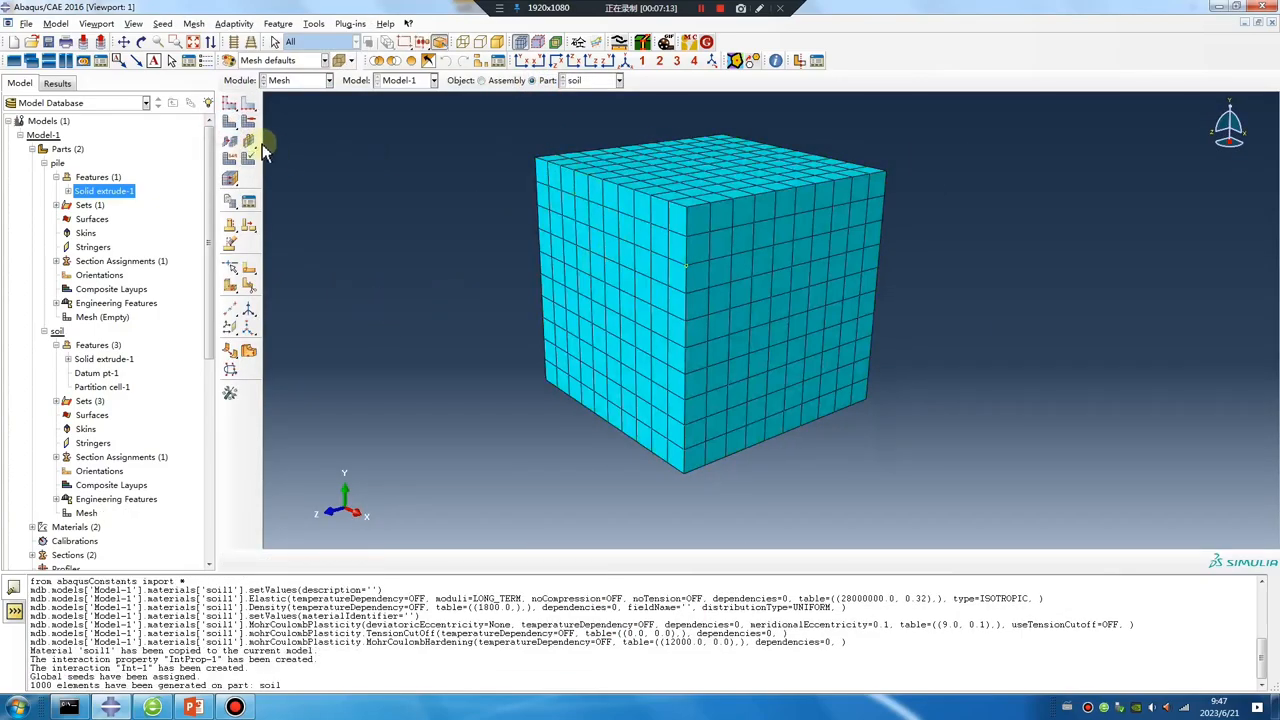
click(248, 140)
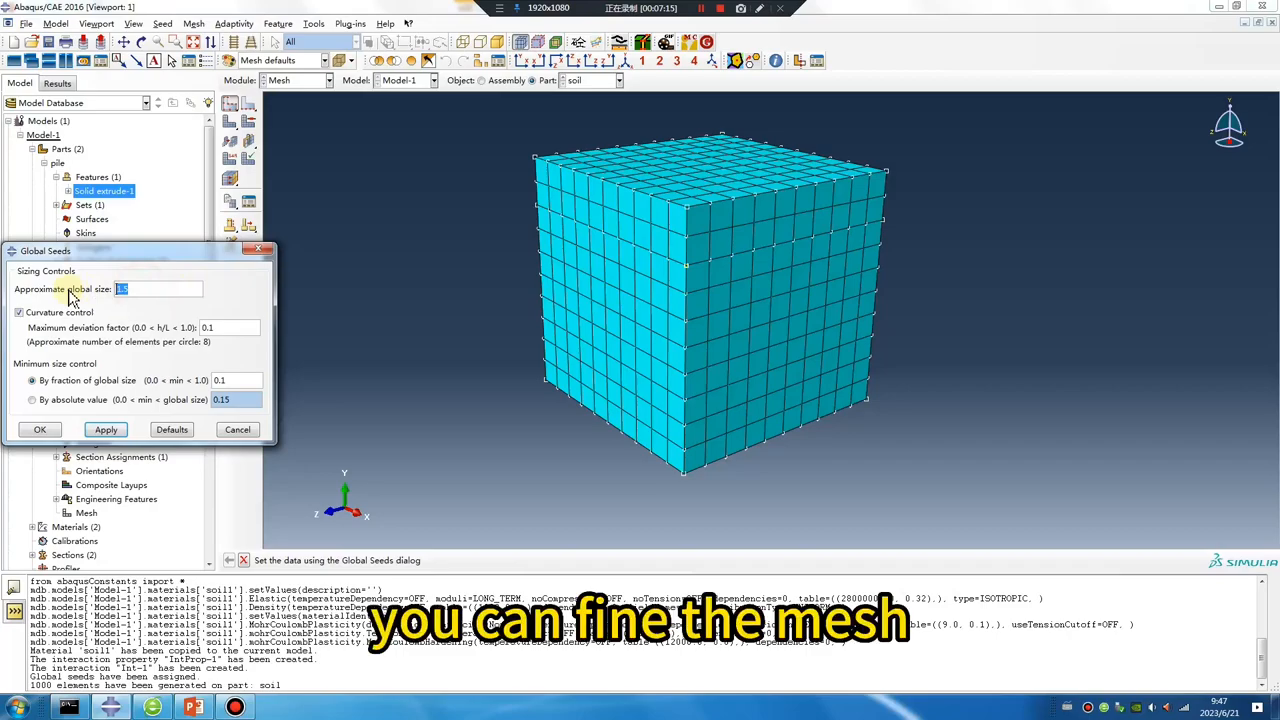
mouse_move(590, 390)
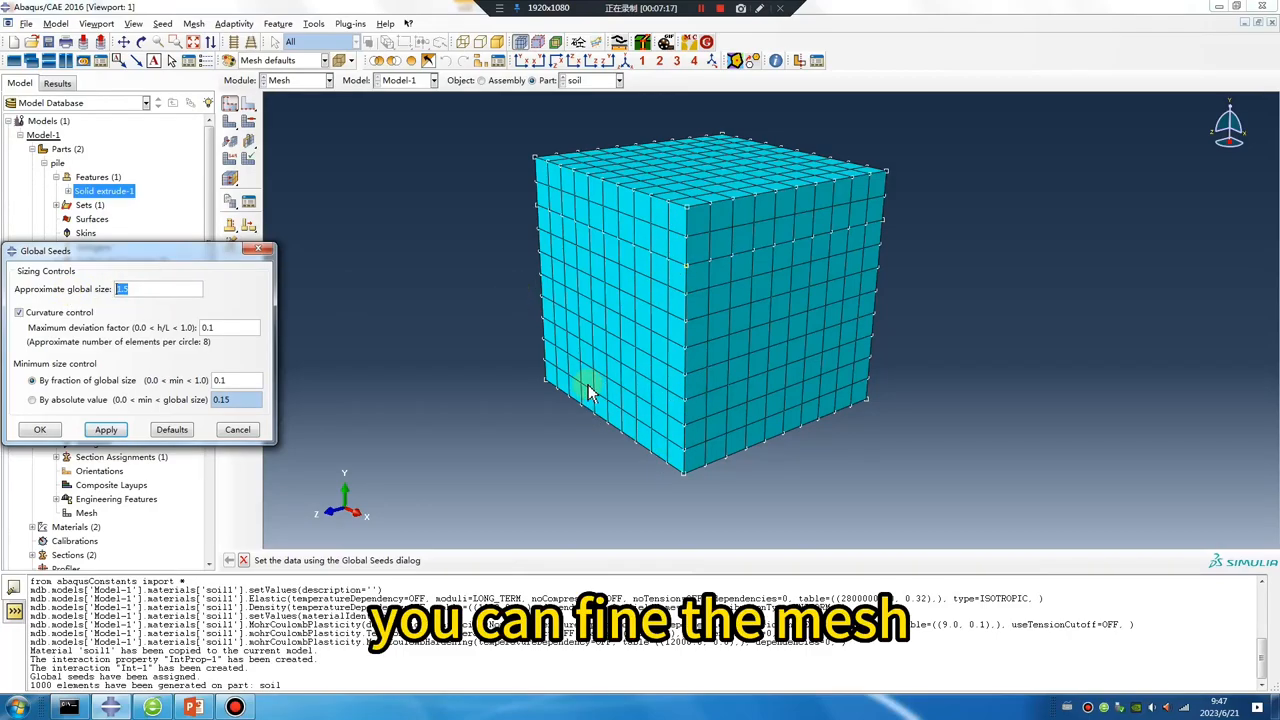
text(0.75)
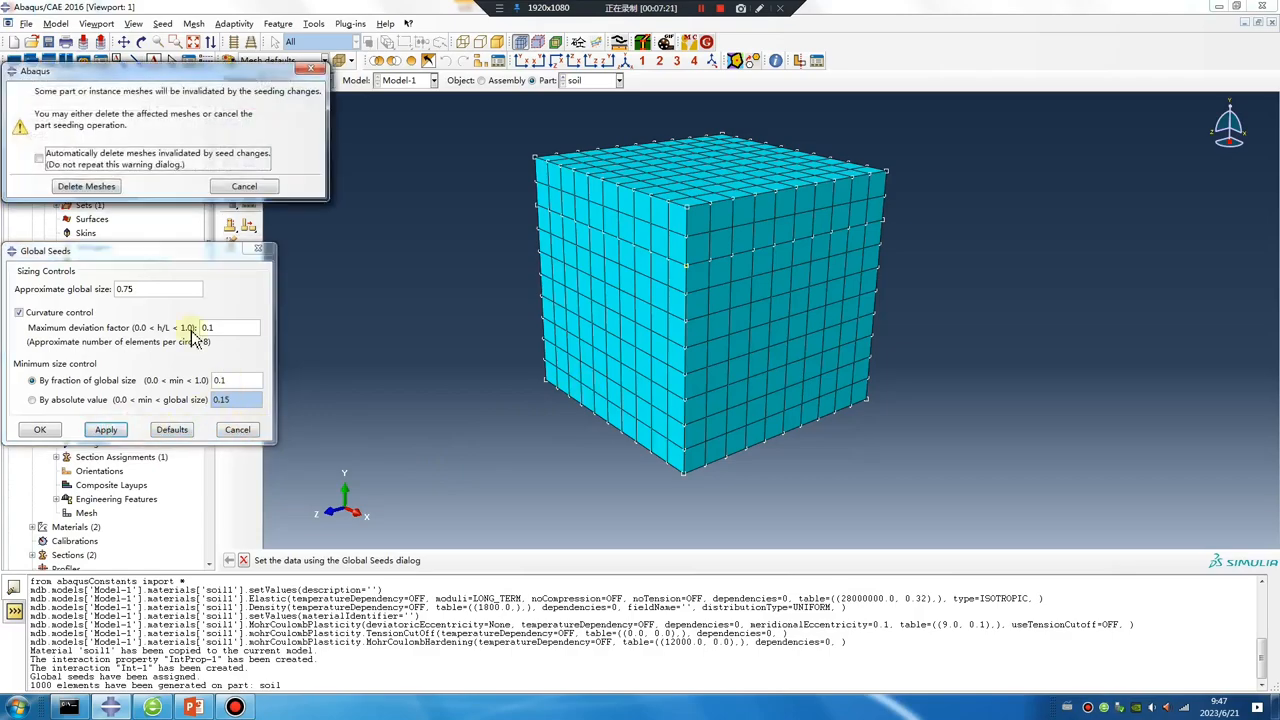
click(86, 186)
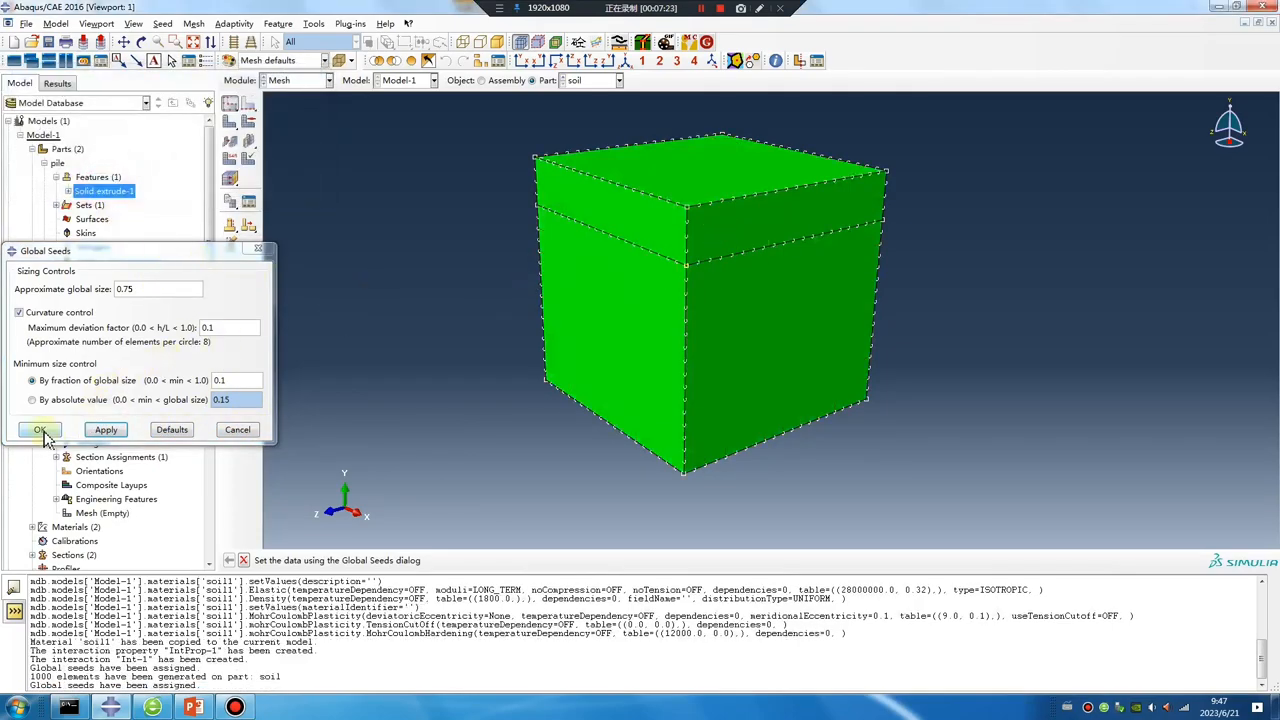
click(38, 429)
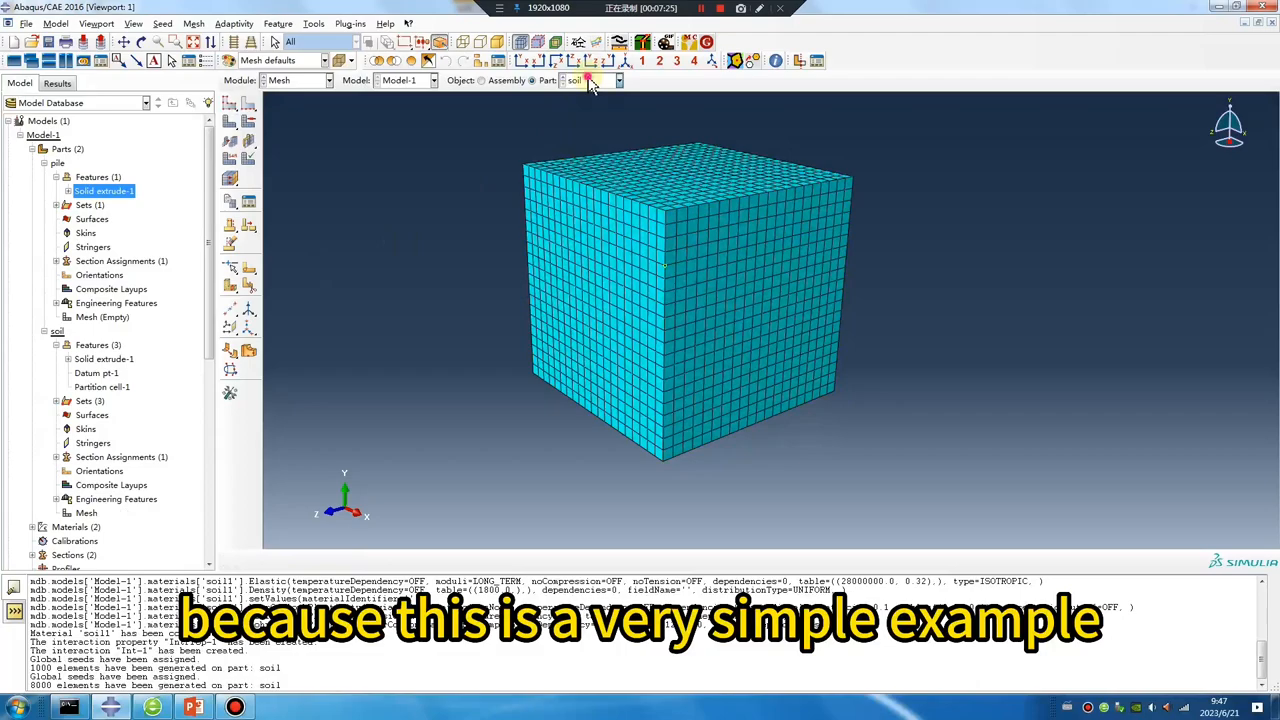
Seed the pile part with global size 0.2 and mesh it
click(617, 80)
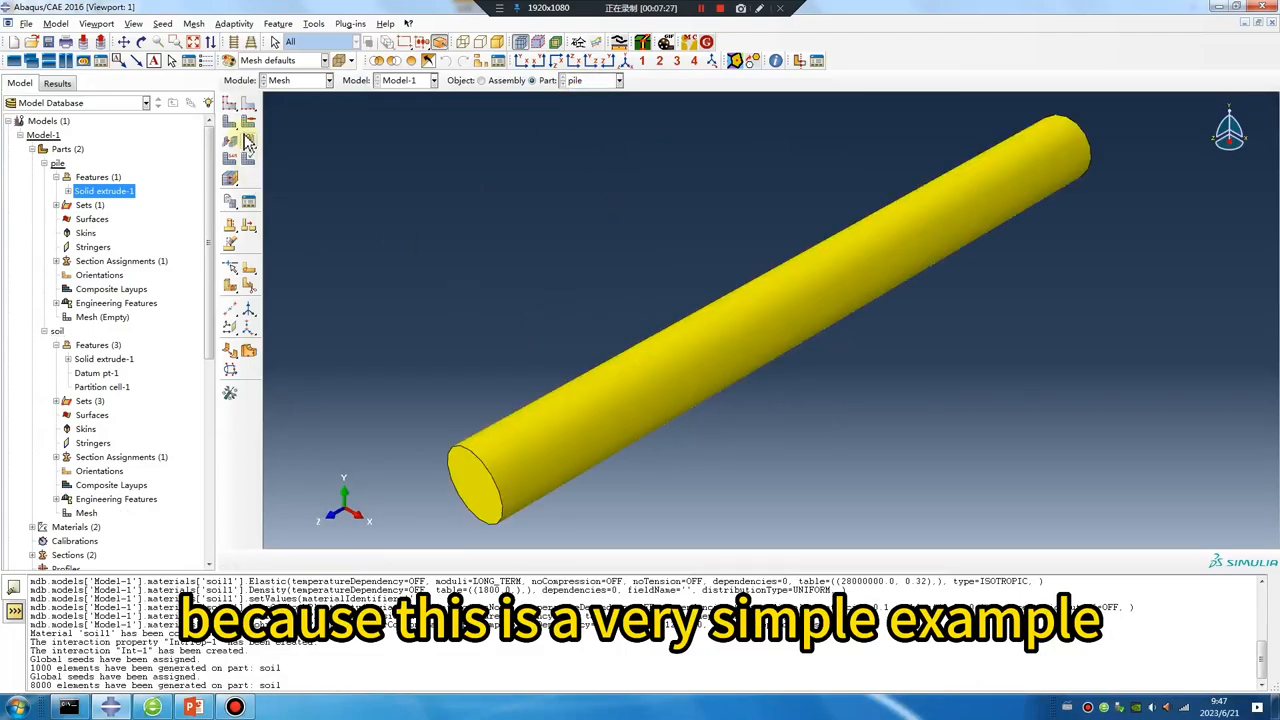
click(247, 141)
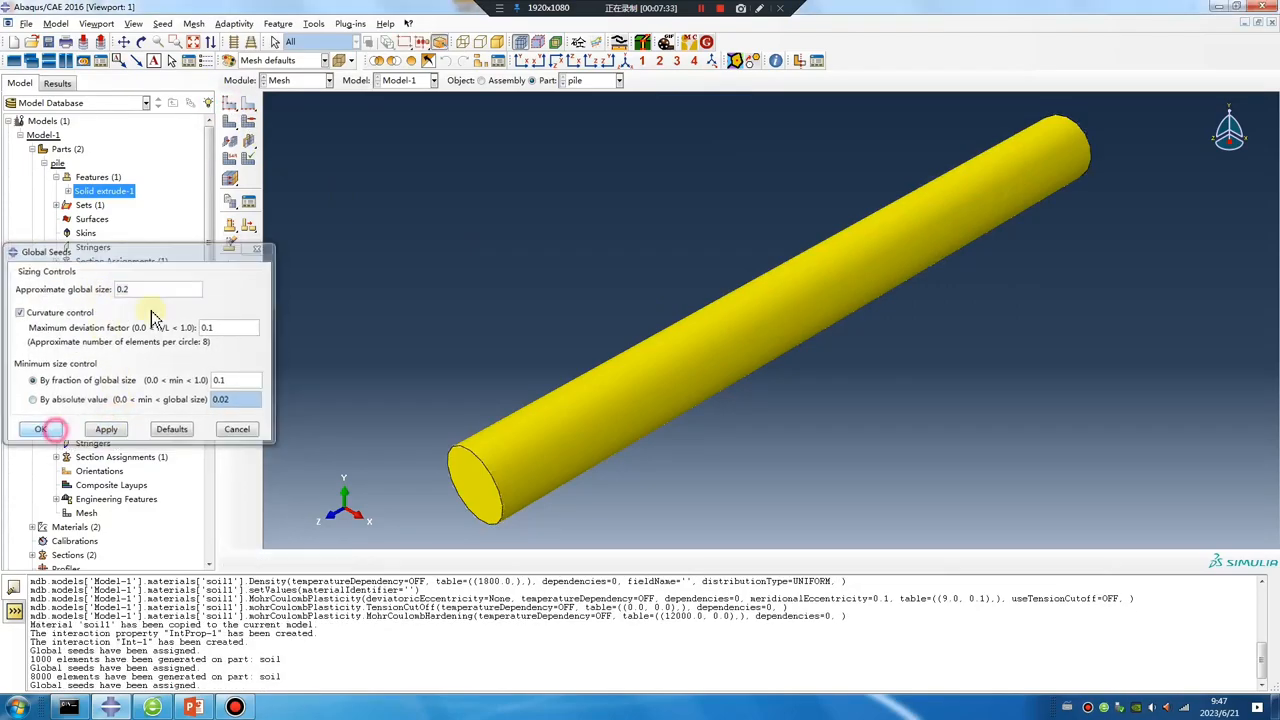
click(40, 428)
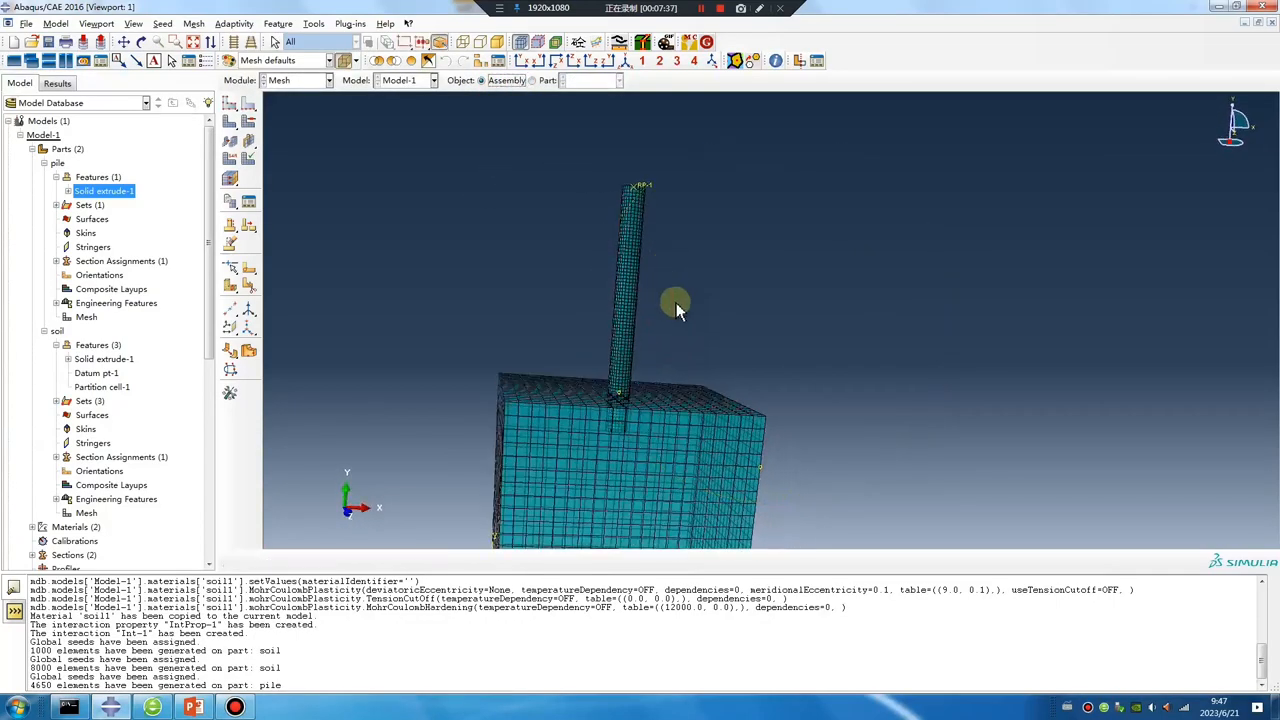
click(295, 80)
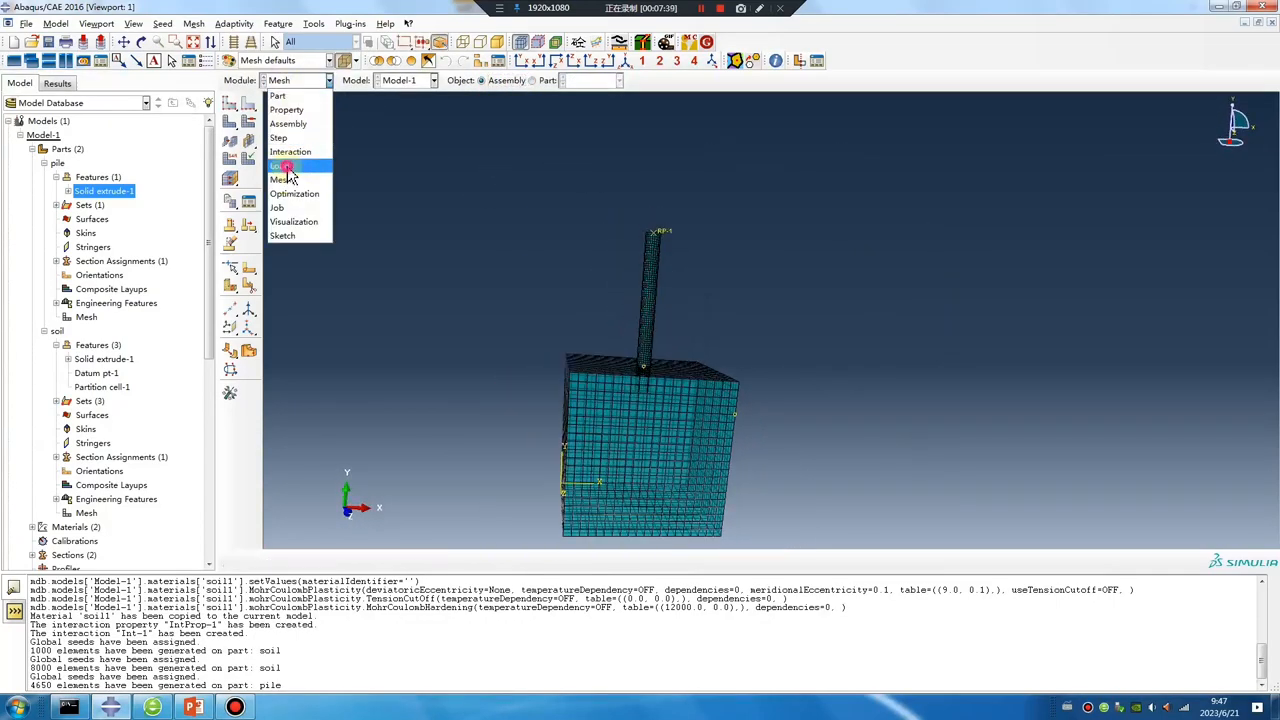
Create Predefined Field-1 filling Set-soil with soil1 at fraction 1 and void 0
click(278, 165)
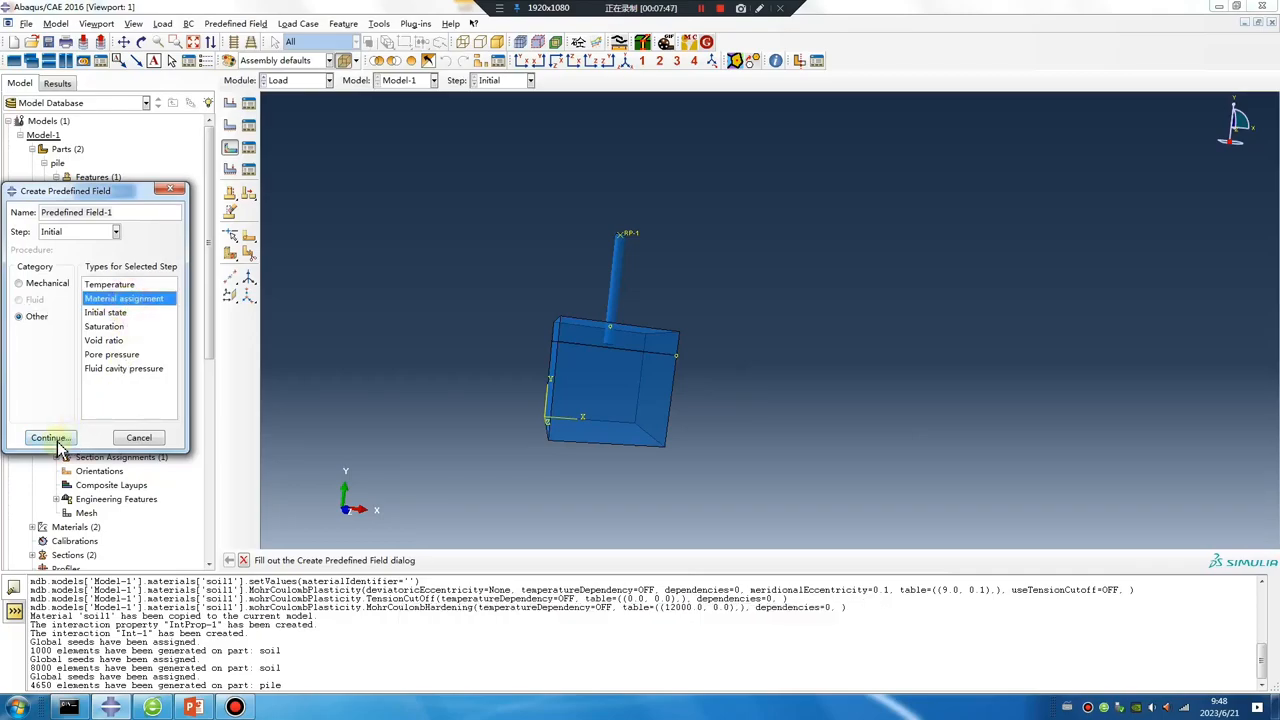
click(50, 438)
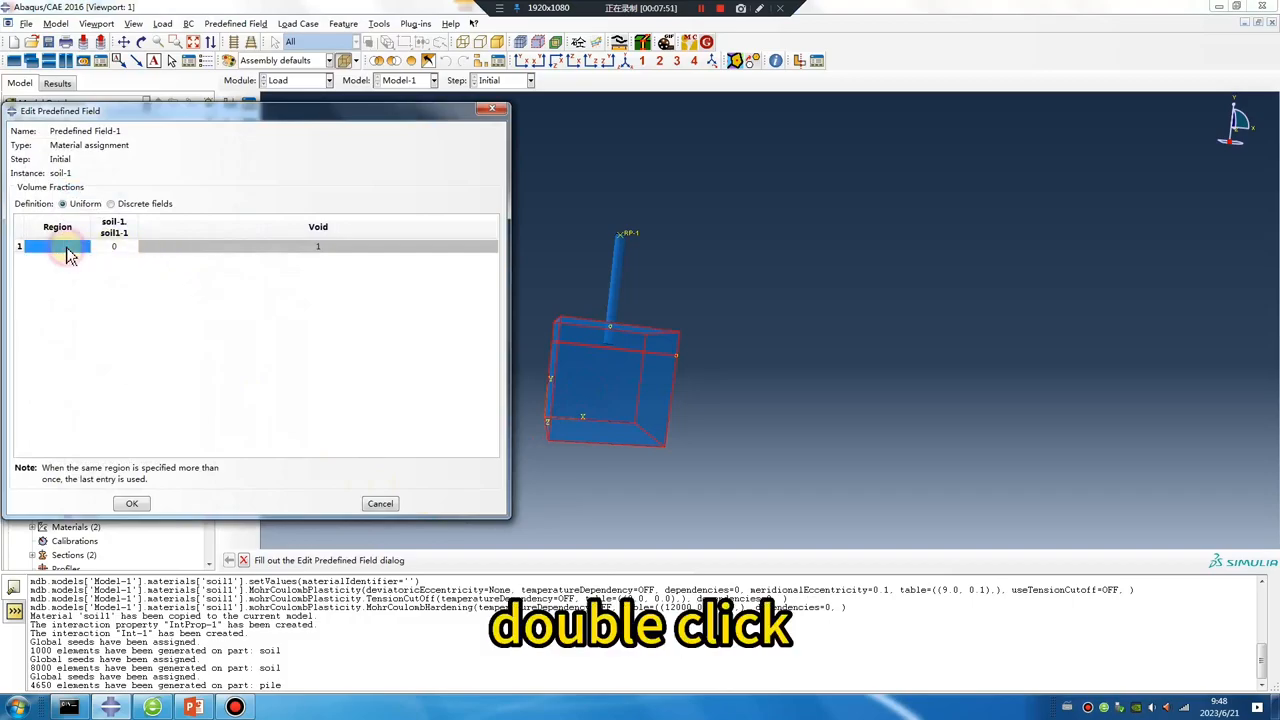
double_click(57, 246)
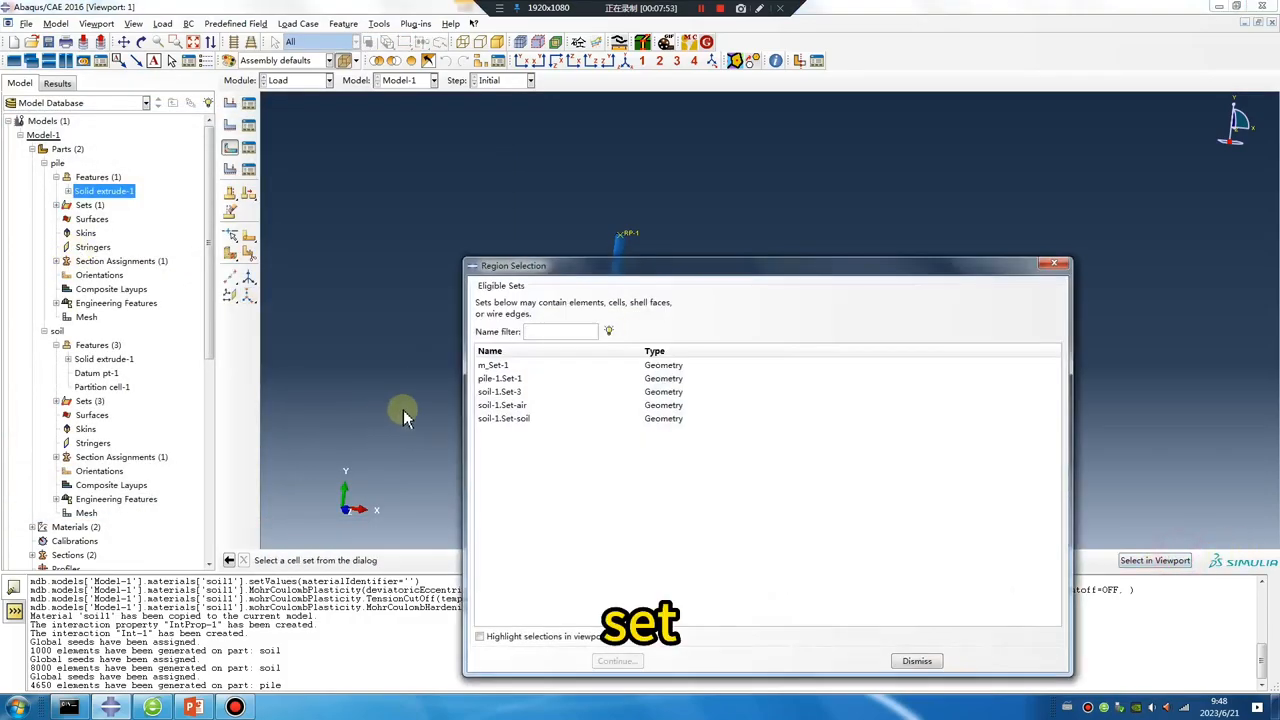
click(504, 418)
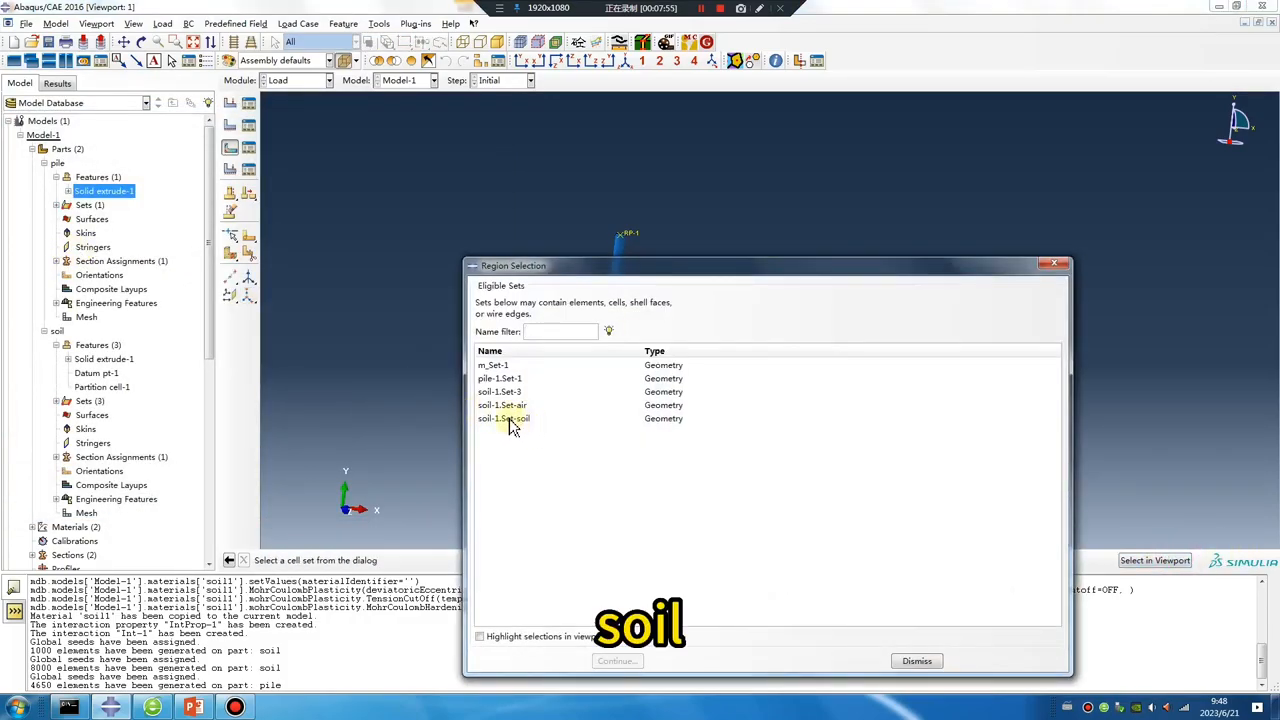
click(503, 418)
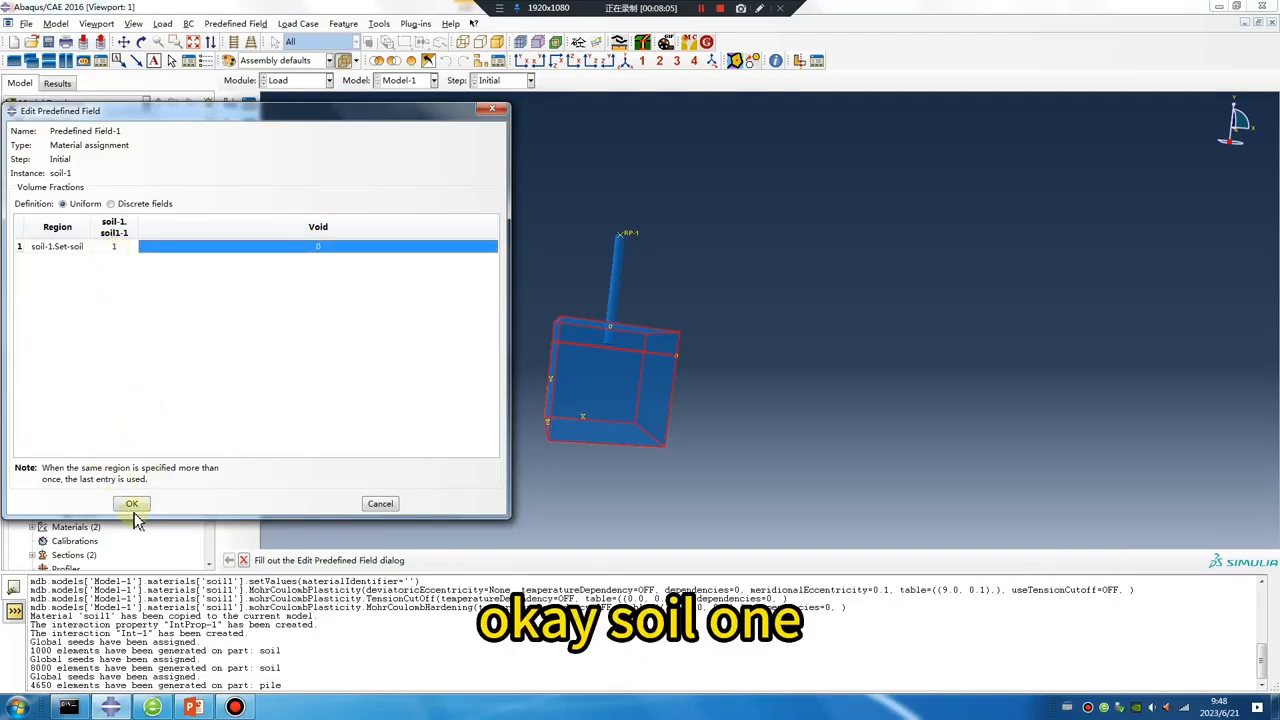
click(131, 503)
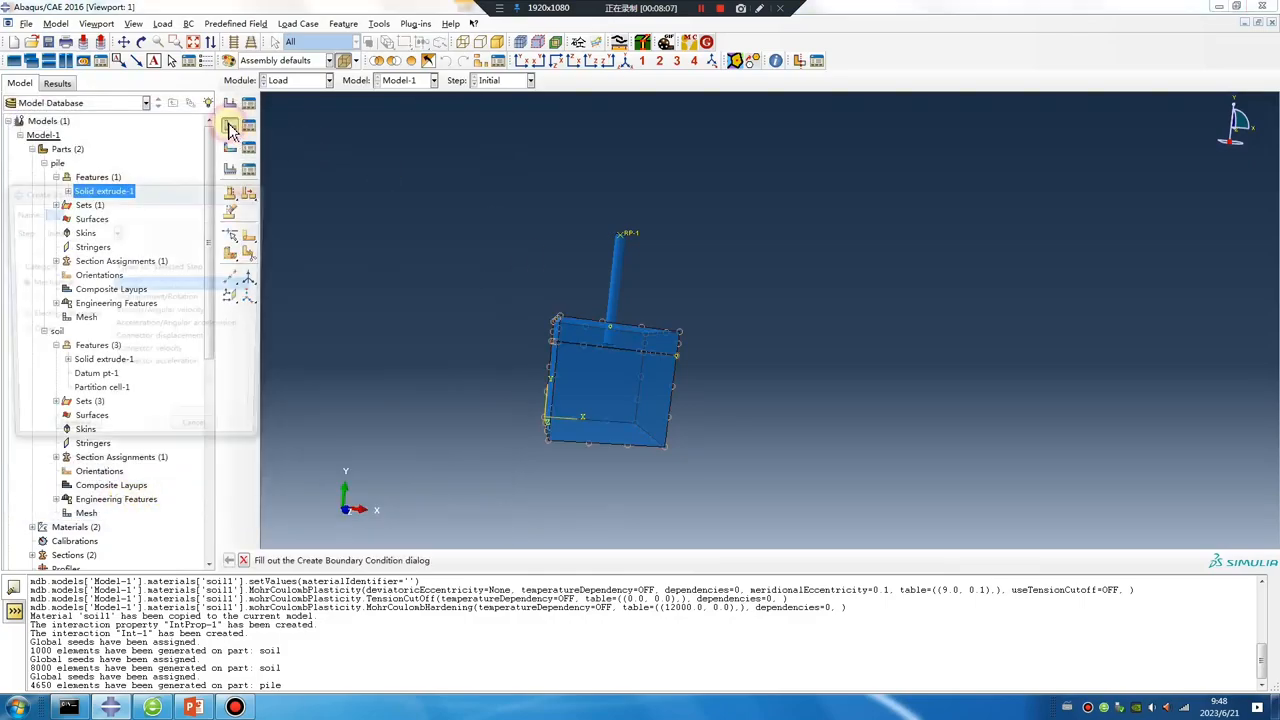
Create velocity BCs in Initial: V1 on side faces, others on sides, bottom fully fixed
click(228, 125)
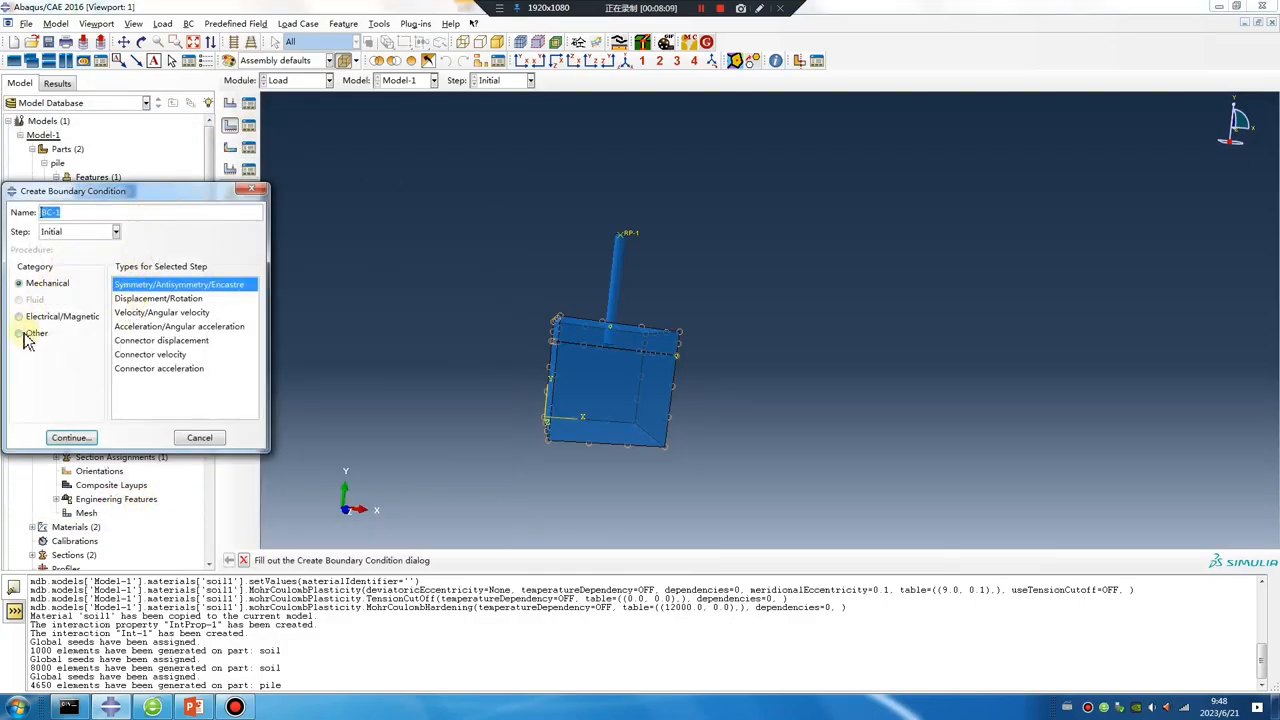
click(18, 283)
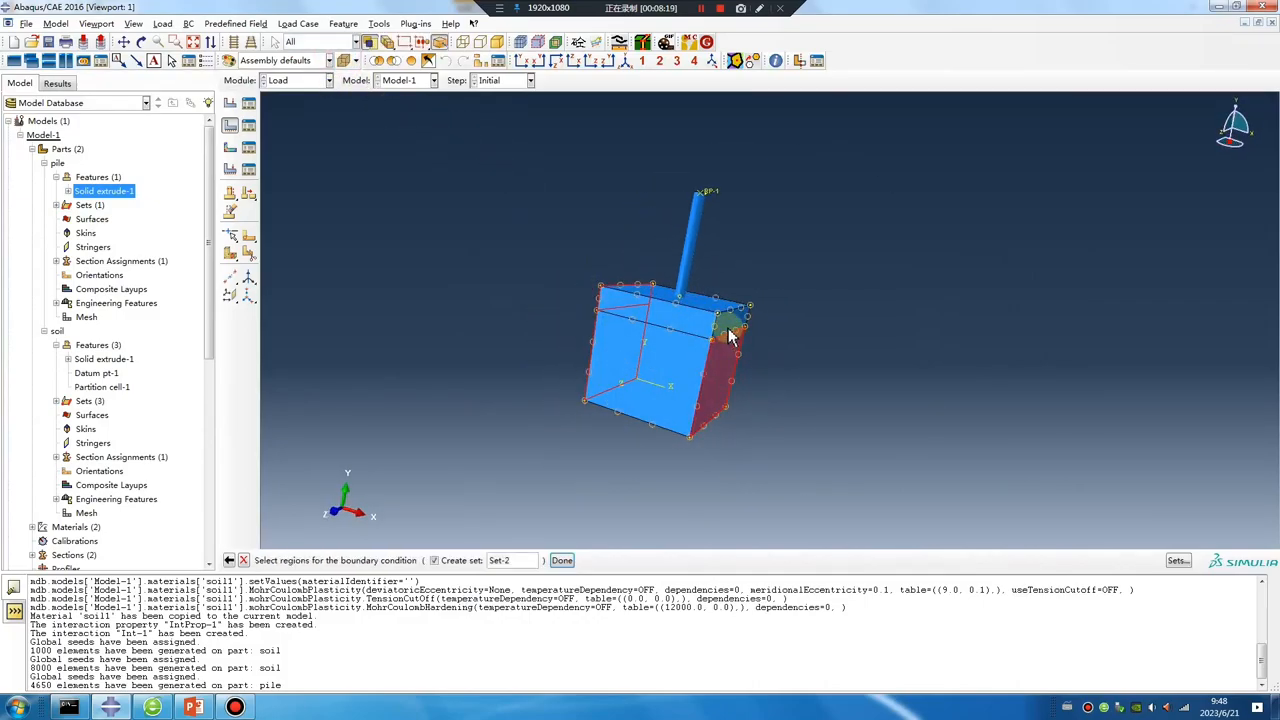
click(561, 560)
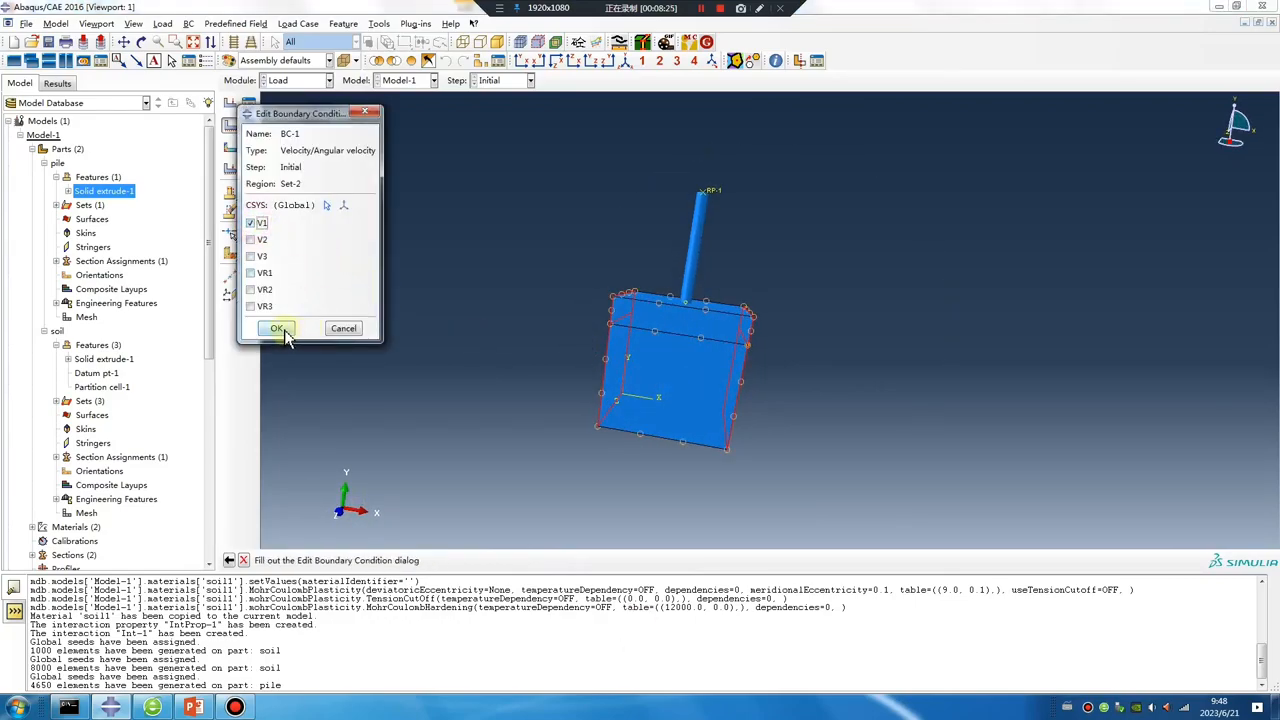
click(277, 328)
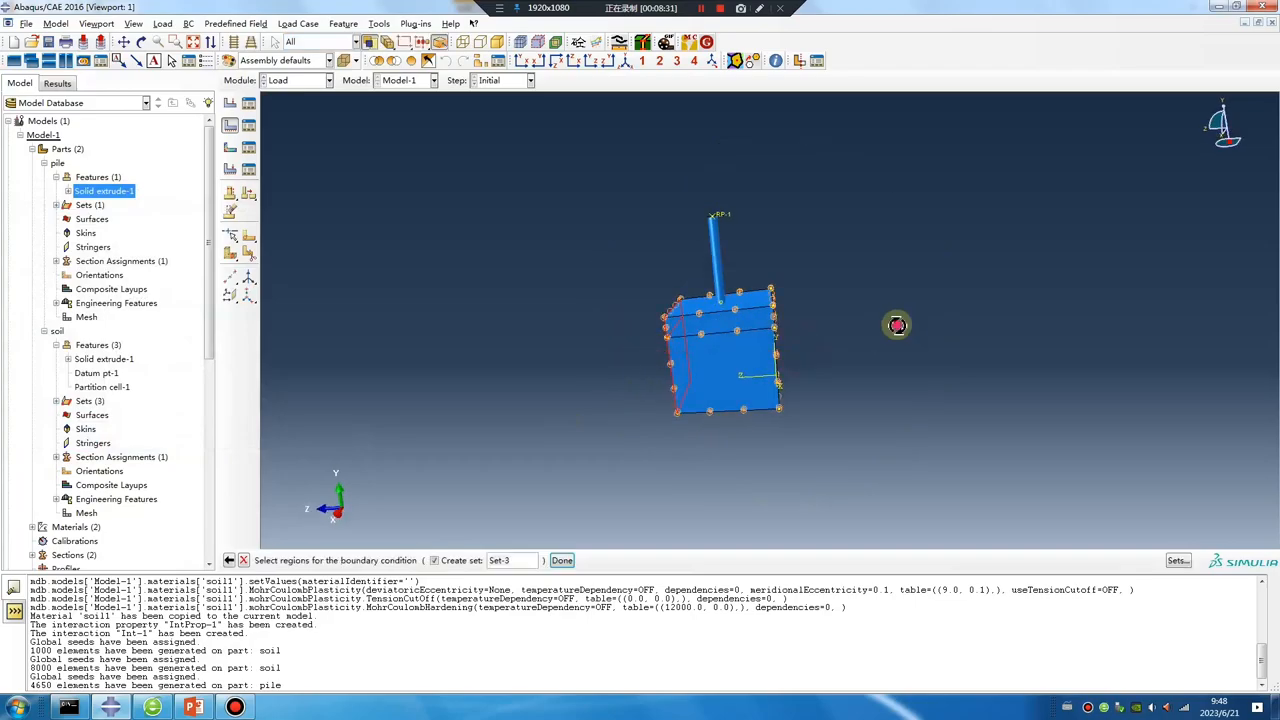
click(561, 560)
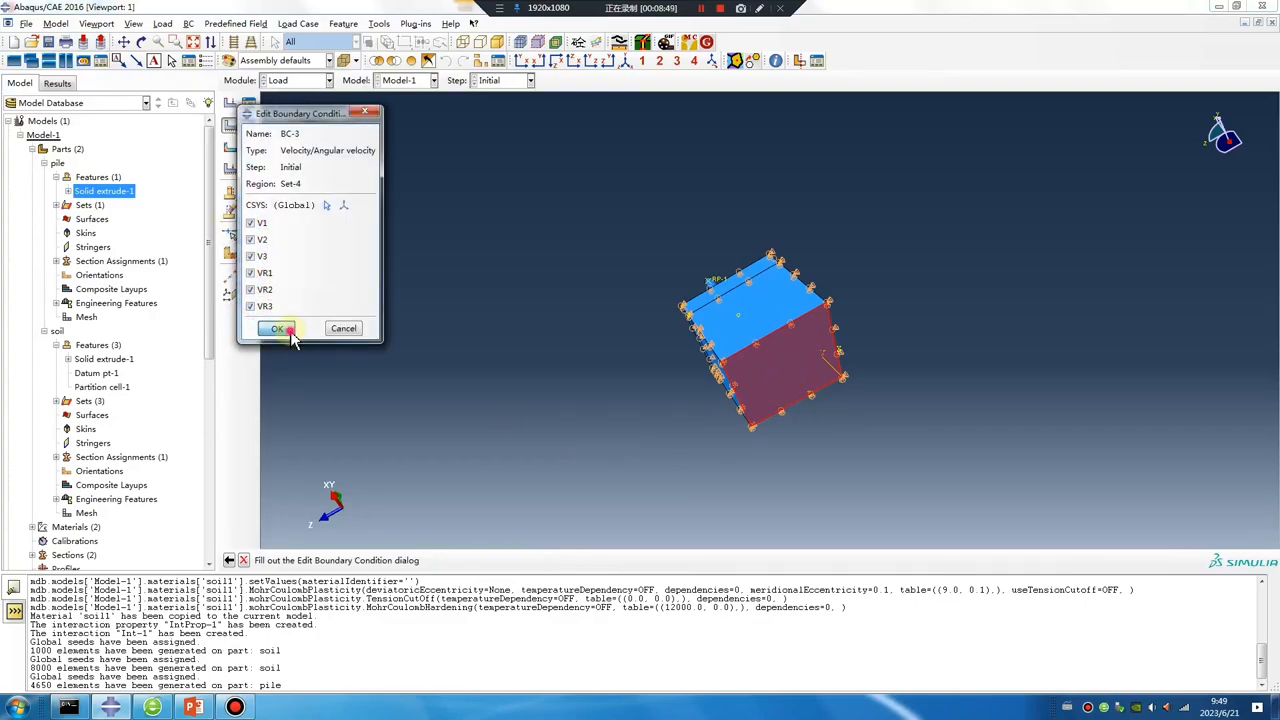
click(278, 329)
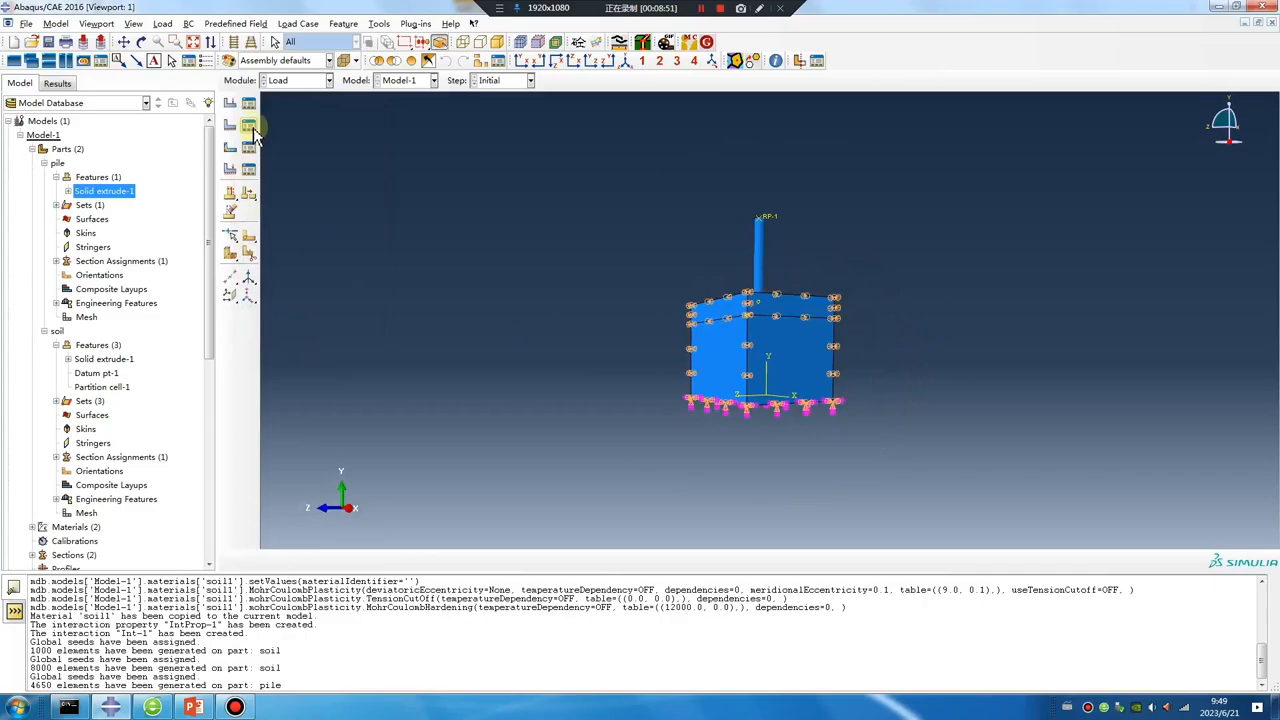
Reselect BC-1's face region to avoid overconstraint, creating Set-5
click(248, 125)
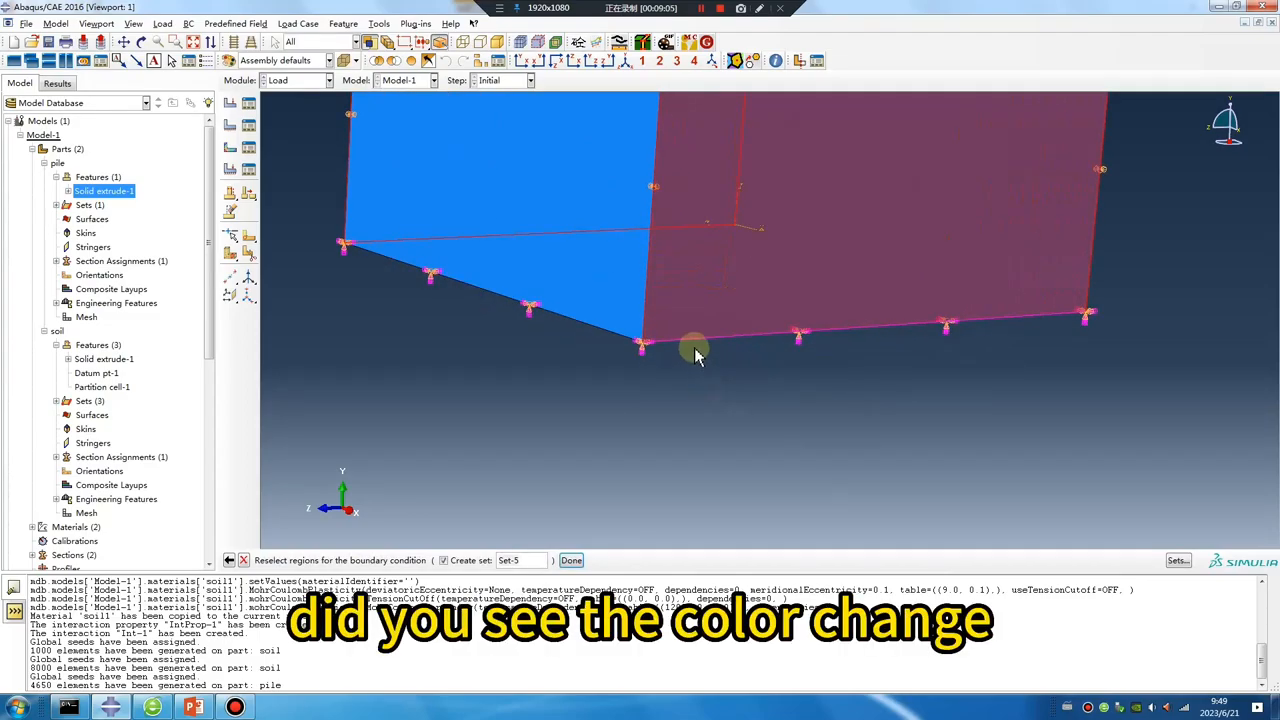
drag(695, 355, 741, 318)
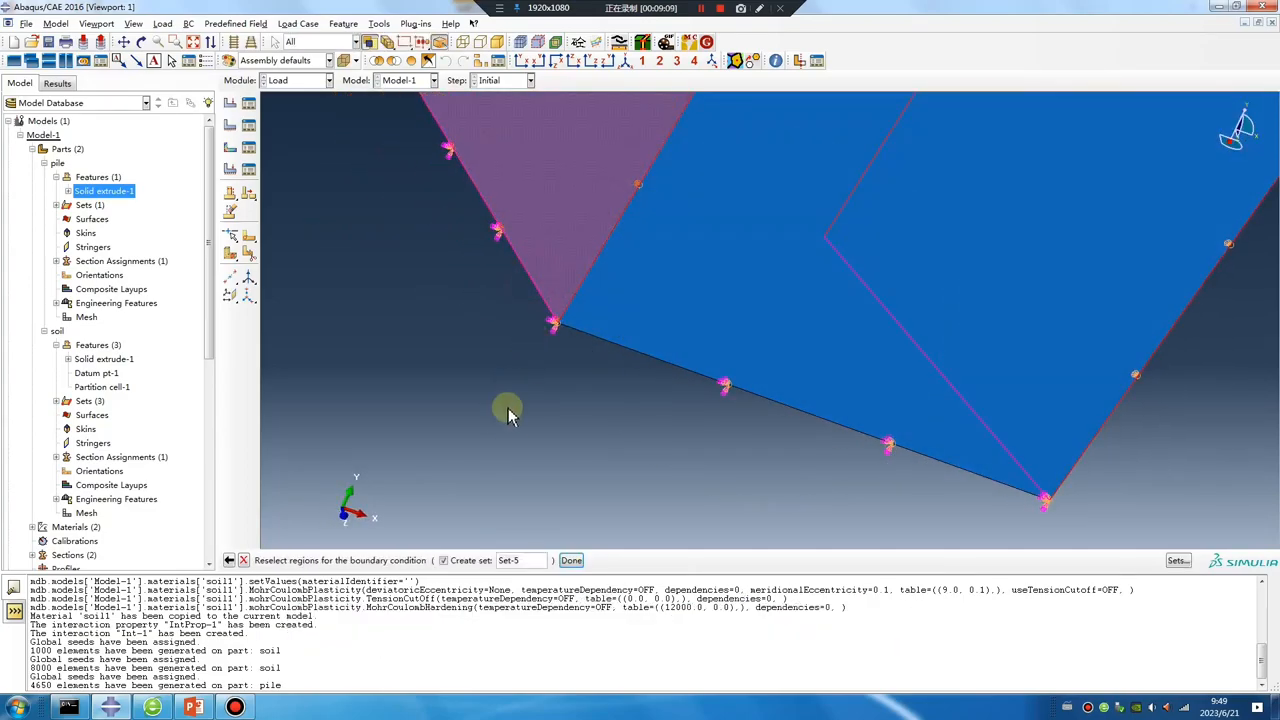
click(570, 560)
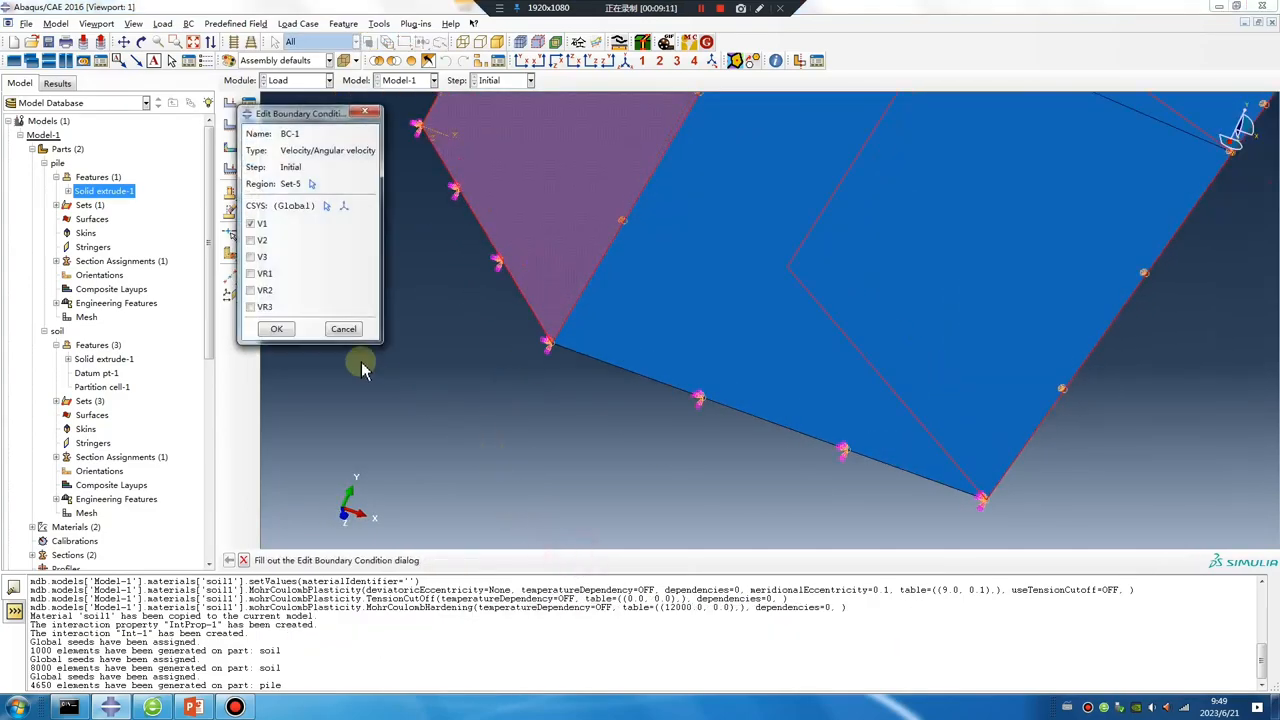
click(277, 329)
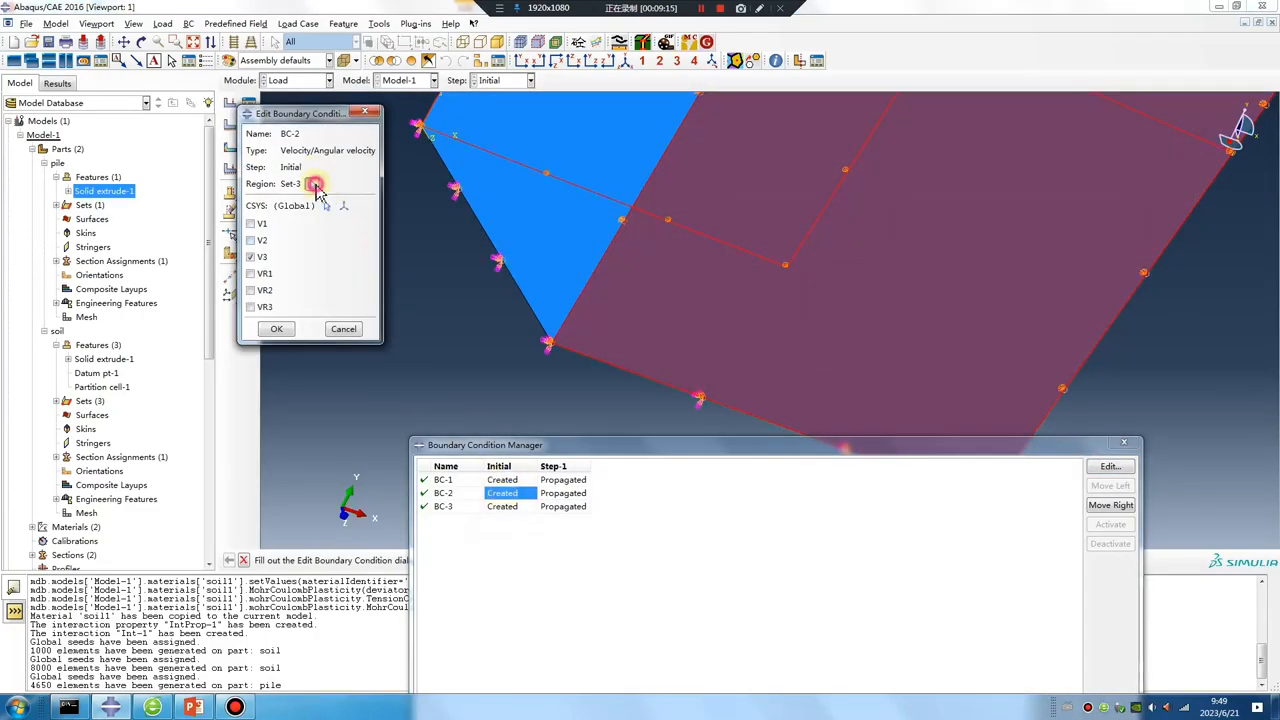
Reselect BC-2's face region, creating Set-6
click(316, 188)
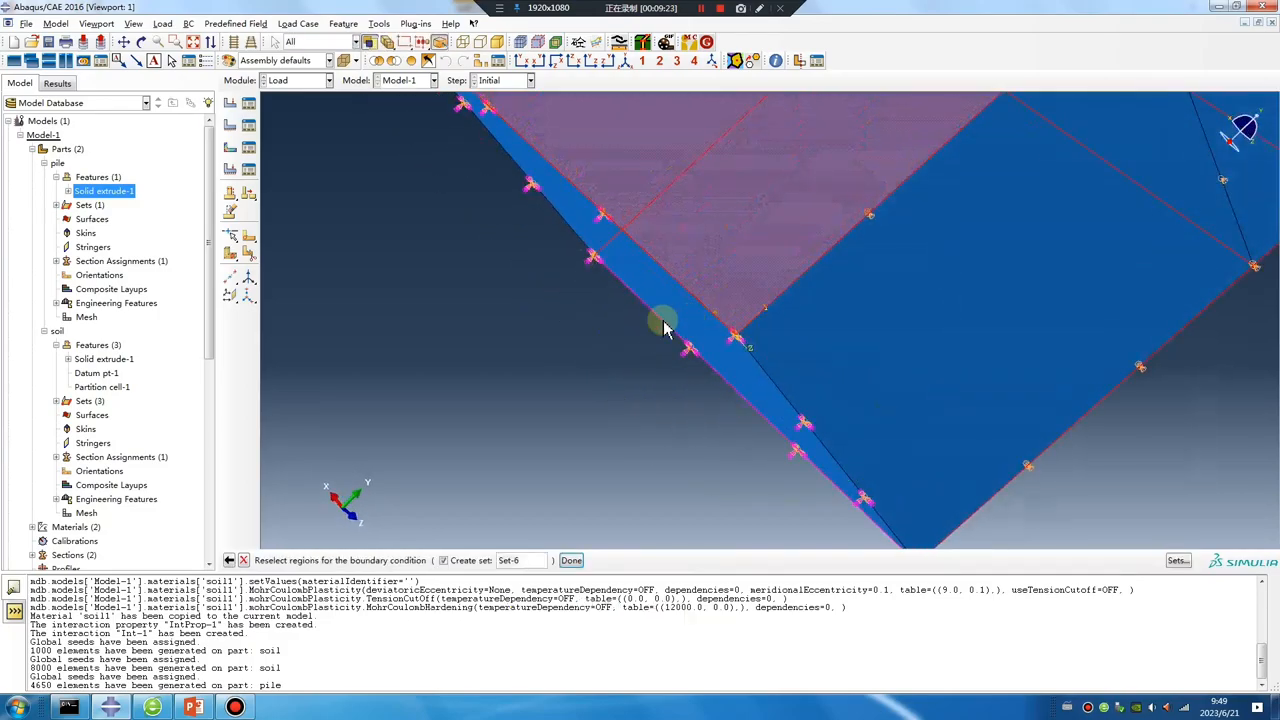
mouse_move(543, 428)
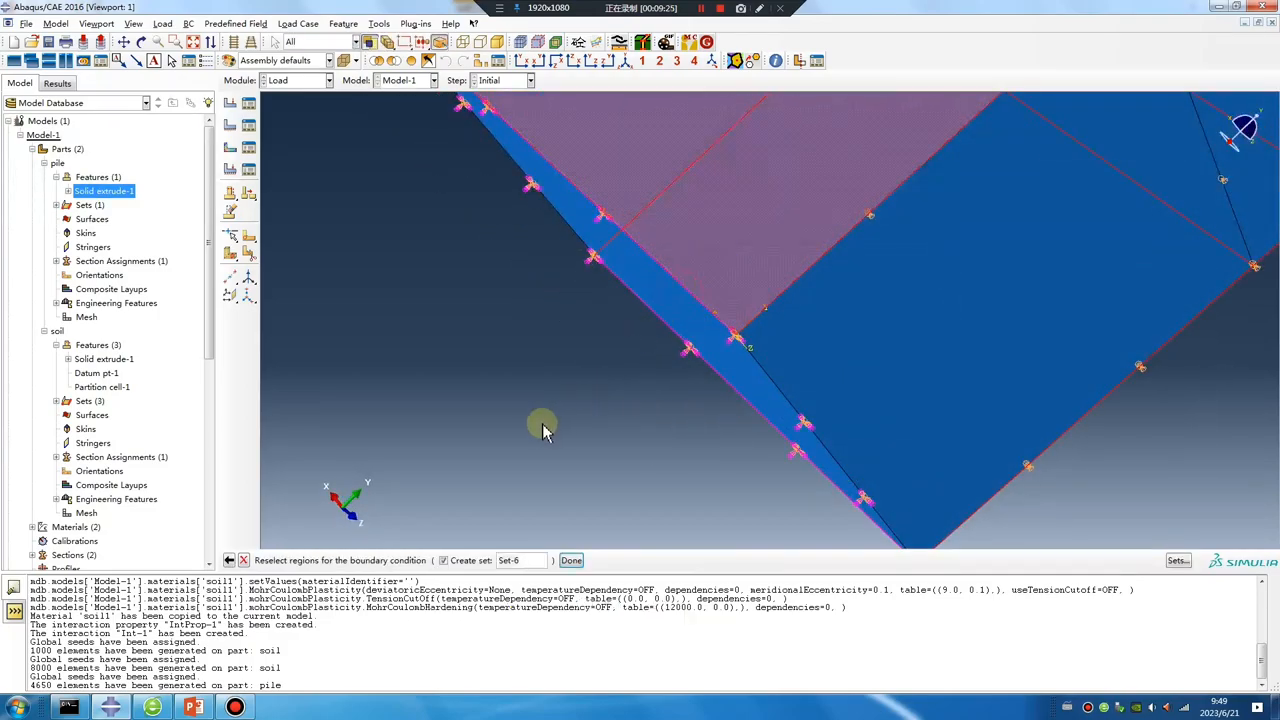
click(745, 360)
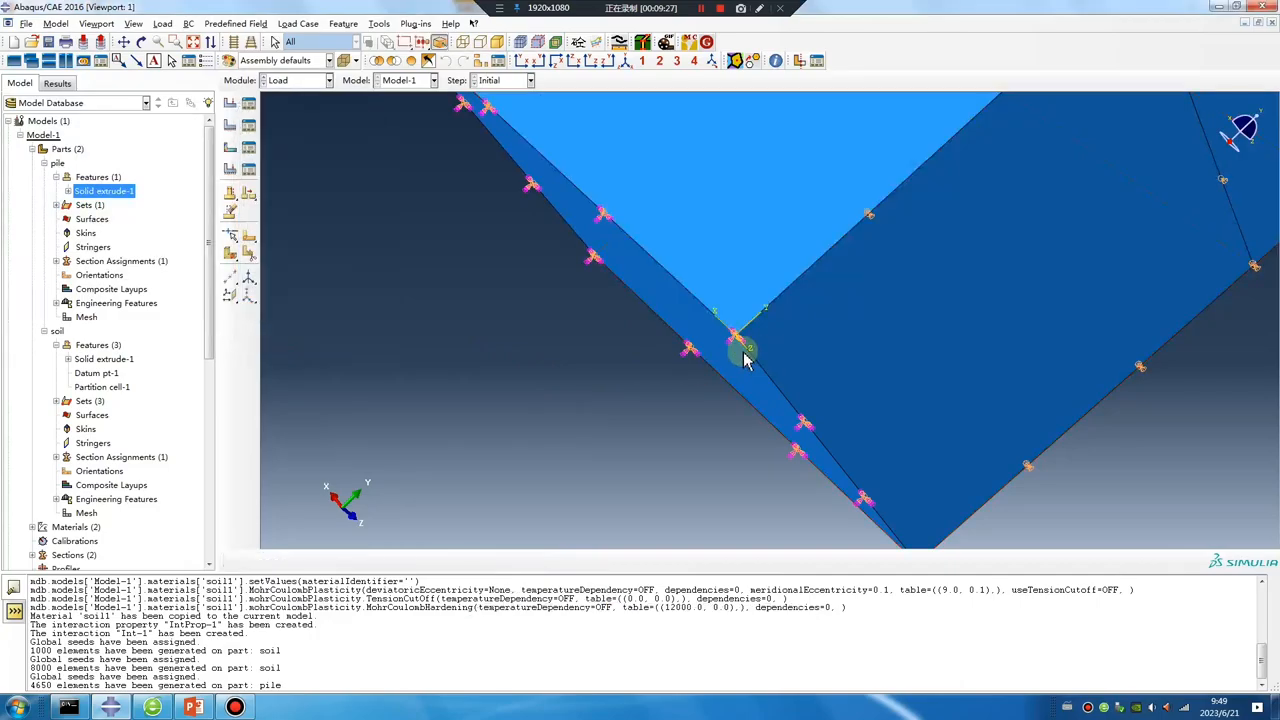
mouse_move(645, 285)
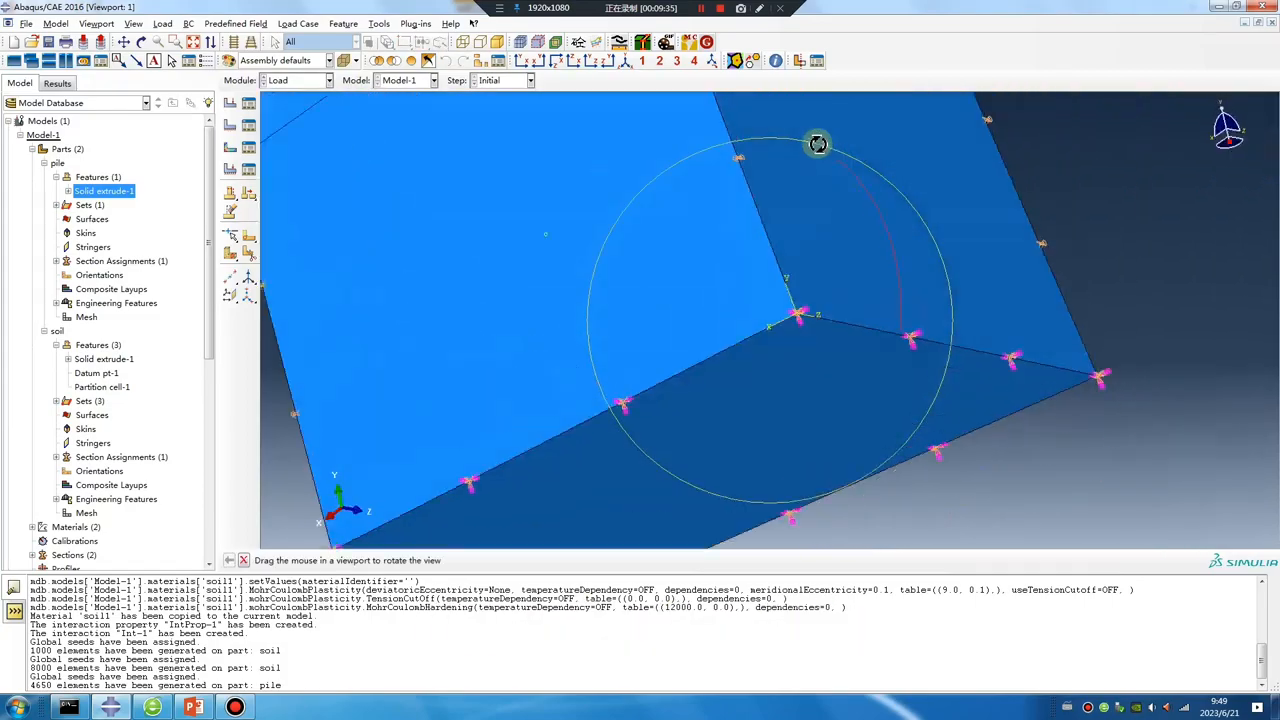
drag(817, 145, 785, 540)
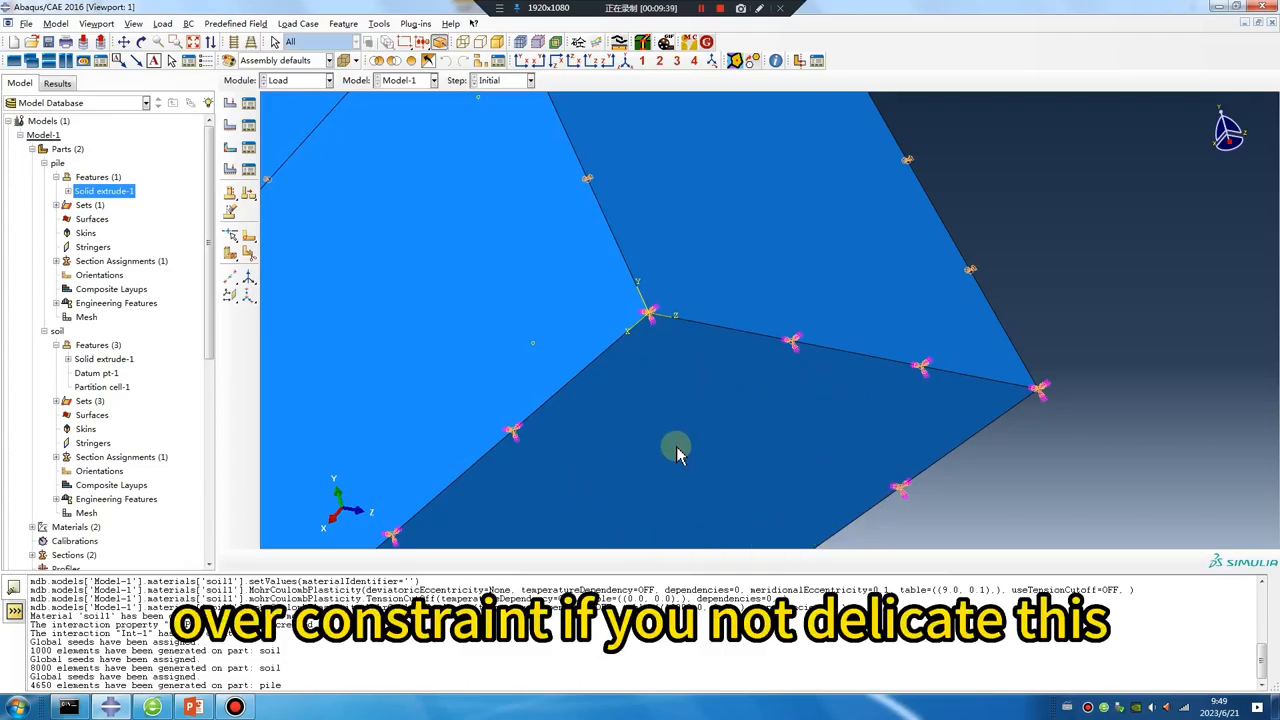
mouse_move(582, 383)
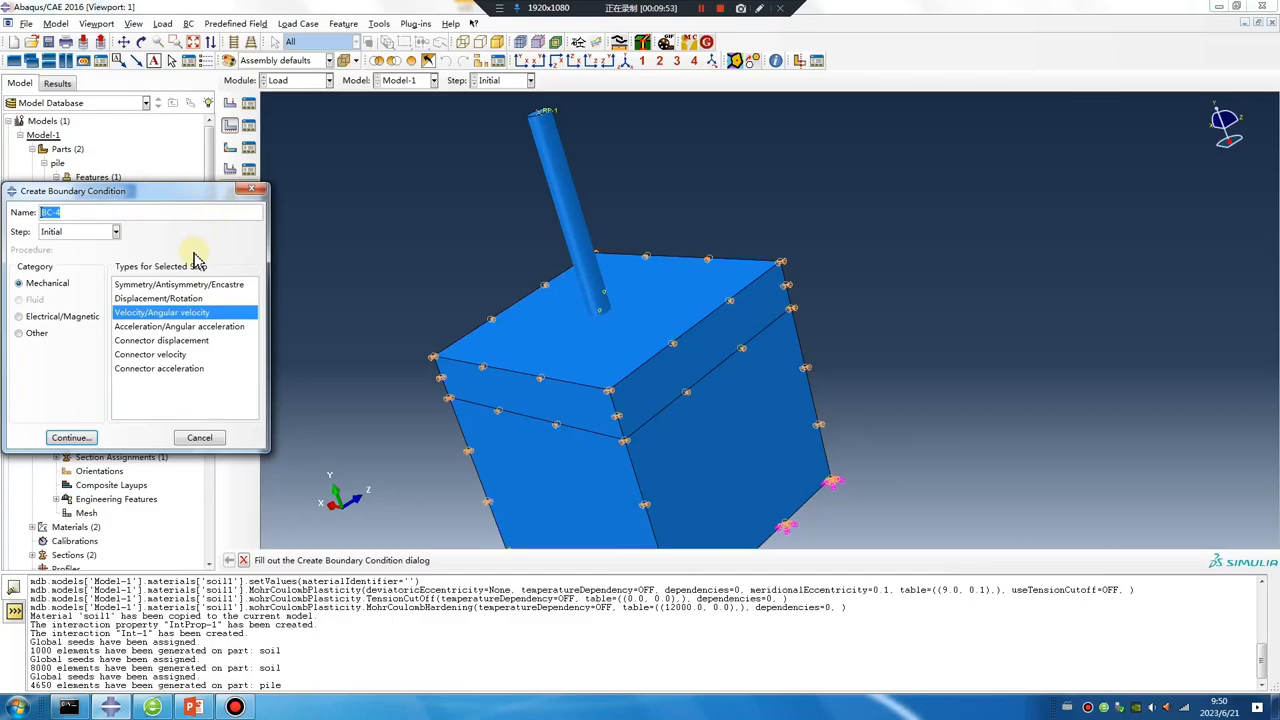
Create displacement BC-4 in Step-1 on the pile reference point with U2 = -7 and a tabular amplitude
click(158, 298)
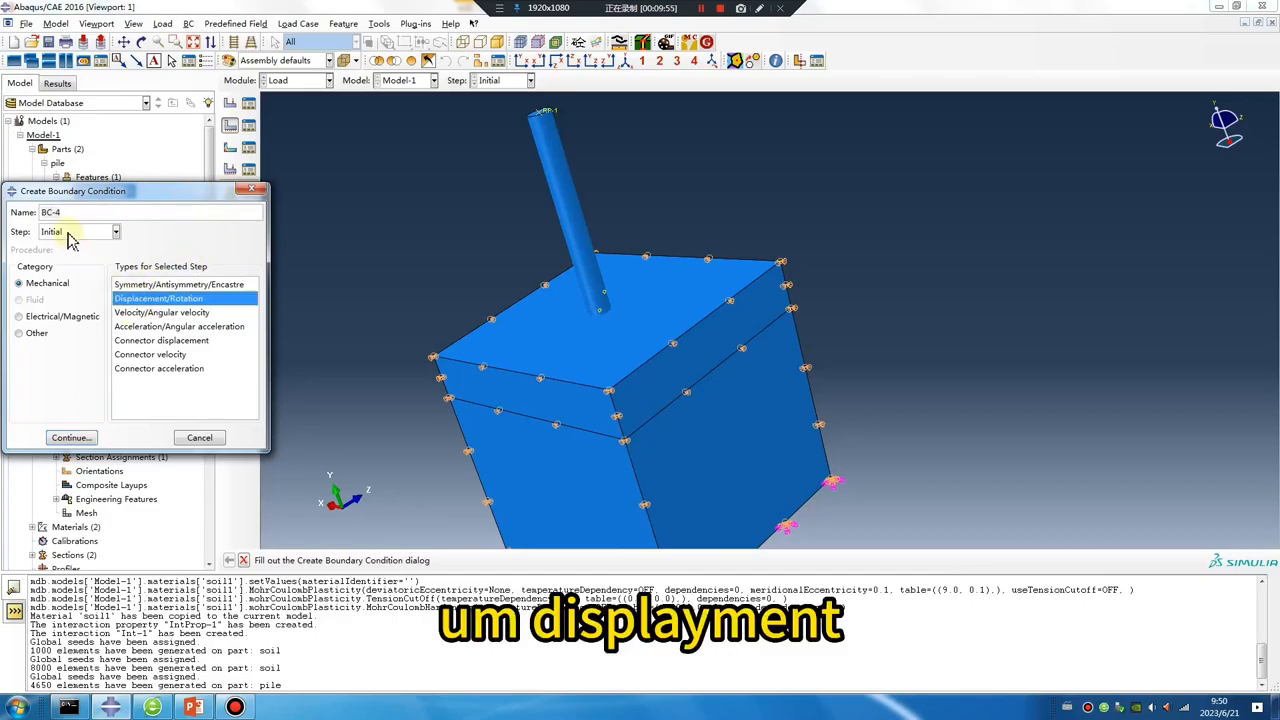
click(71, 438)
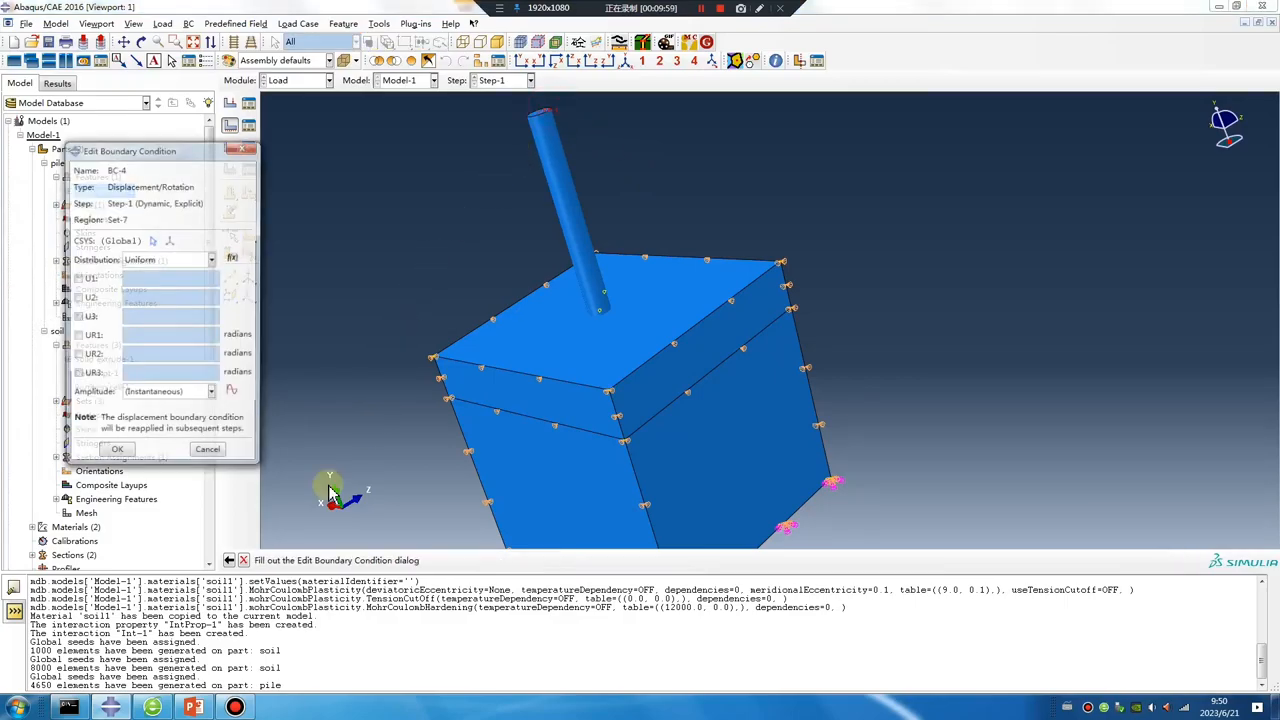
click(76, 298)
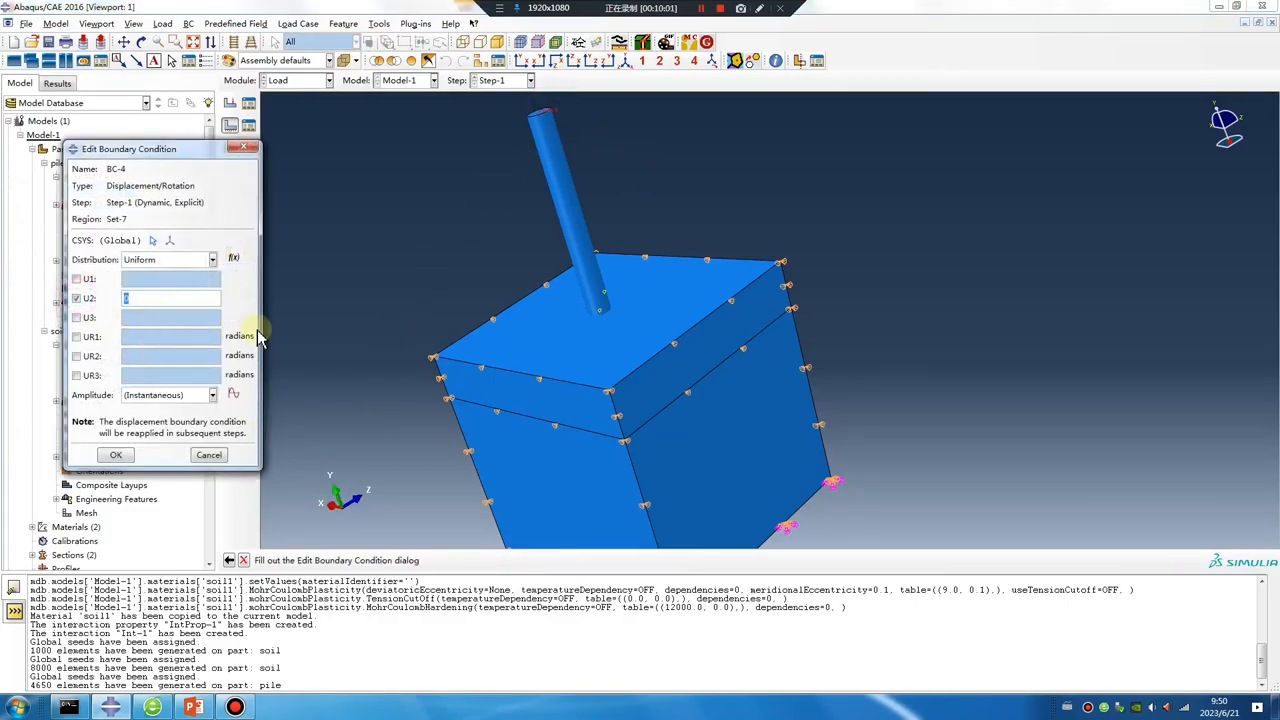
text(-5)
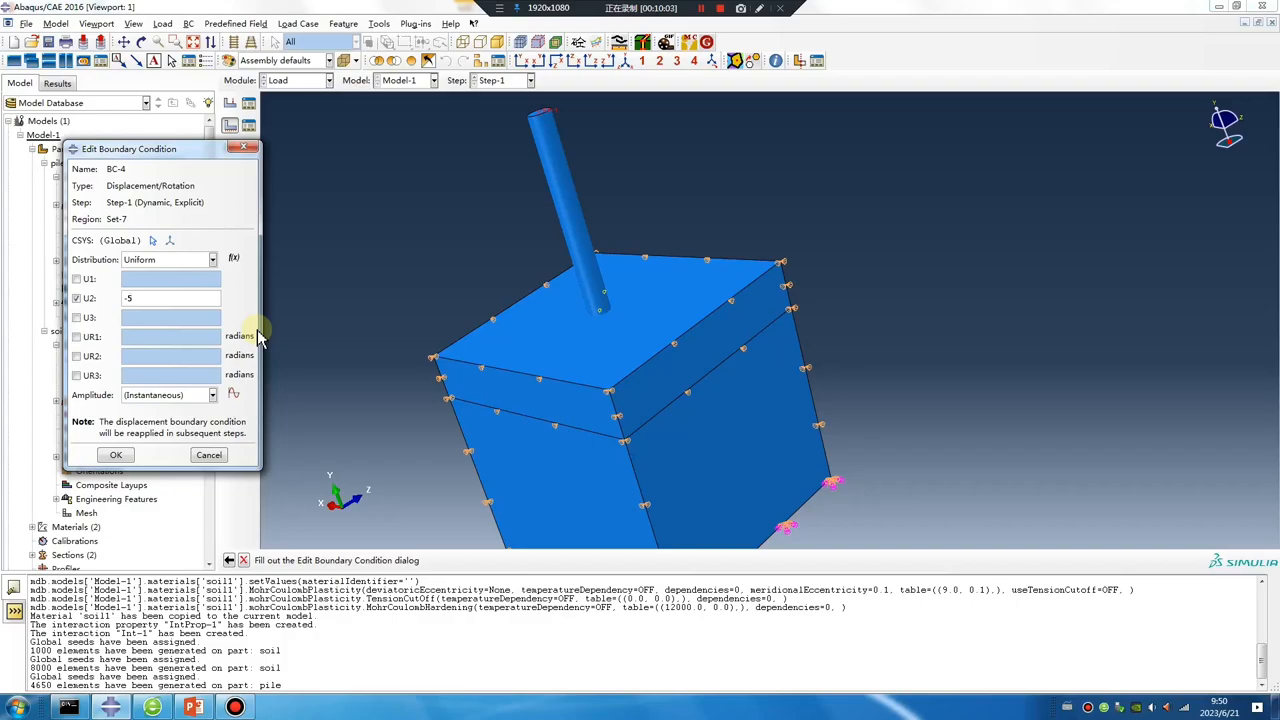
text(-7)
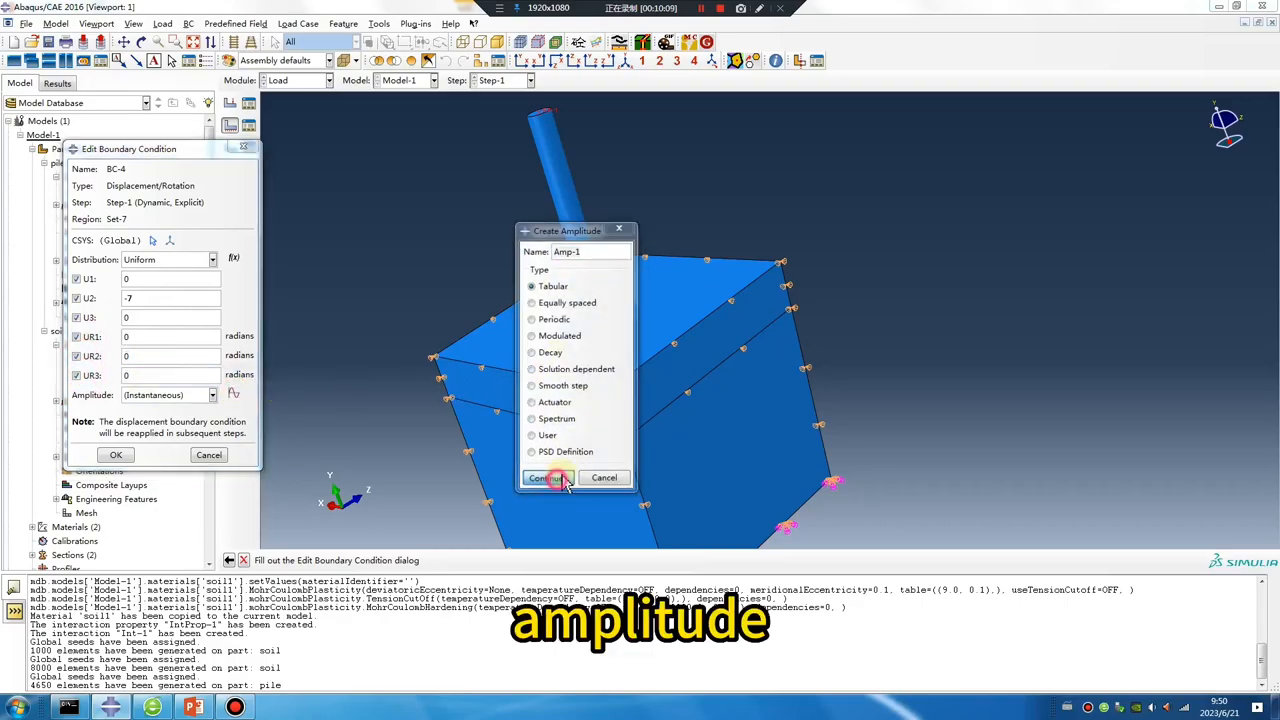
click(544, 477)
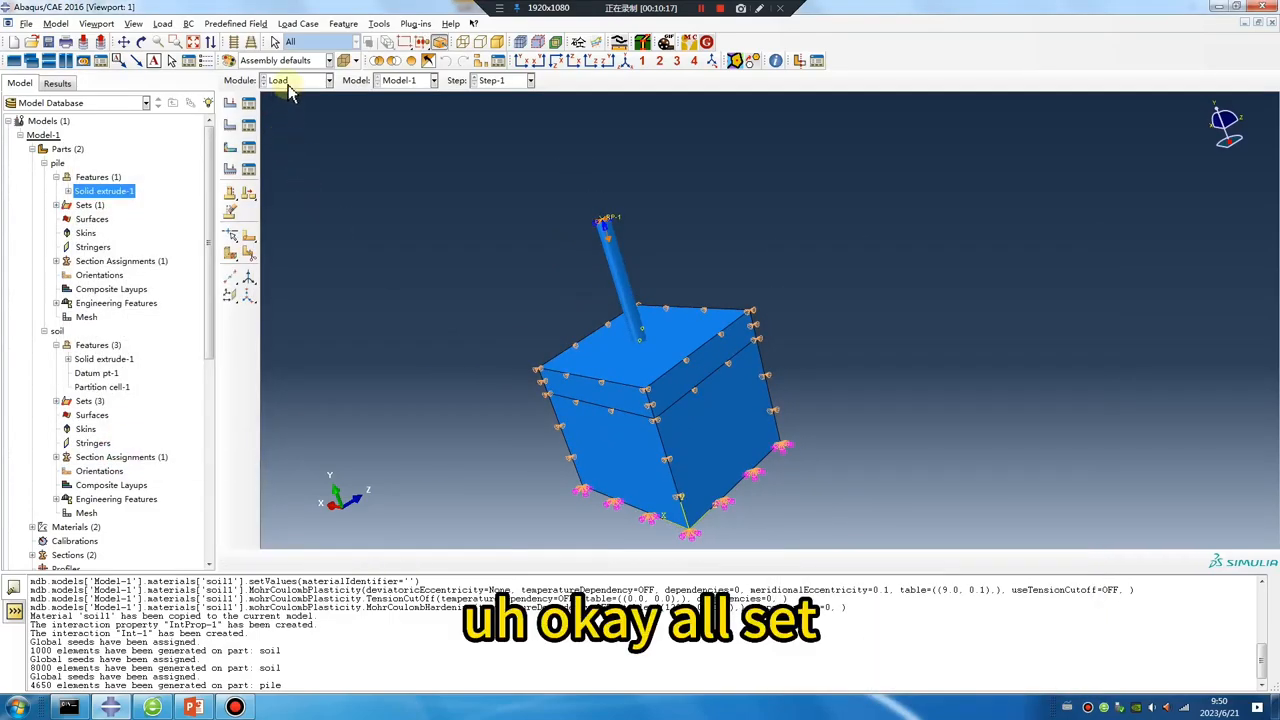
click(295, 80)
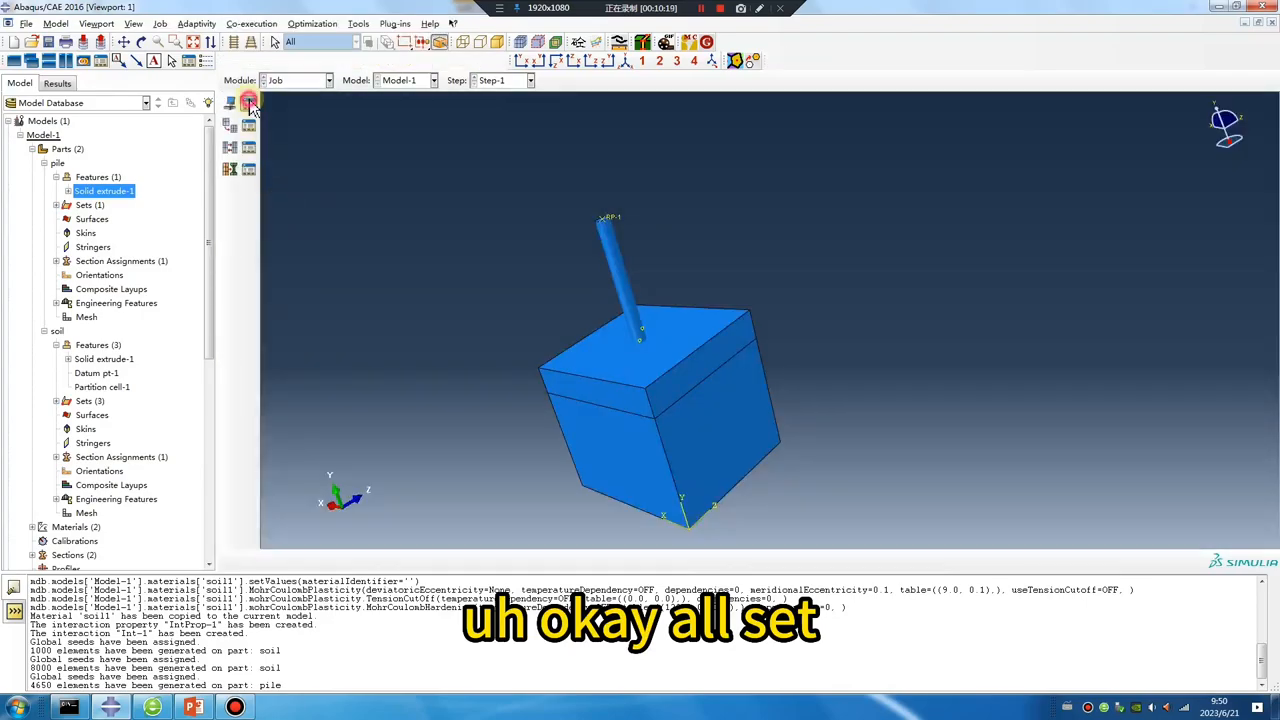
Create Job-1 for Model-1 with default settings and run a data check
click(248, 103)
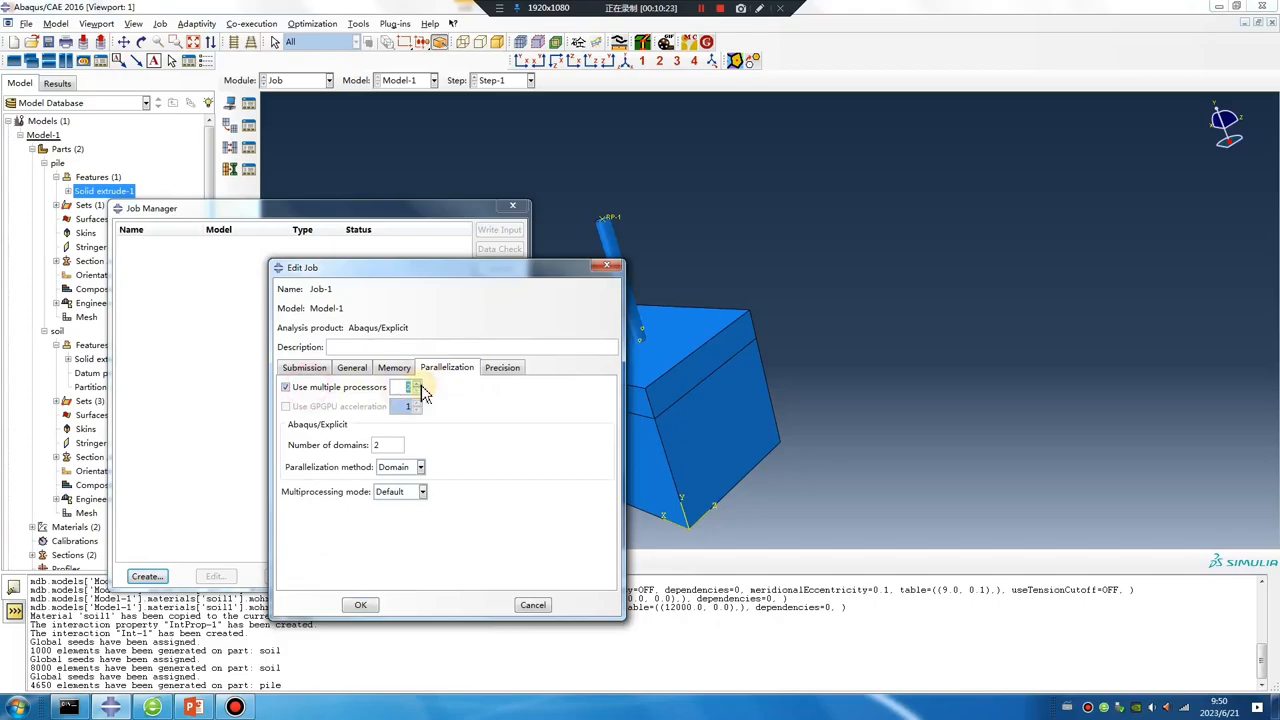
click(360, 604)
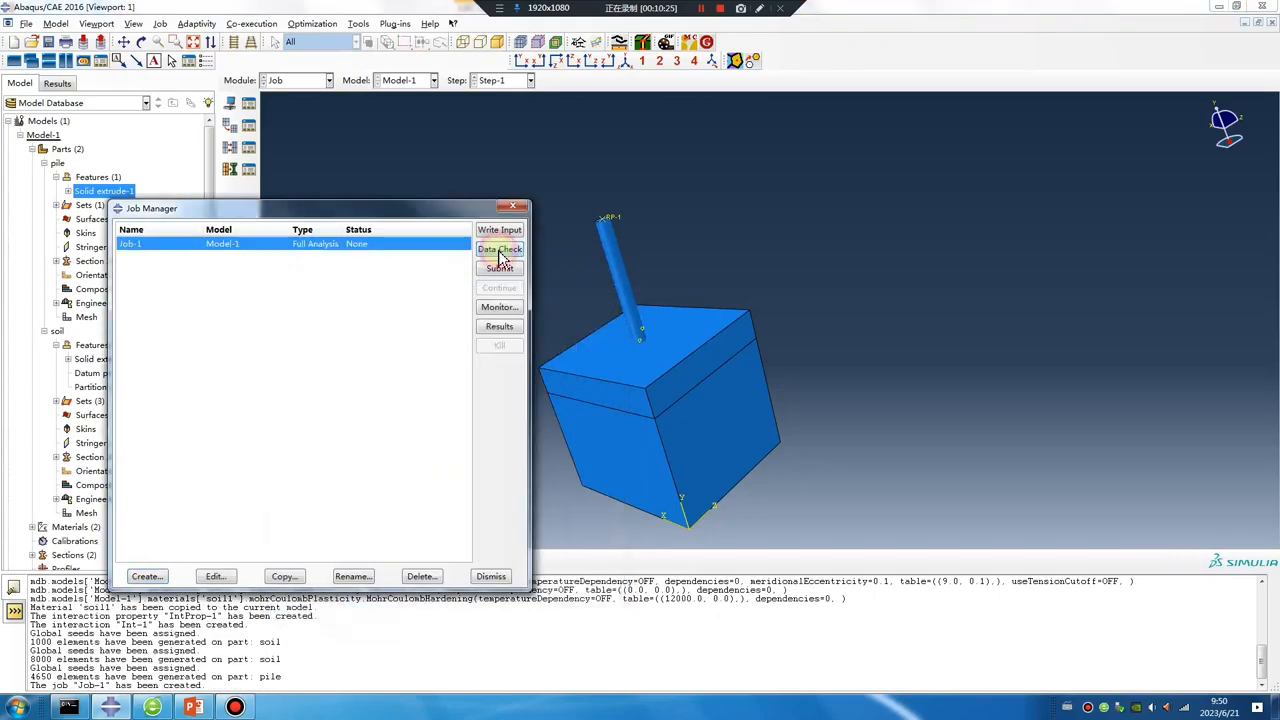
click(499, 249)
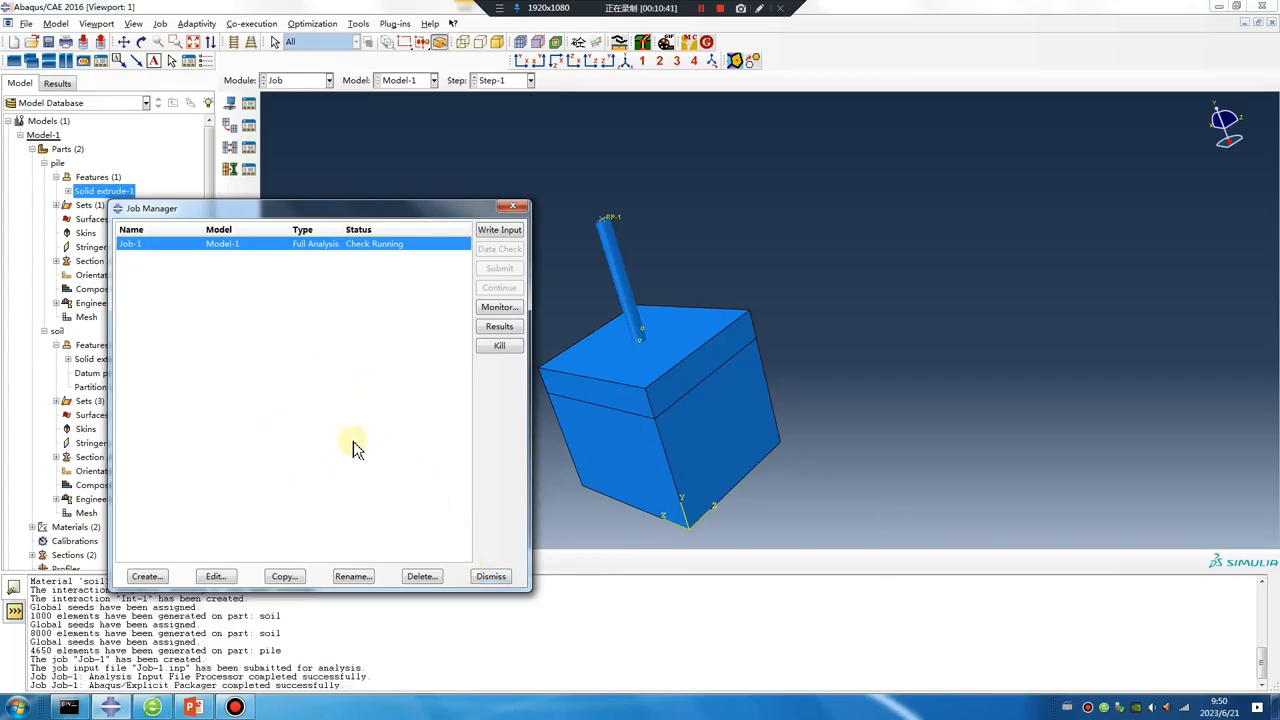
mouse_move(455, 460)
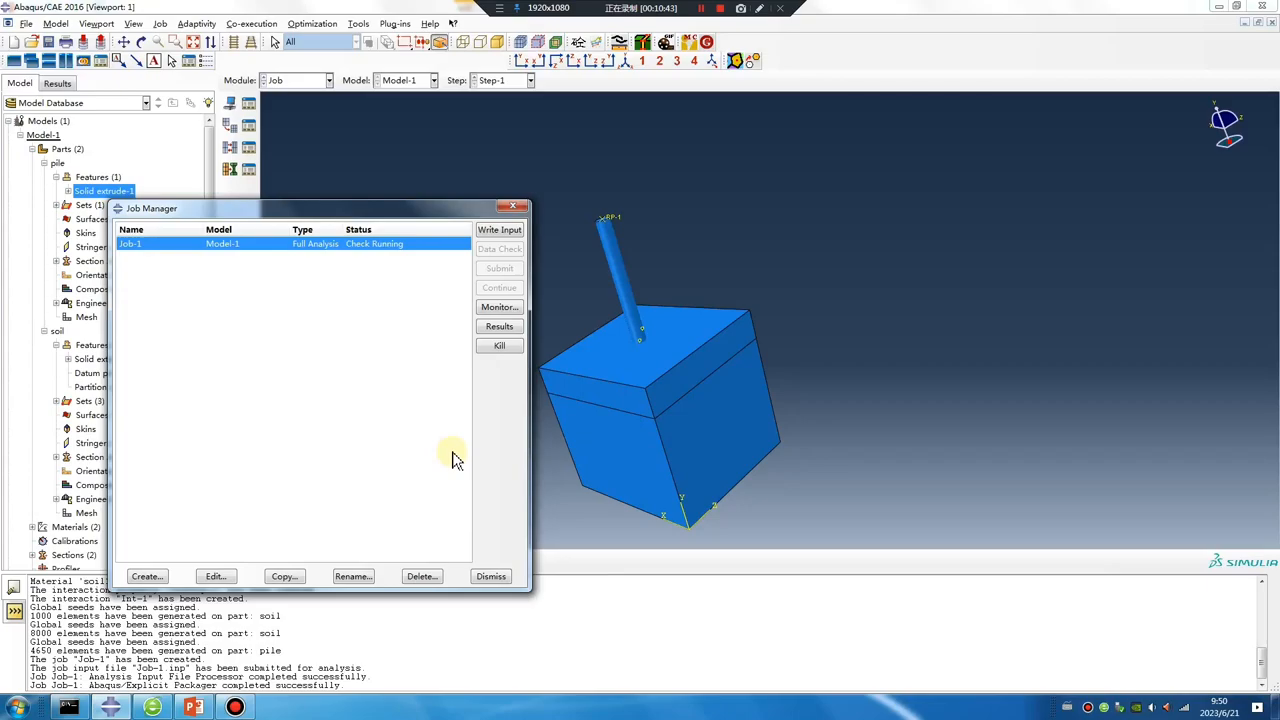
mouse_move(445, 490)
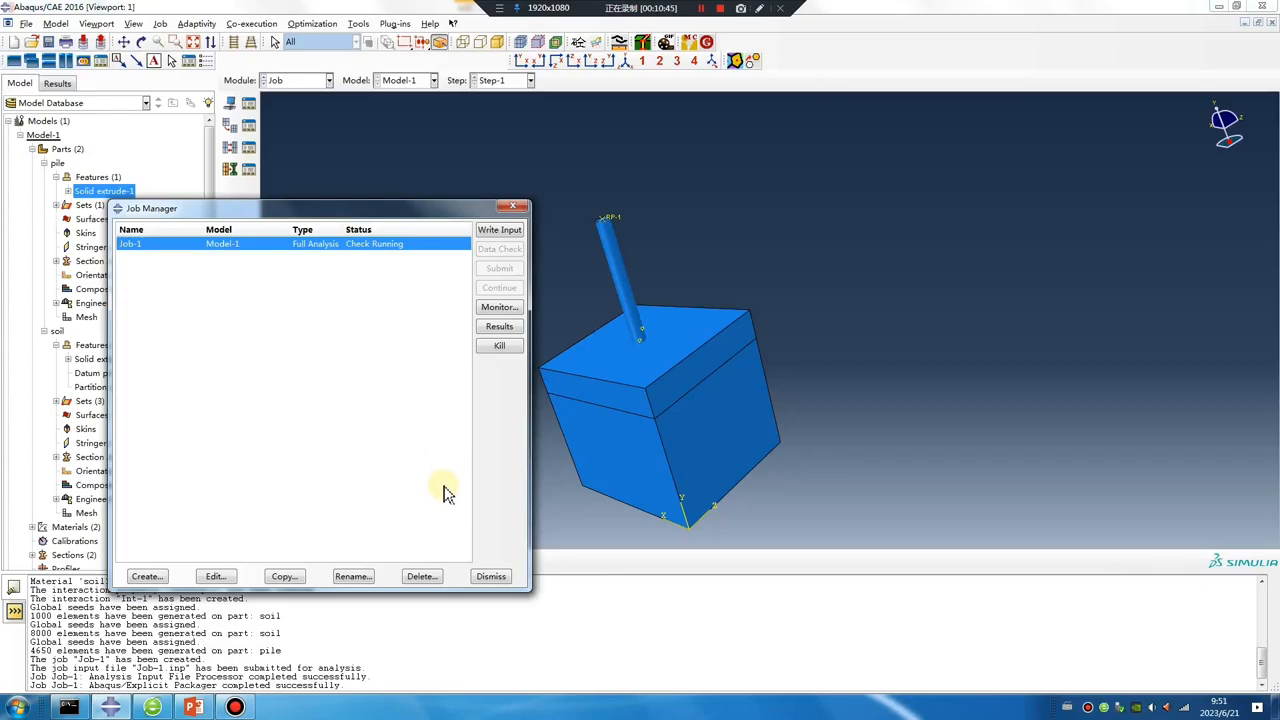